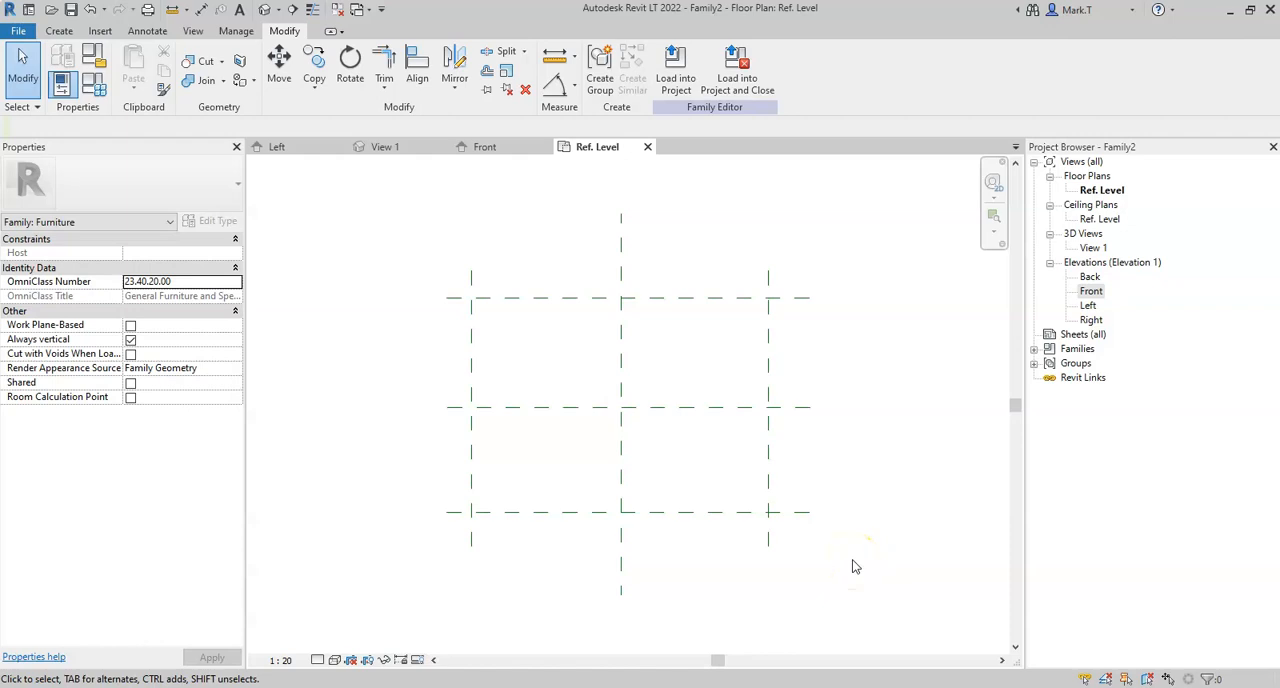
mouse_move(828, 554)
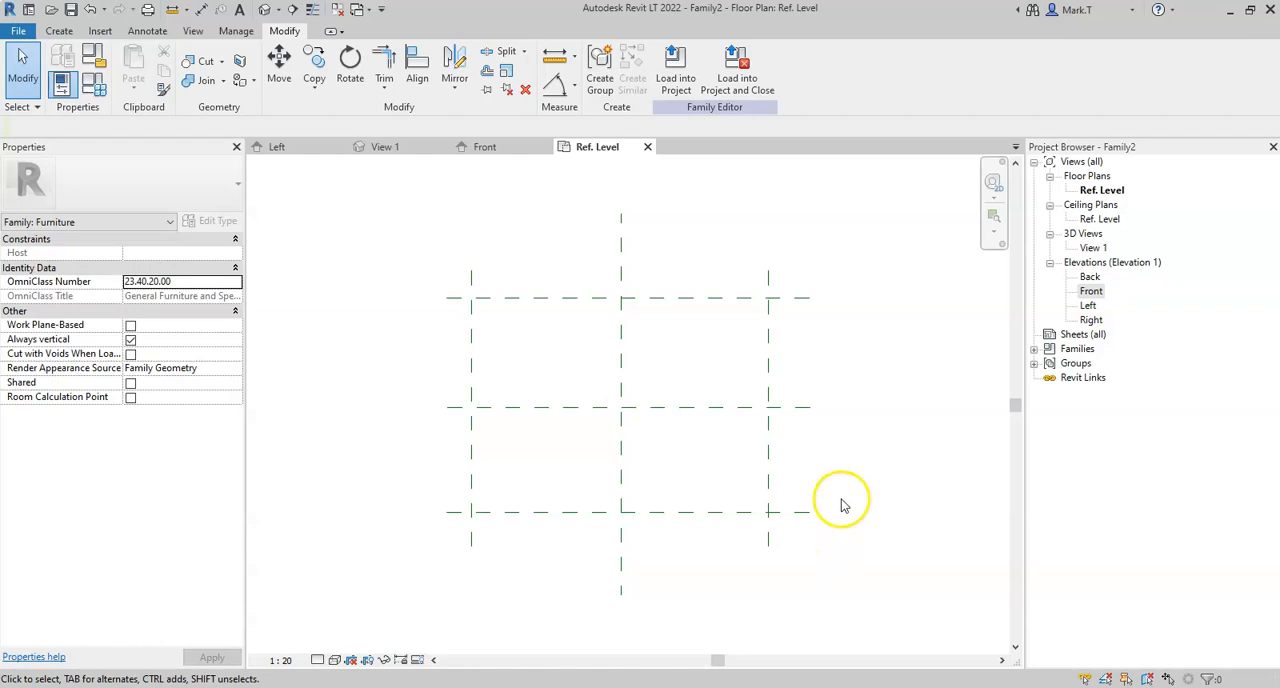
mouse_move(812, 464)
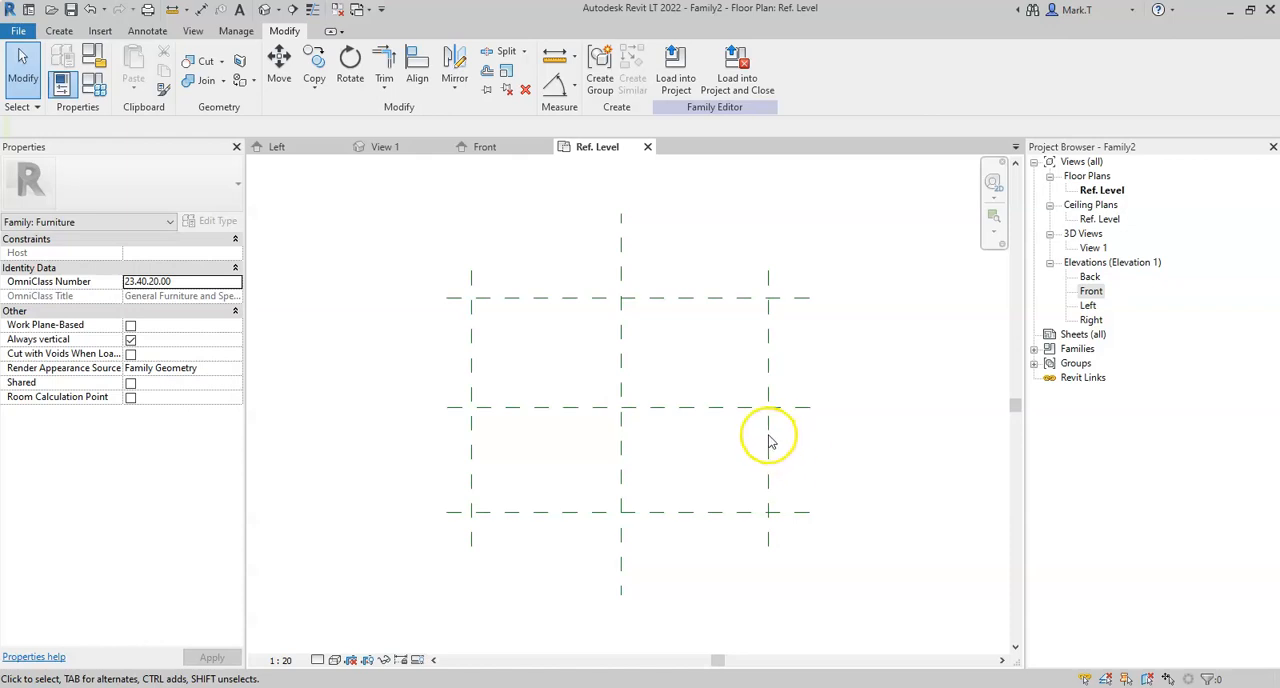
- Place an aligned 2240 width dimension across left, centre and right planes with EQ halves
left_click(768, 432)
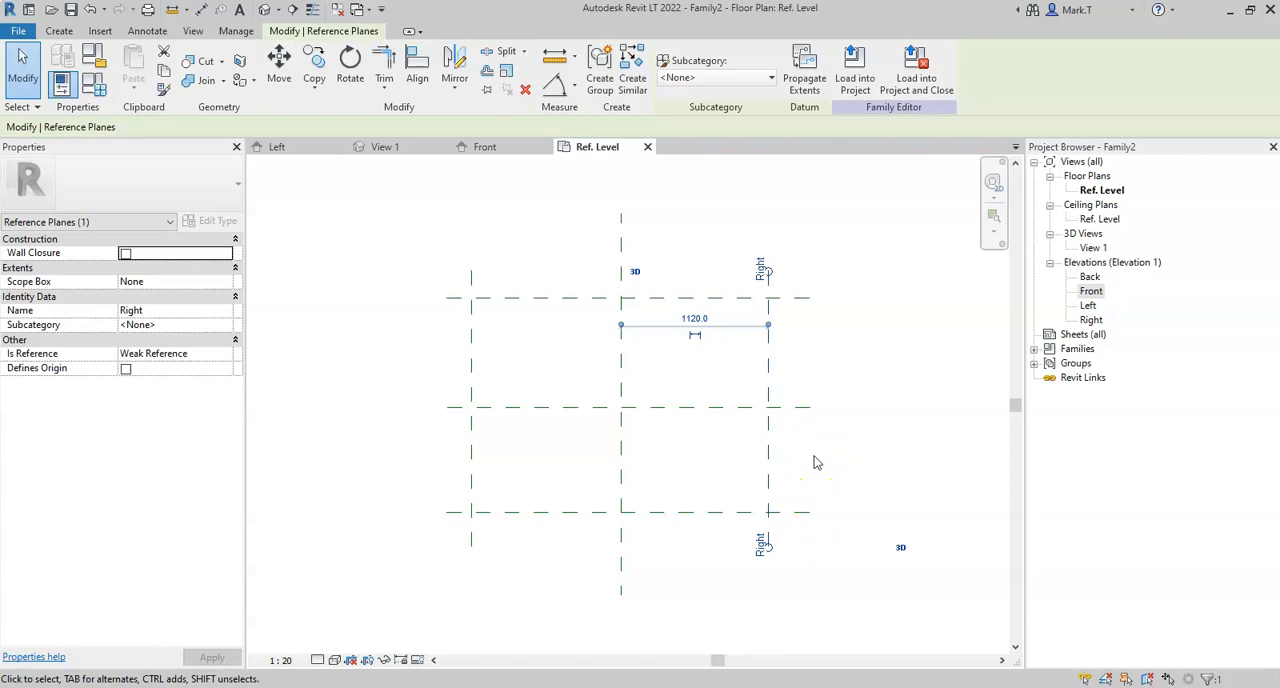
mouse_move(810, 462)
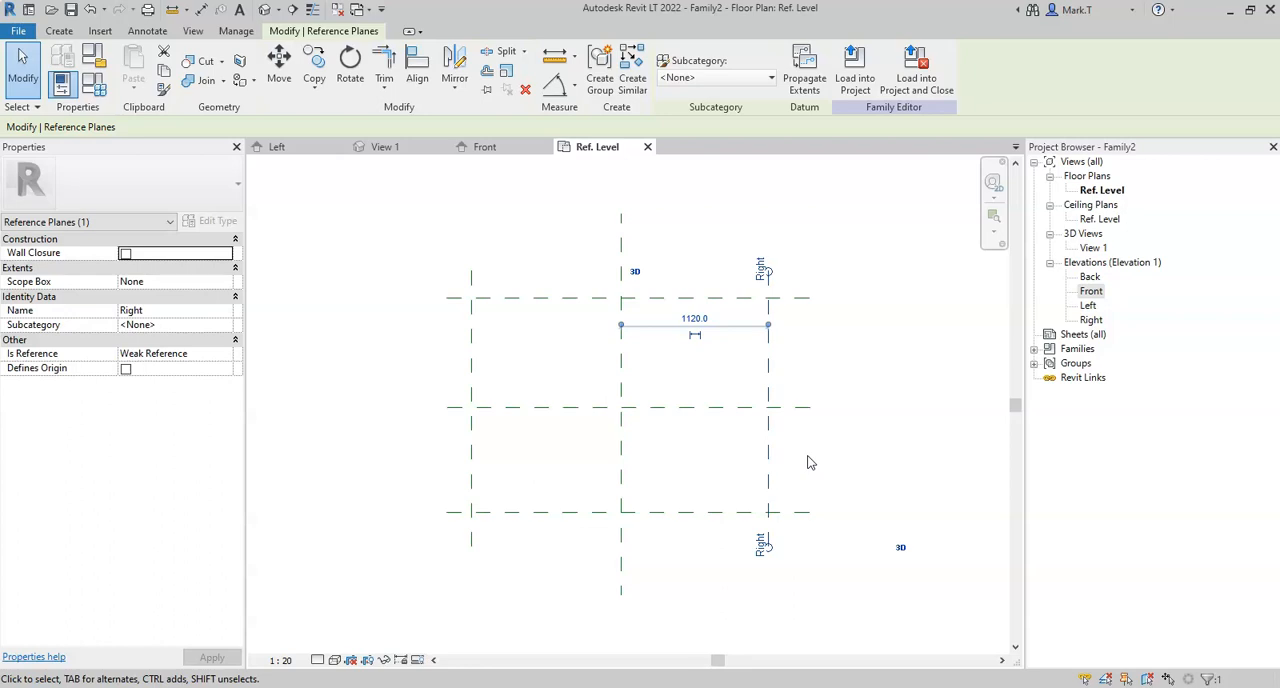
mouse_move(804, 464)
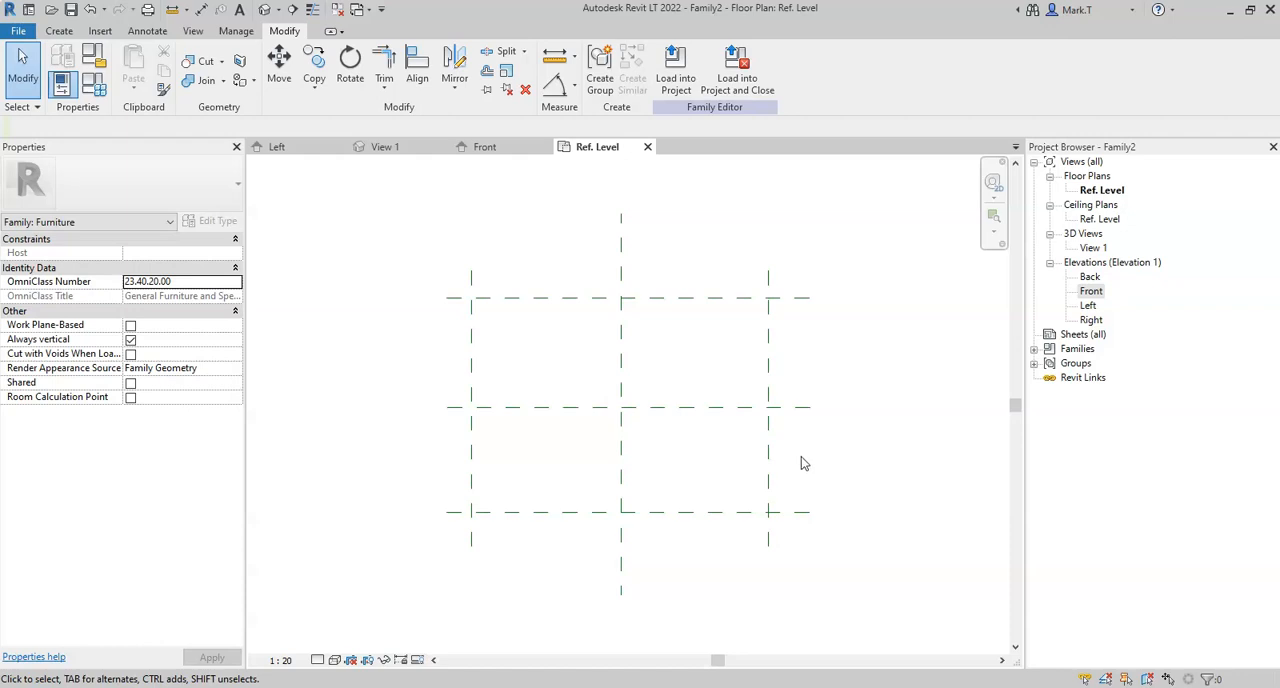
mouse_move(808, 466)
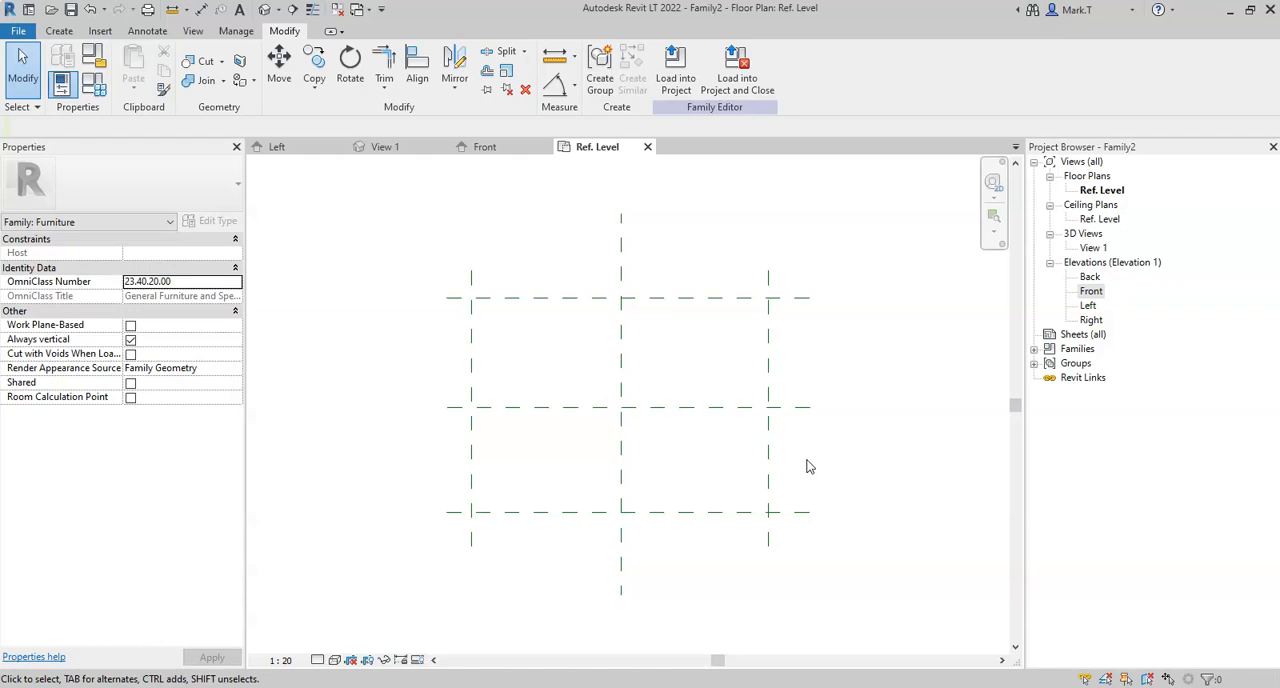
mouse_move(810, 470)
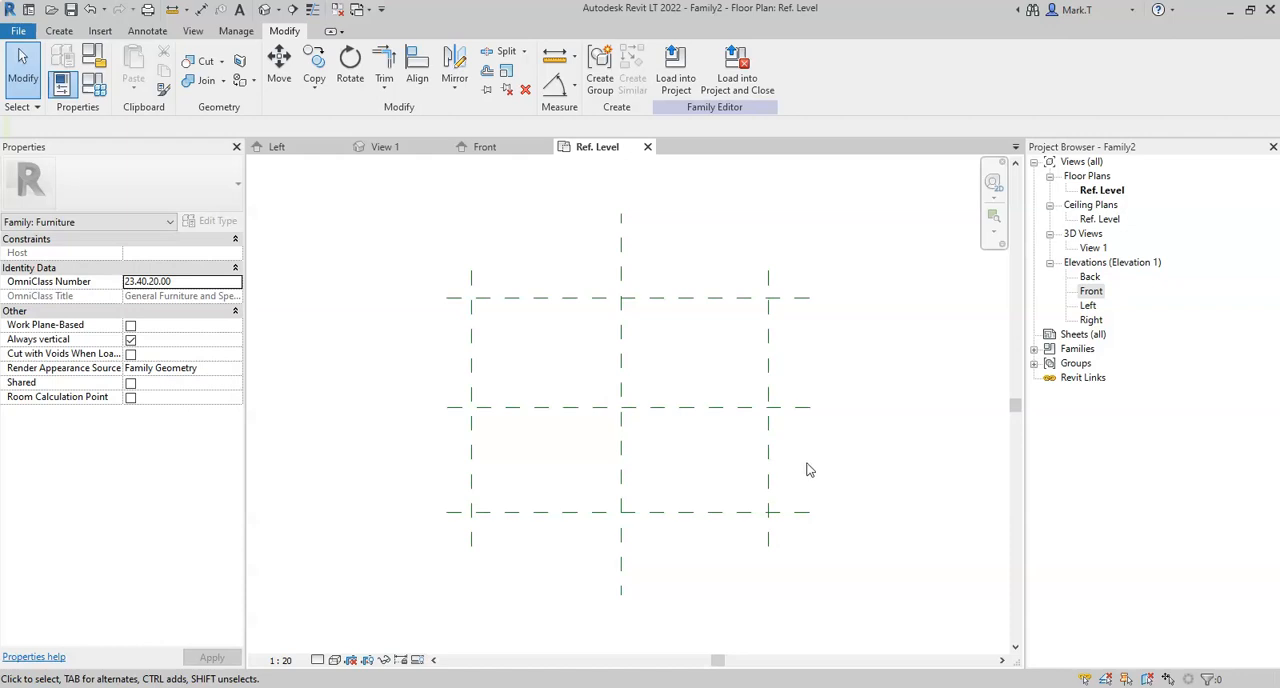
mouse_move(810, 302)
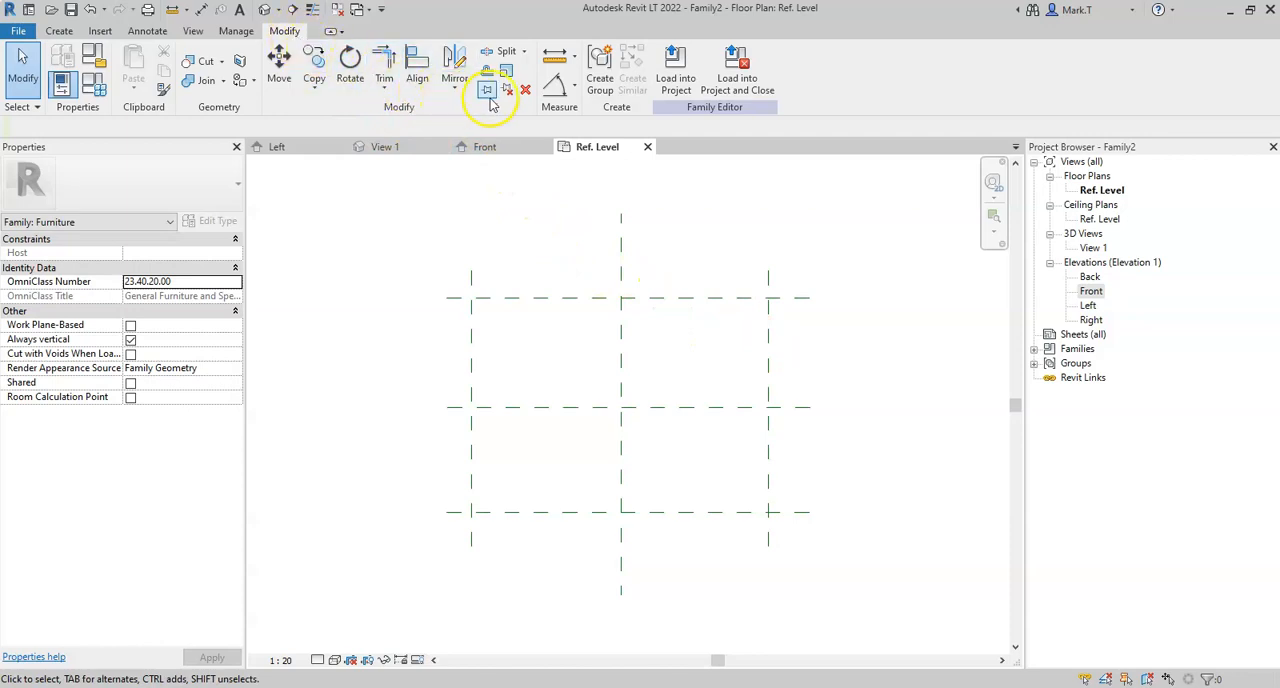
mouse_move(558, 88)
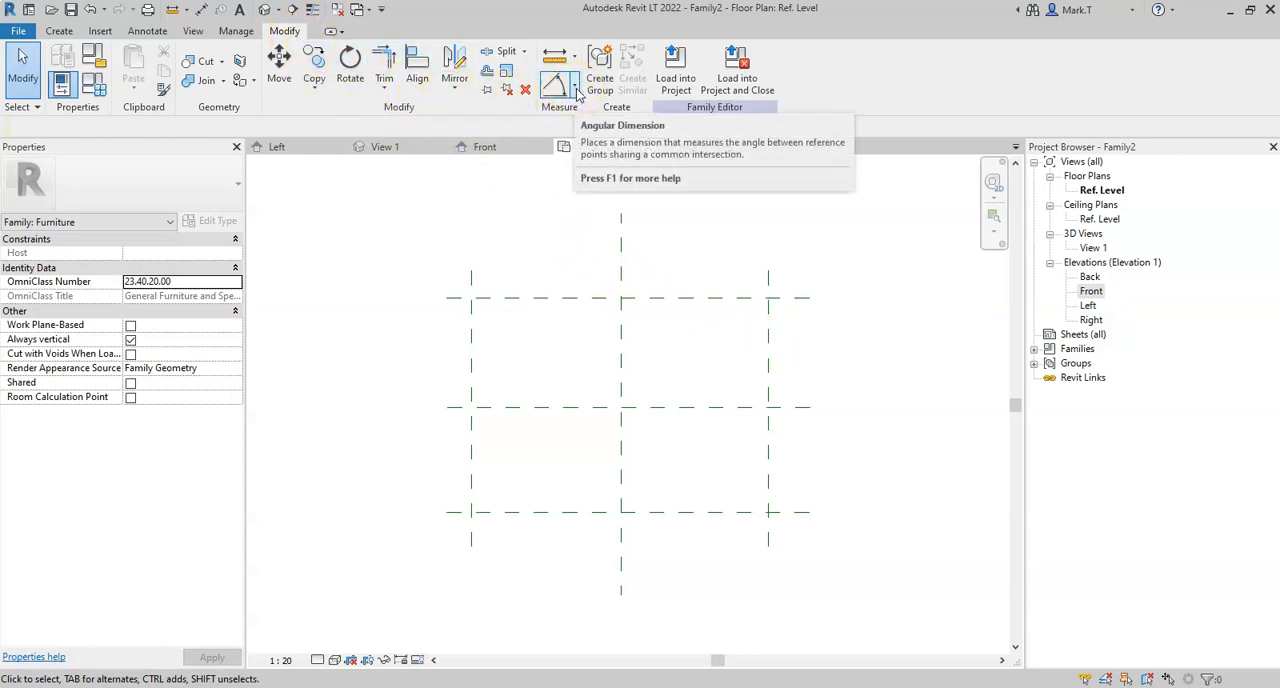
left_click(572, 88)
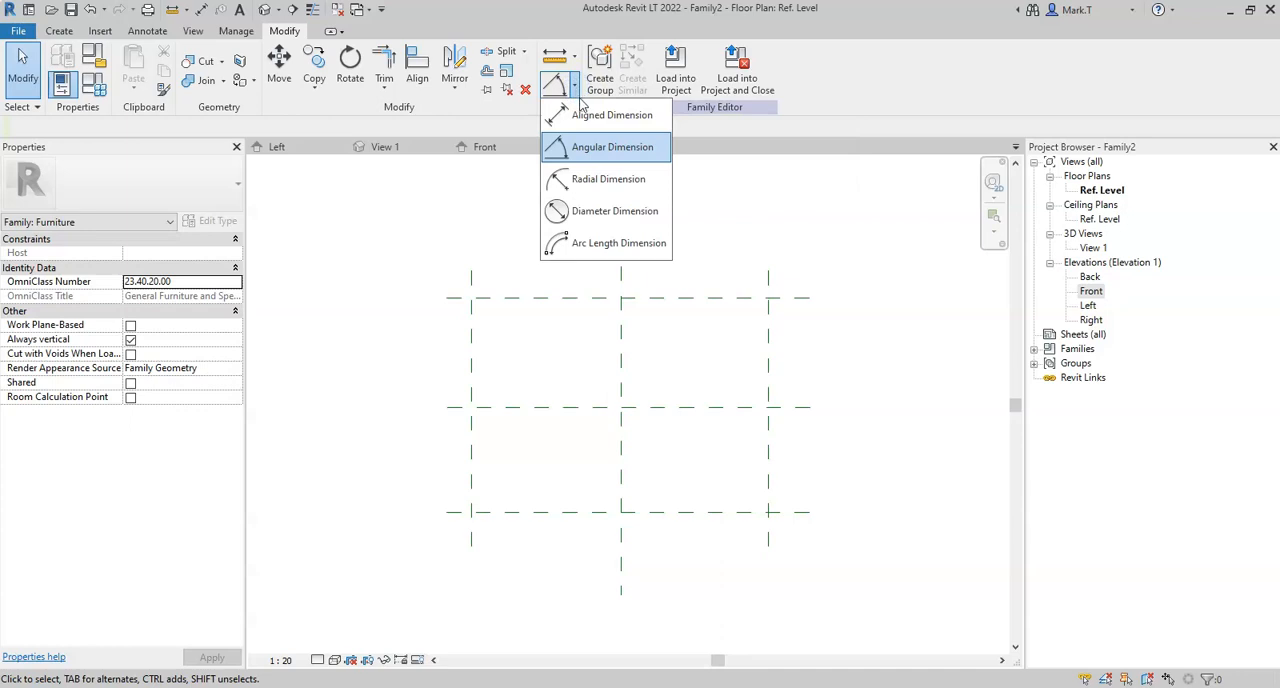
mouse_move(612, 114)
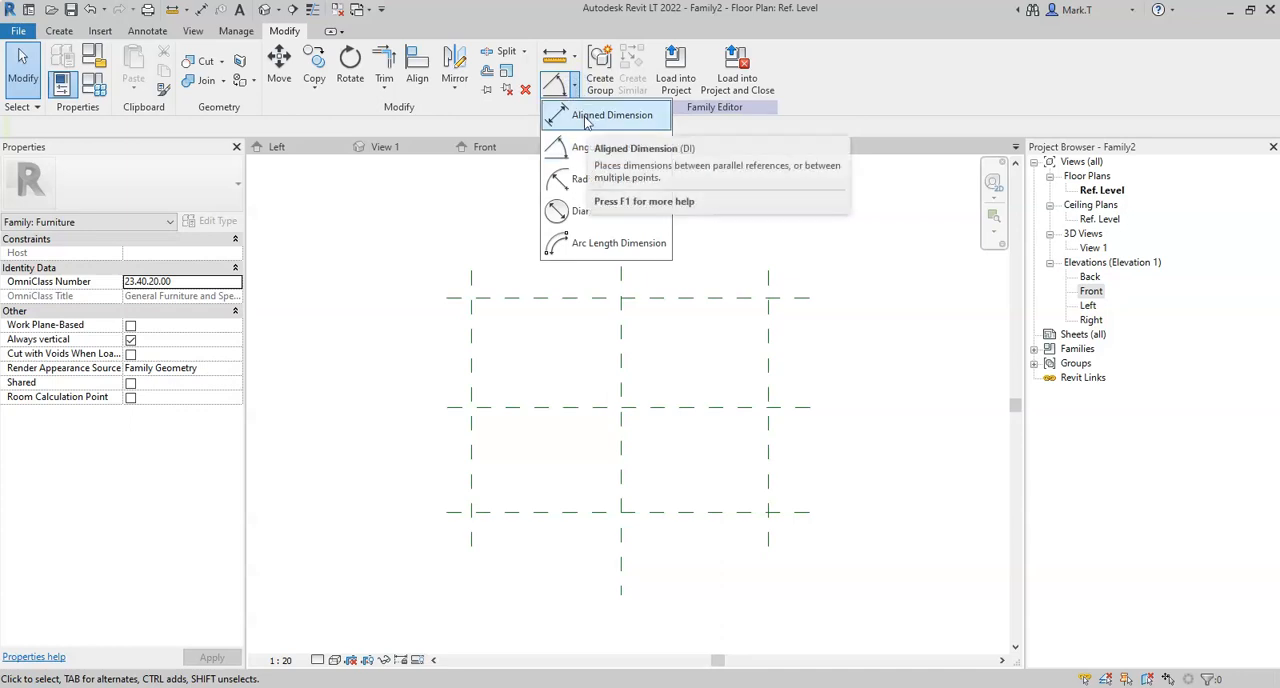
left_click(612, 114)
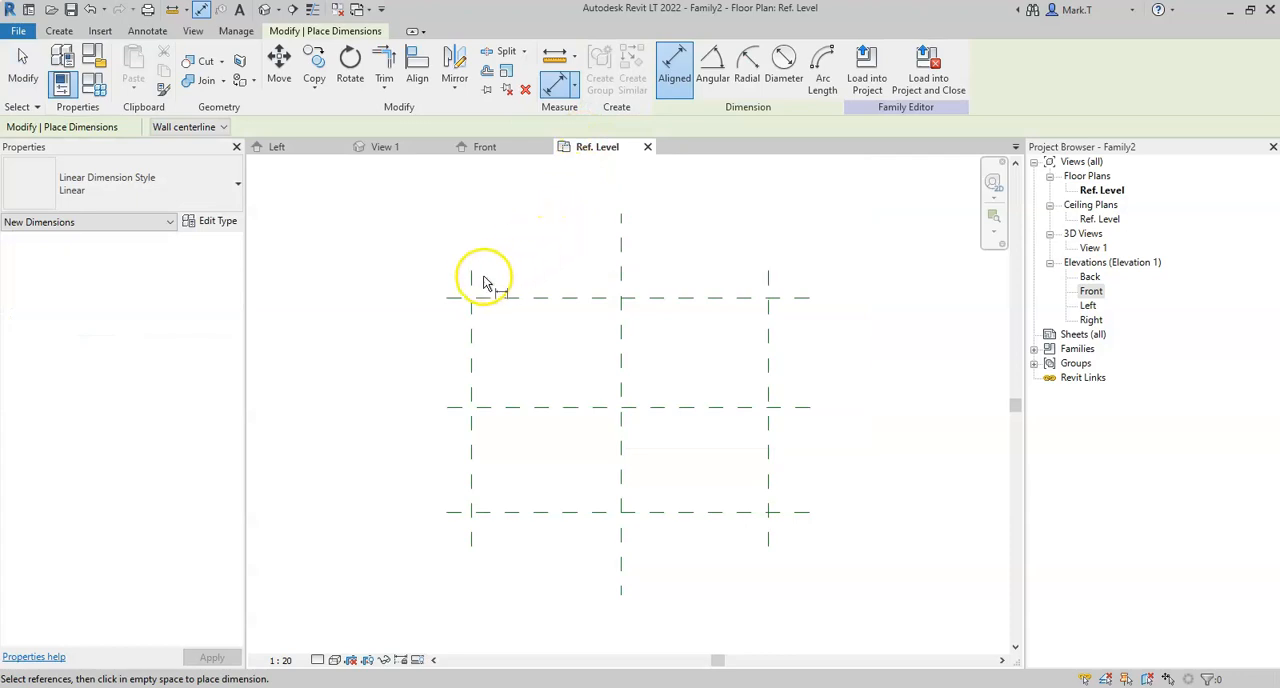
mouse_move(478, 288)
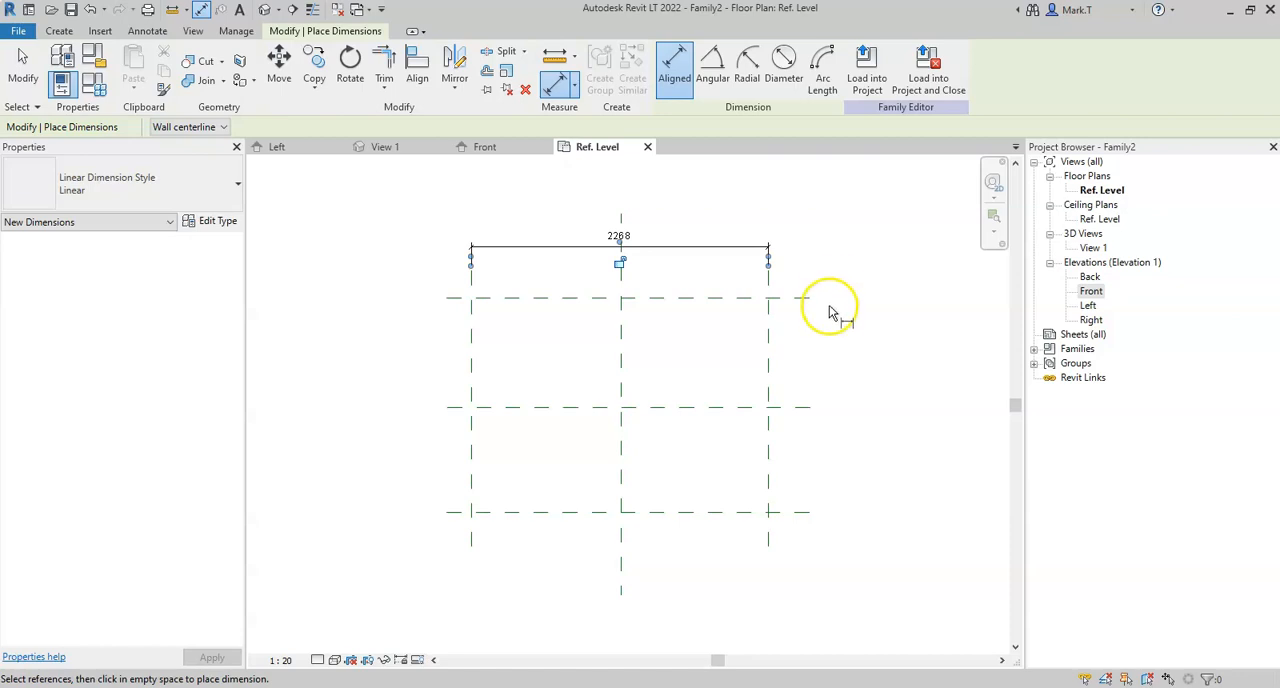
mouse_move(620, 320)
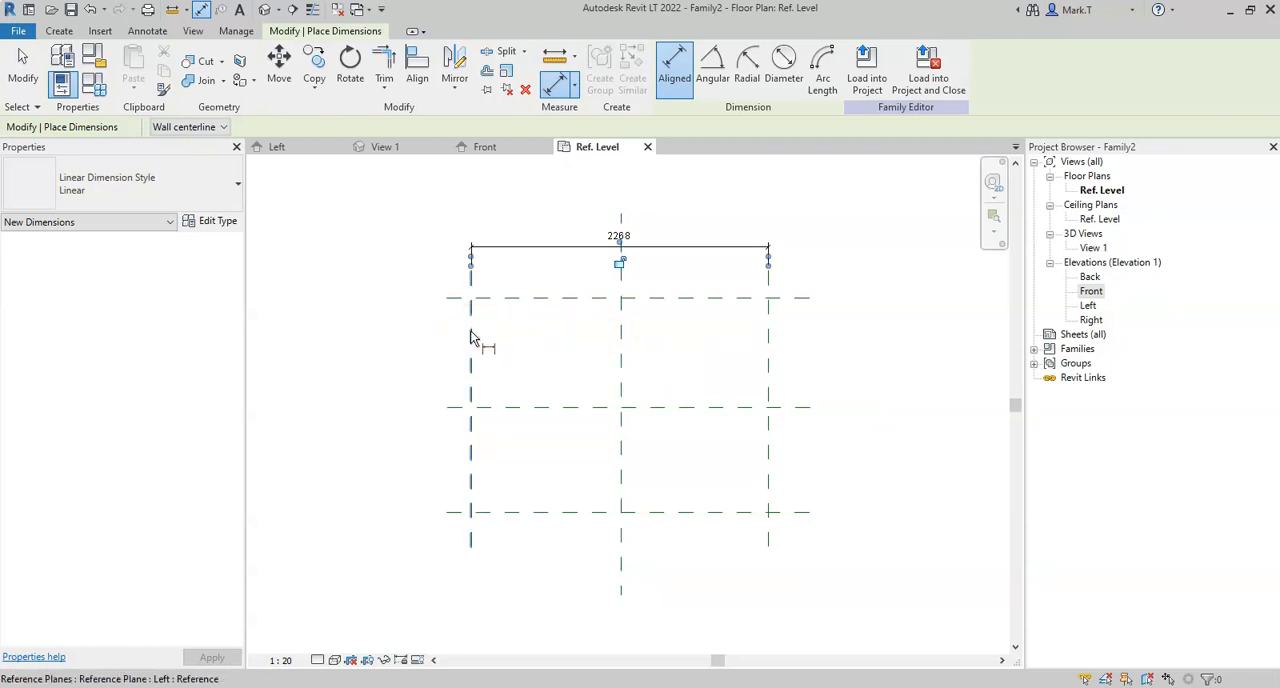
mouse_move(472, 338)
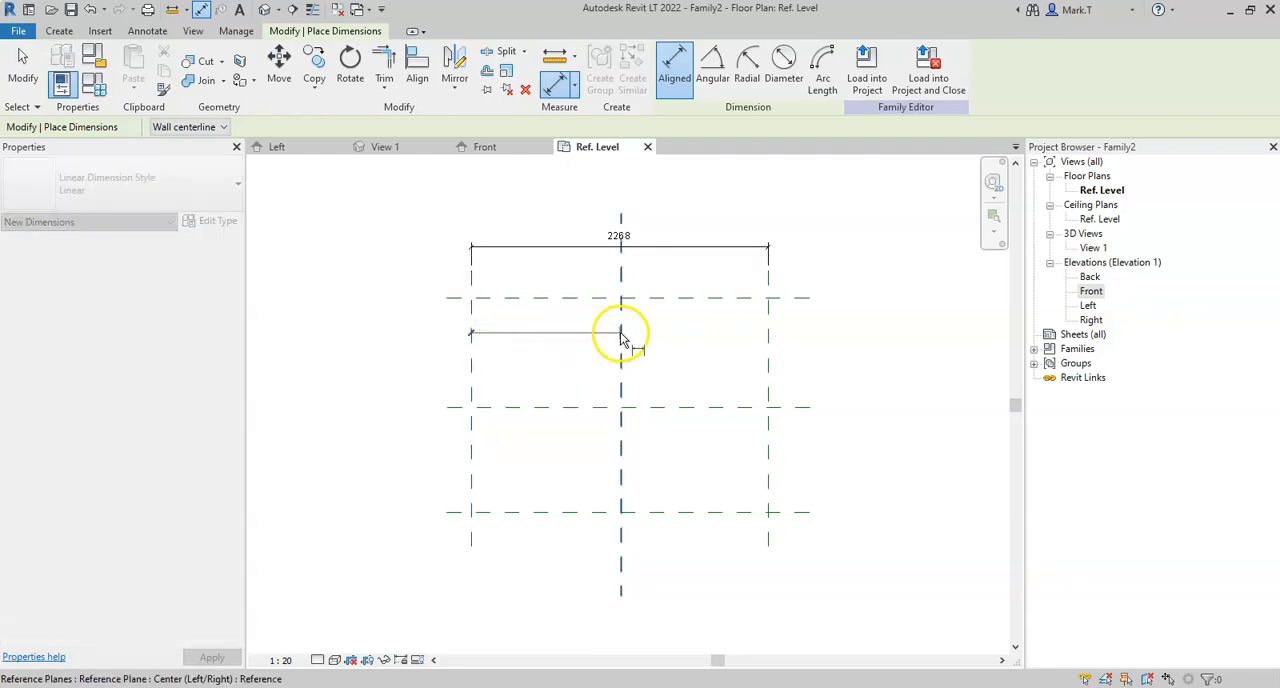
left_click(620, 336)
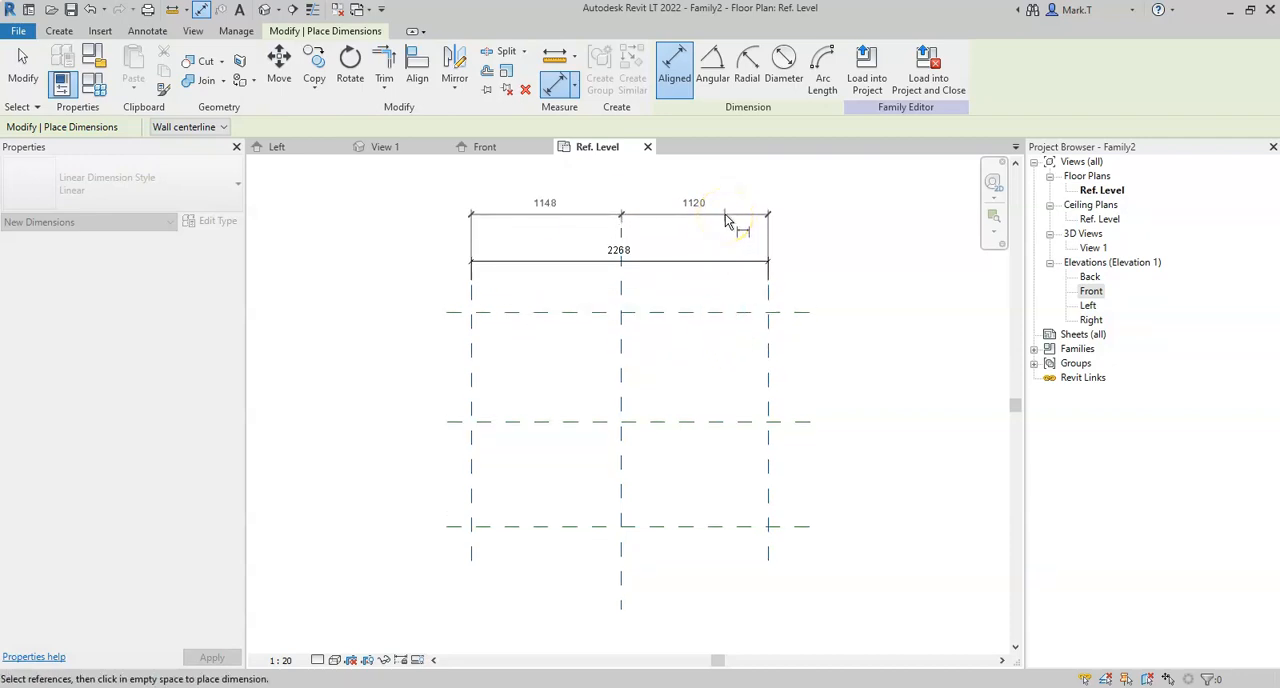
left_click(620, 216)
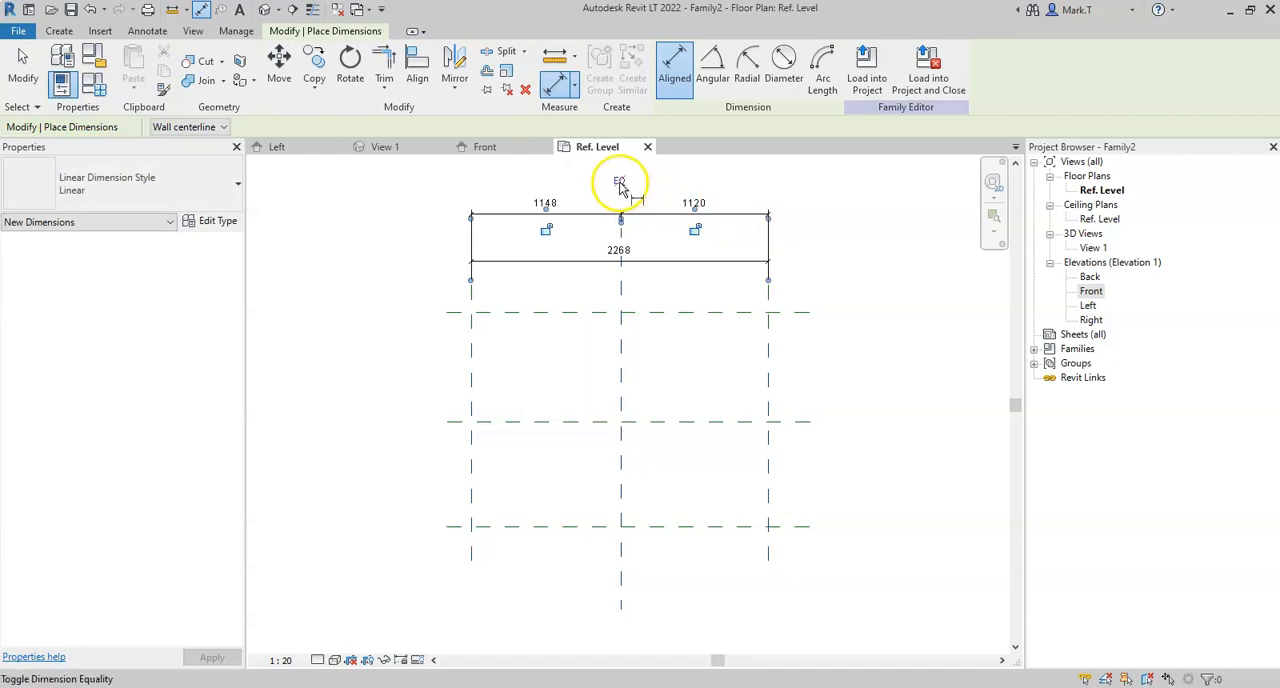
left_click(620, 182)
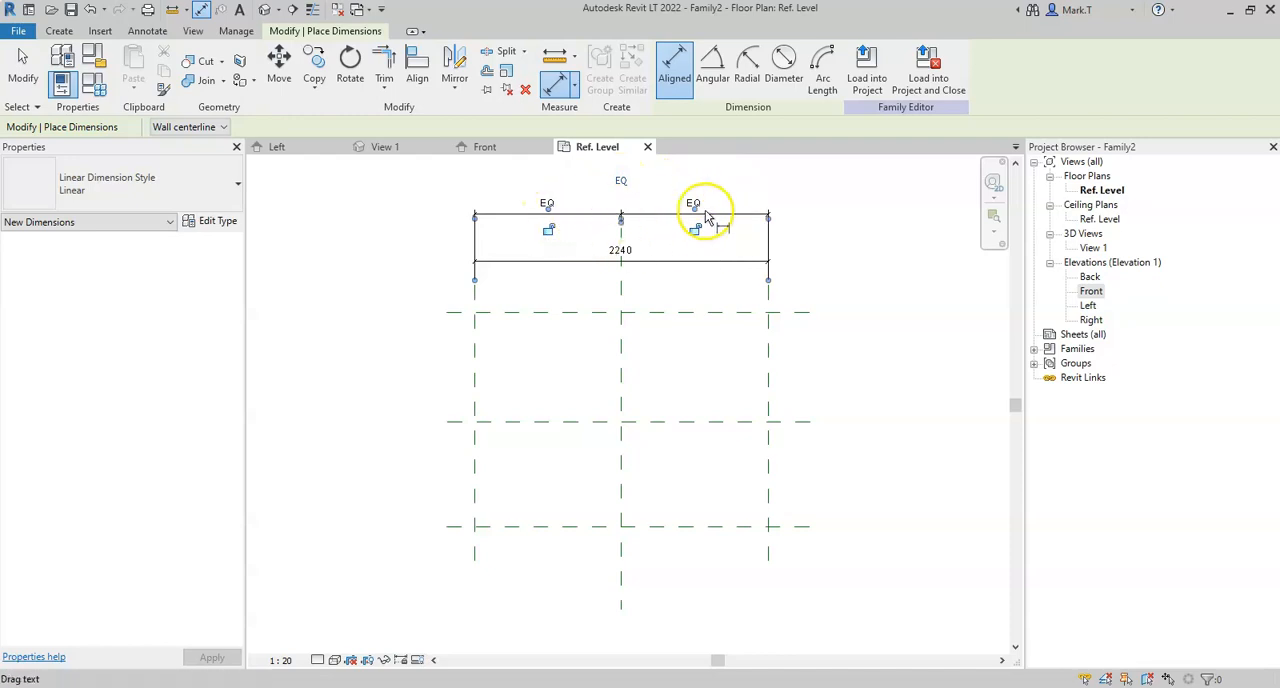
mouse_move(600, 222)
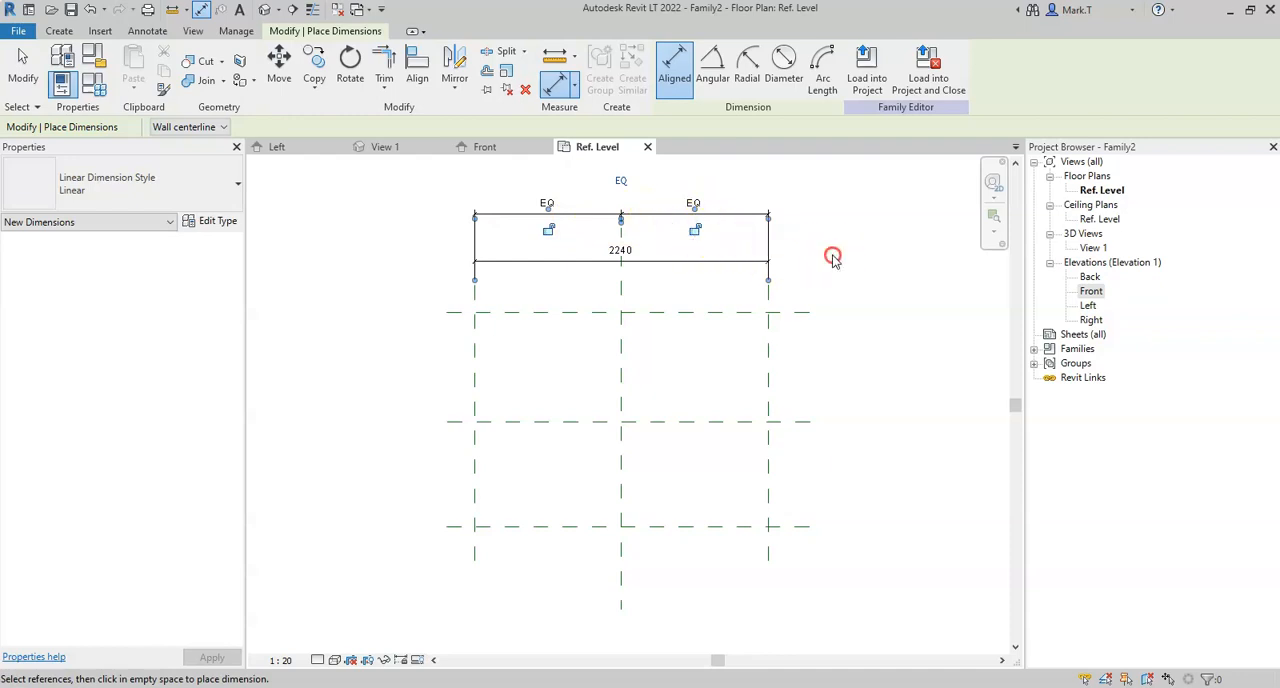
- Drag the right reference plane inward until the overall width reads 2040
right_click(832, 256)
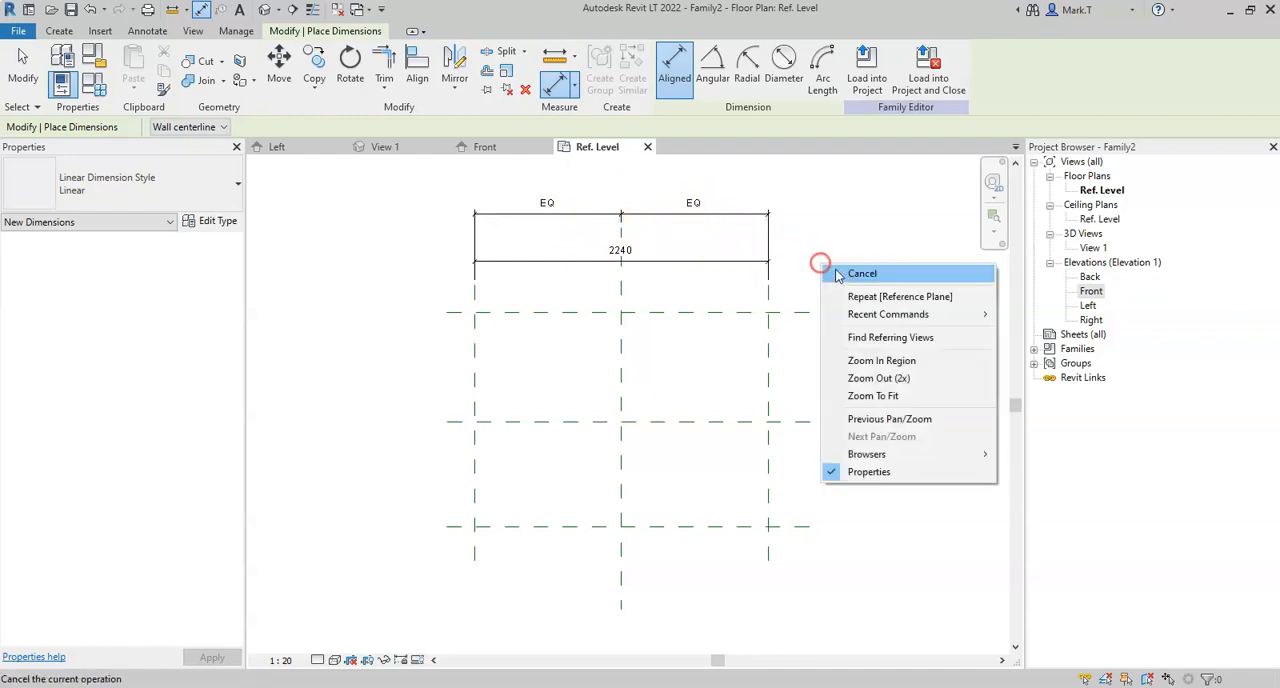
left_click(860, 272)
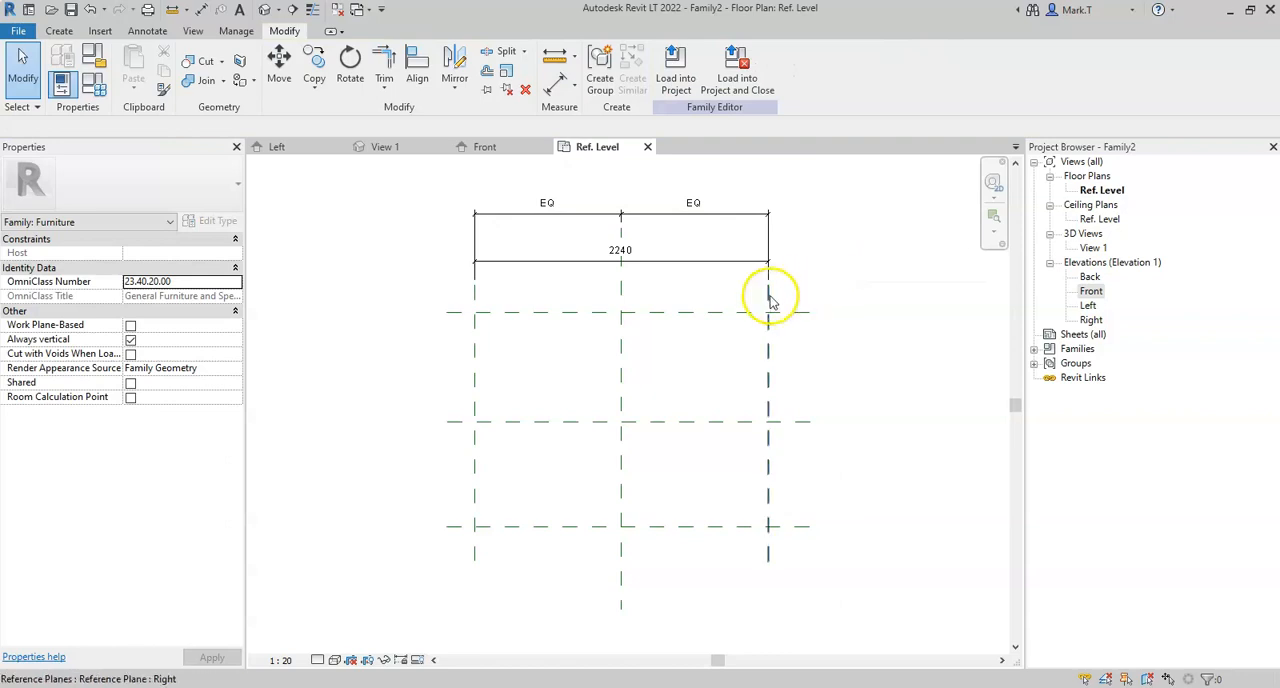
left_click(768, 290)
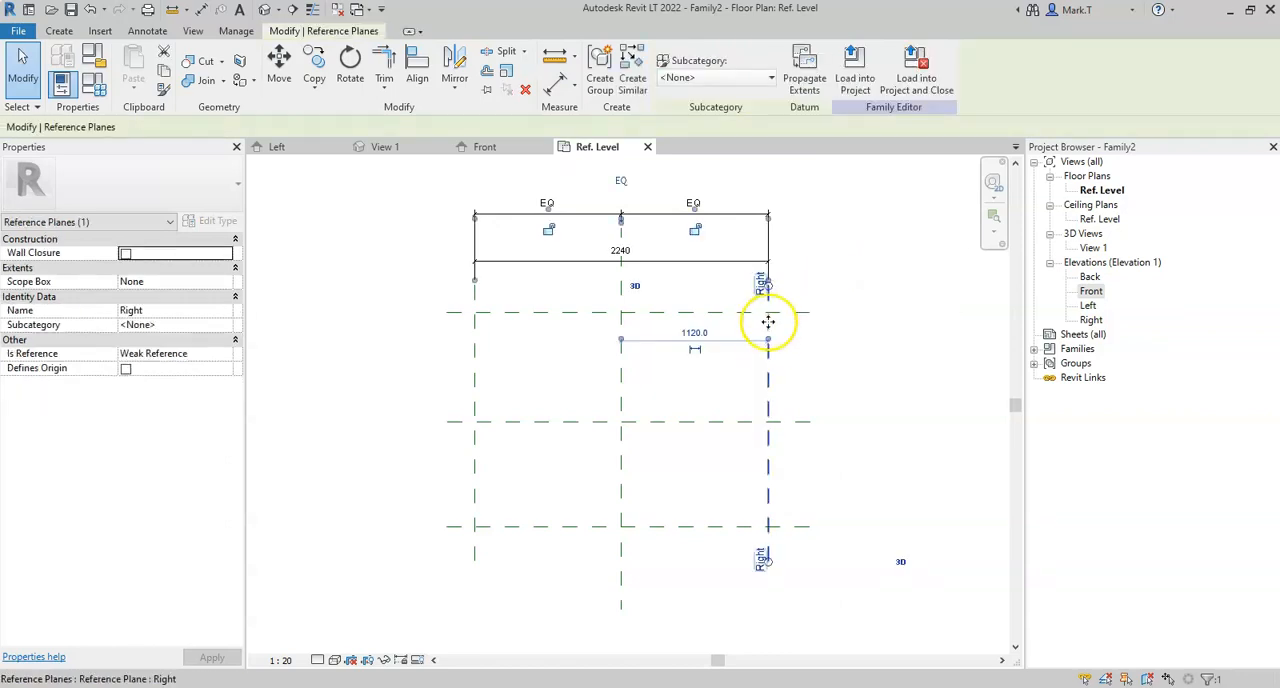
mouse_move(768, 360)
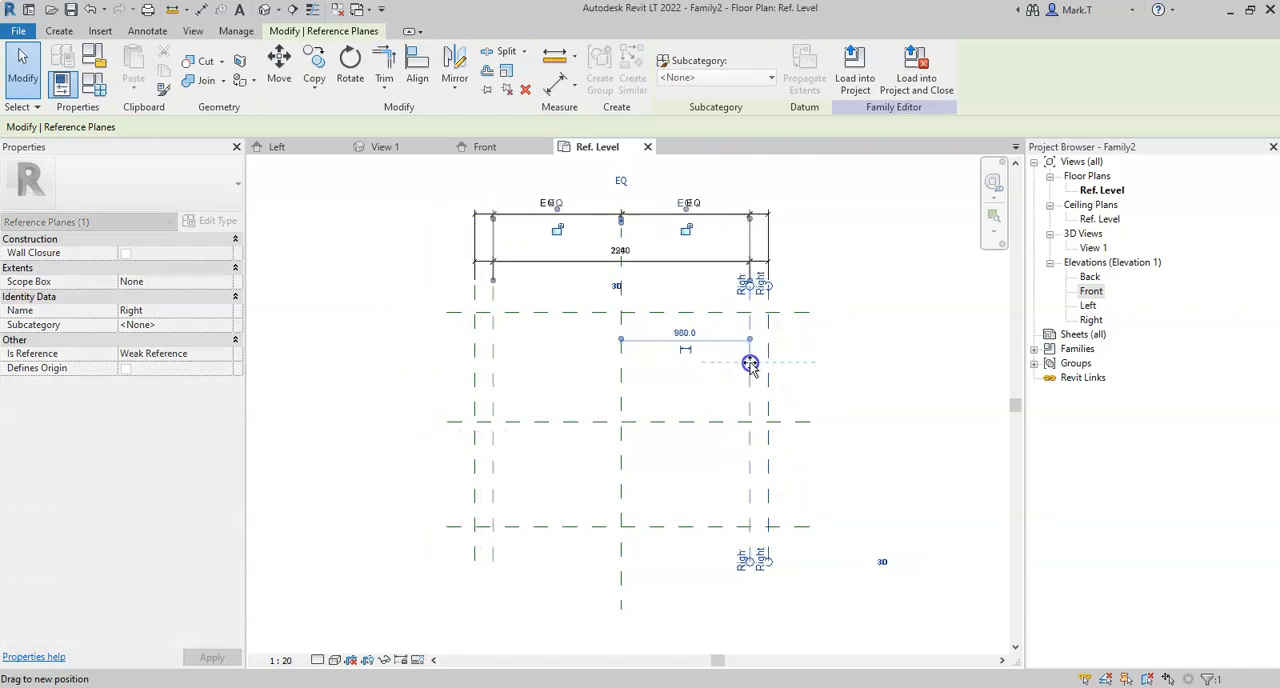
left_click_drag(750, 364, 792, 364)
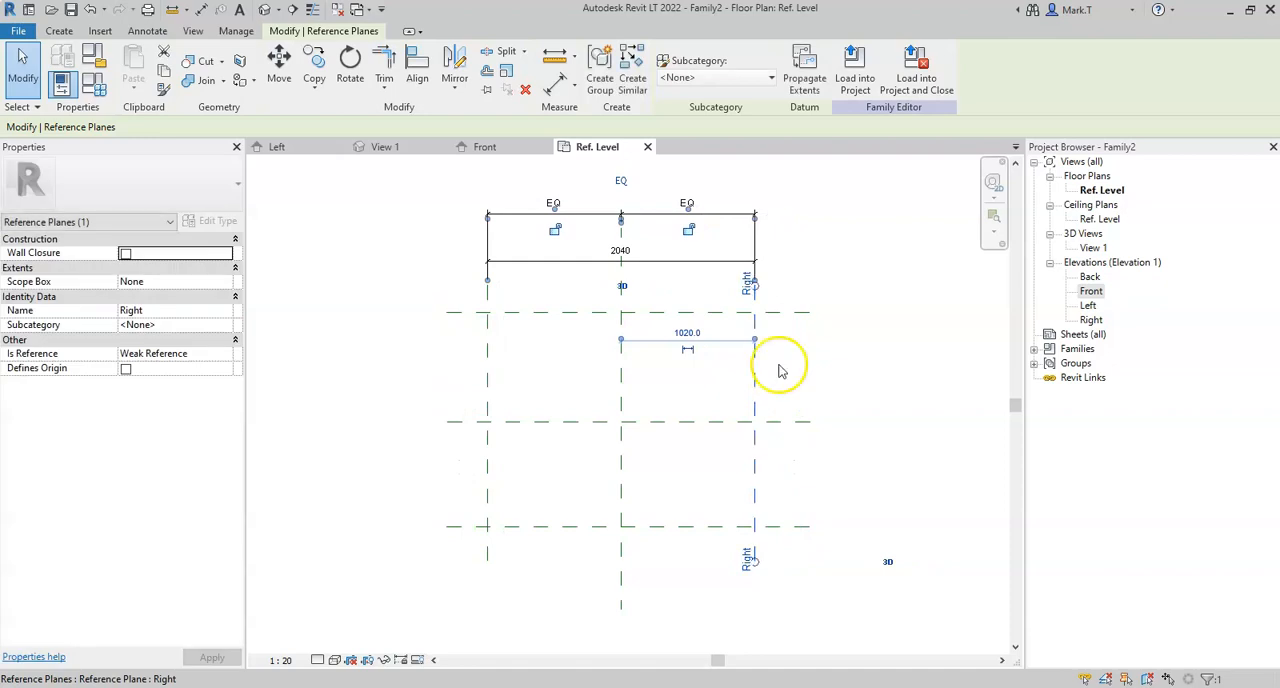
left_click(812, 368)
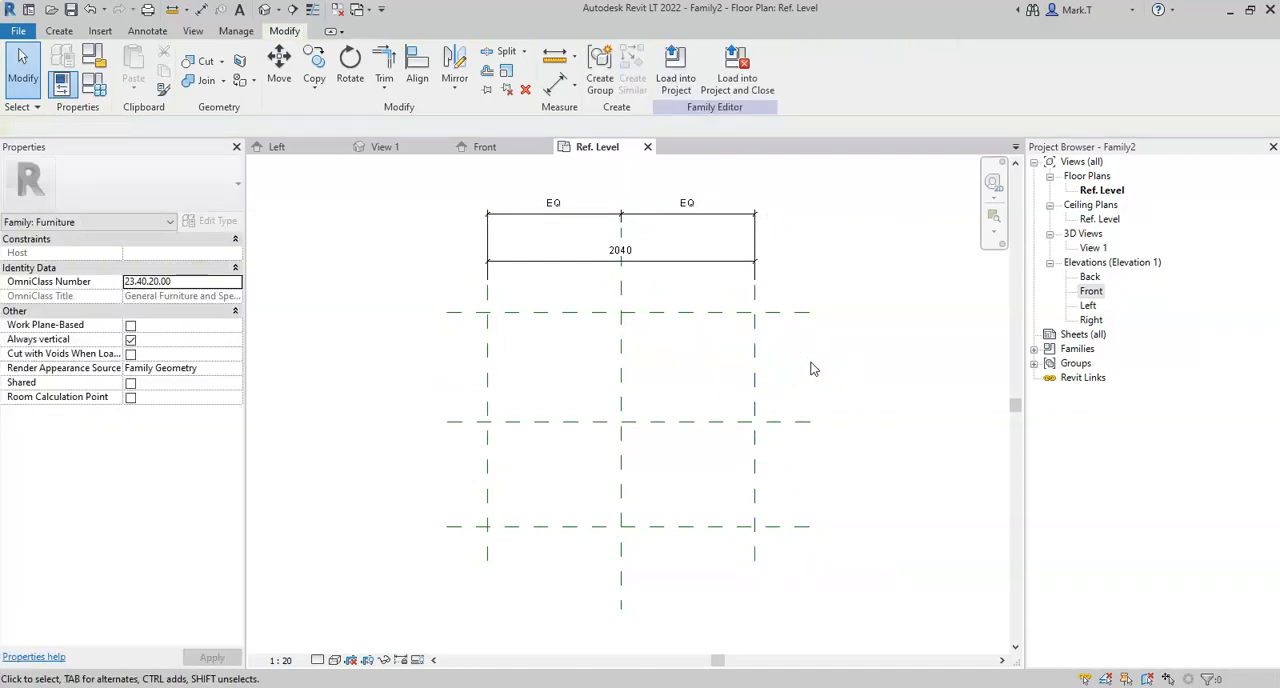
mouse_move(756, 300)
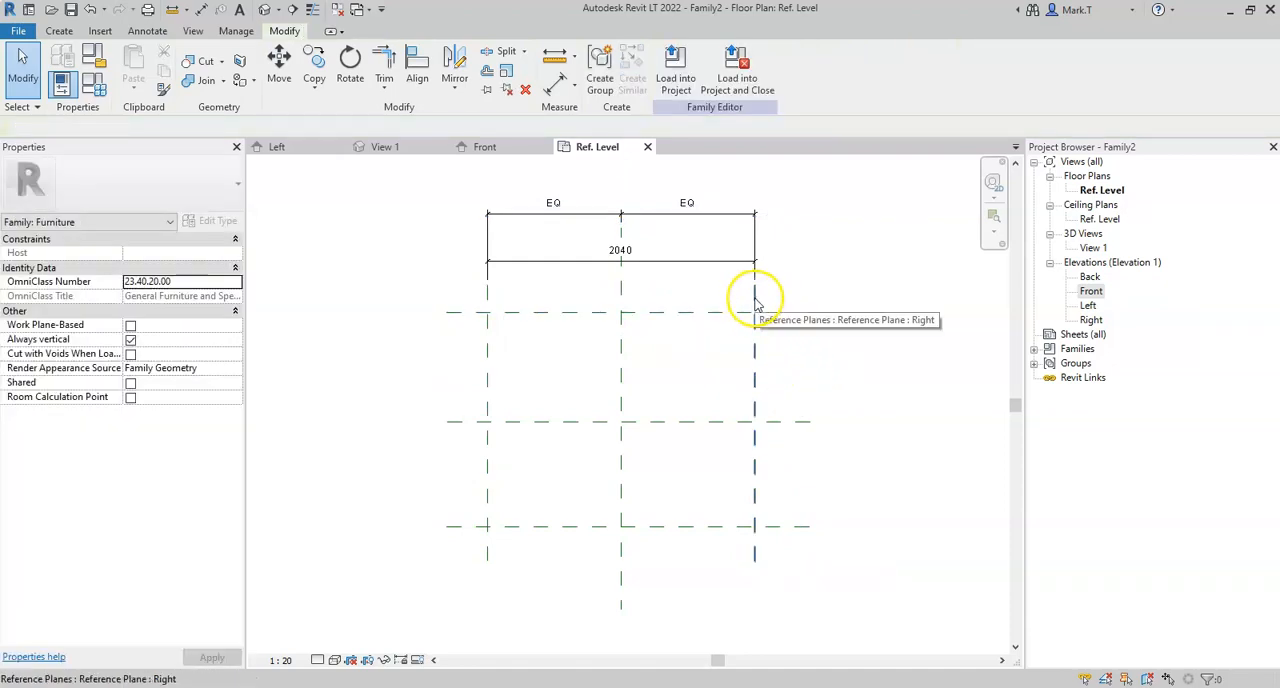
mouse_move(620, 296)
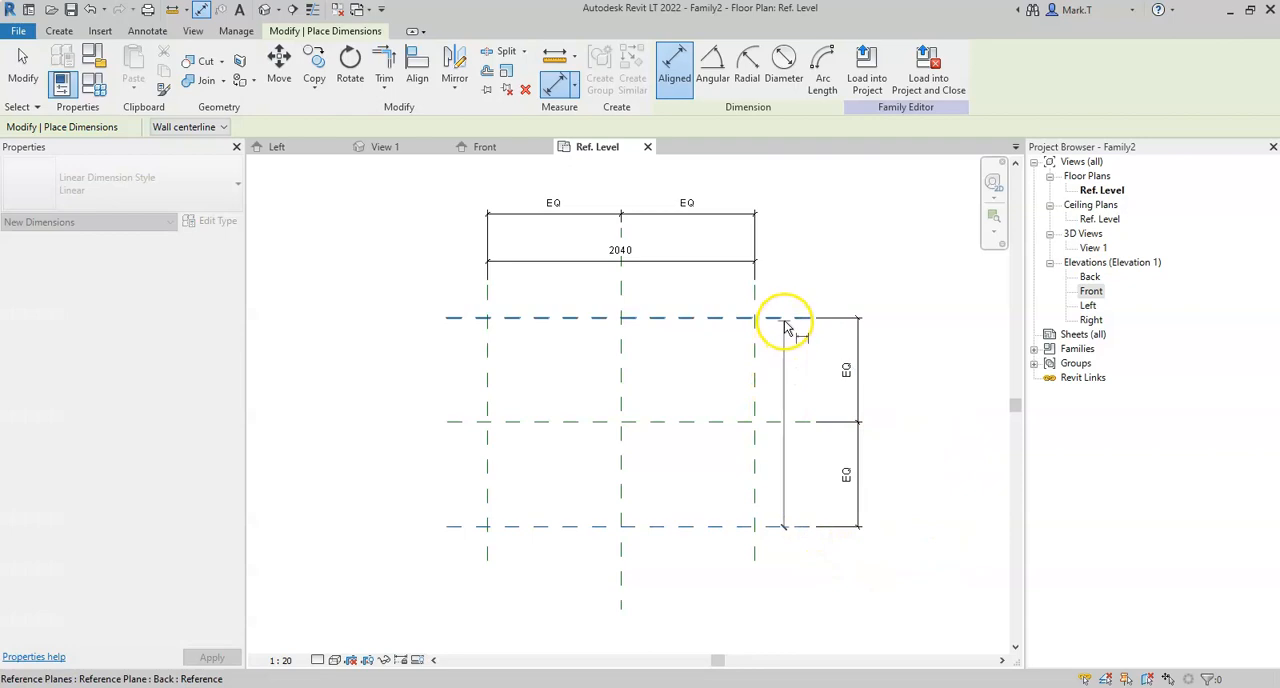
- Place a 1600 depth dimension across the back, middle and front planes, halves equal
left_click(800, 320)
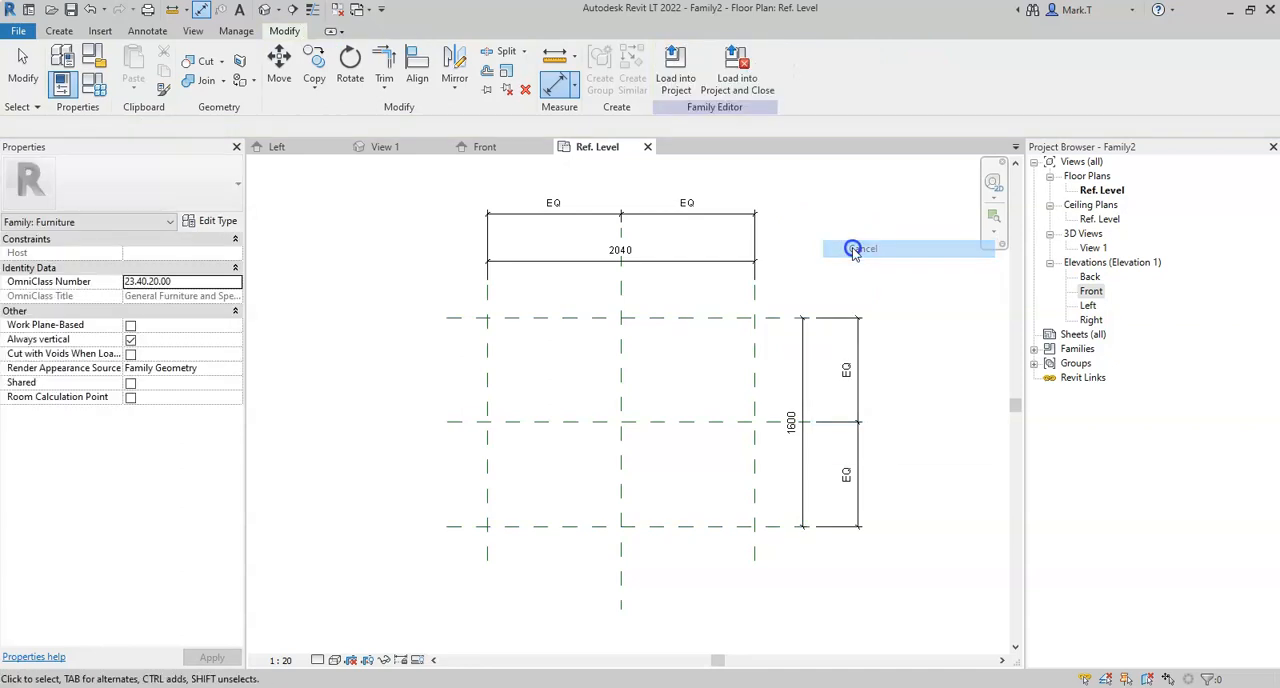
left_click(852, 248)
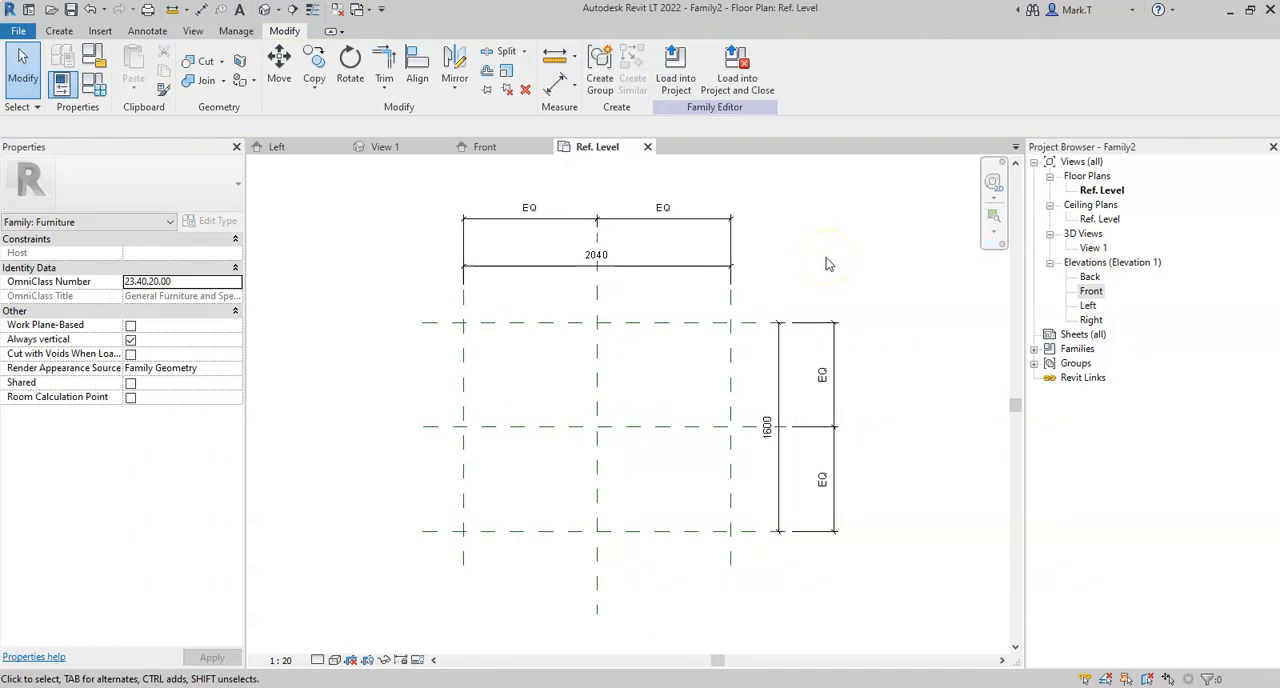
- Select the 2040 width dimension and review the Label list without choosing one
left_click(628, 268)
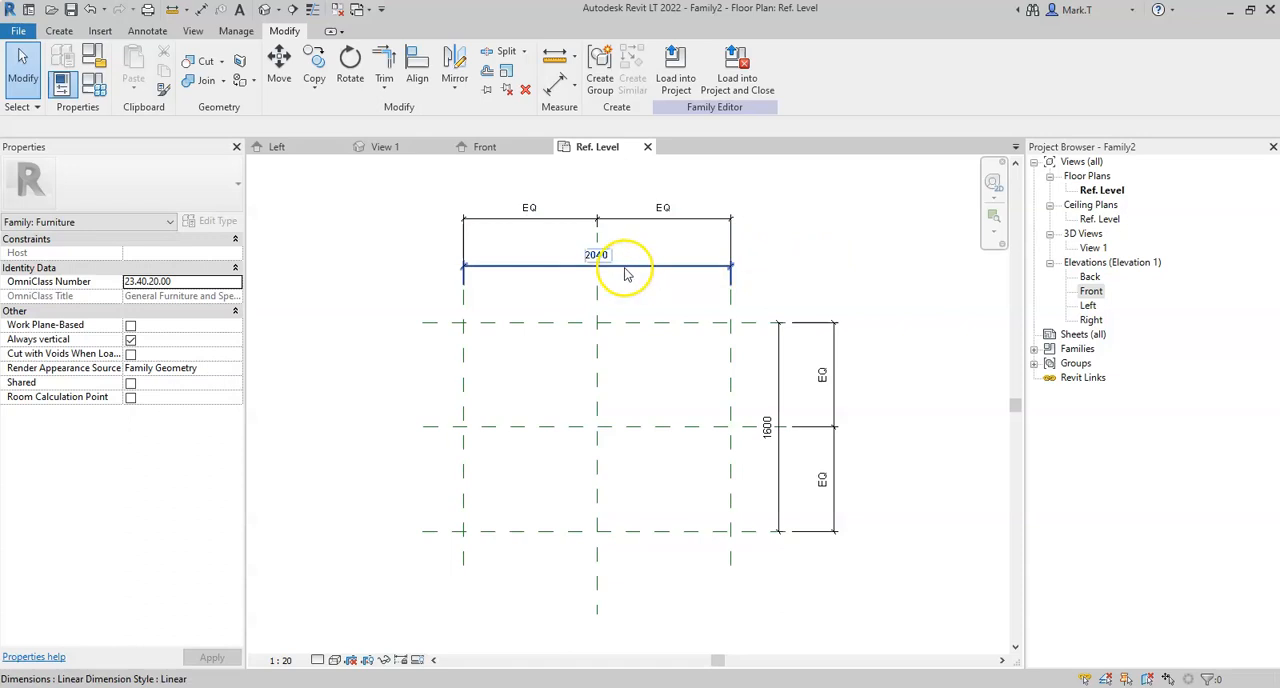
left_click(596, 268)
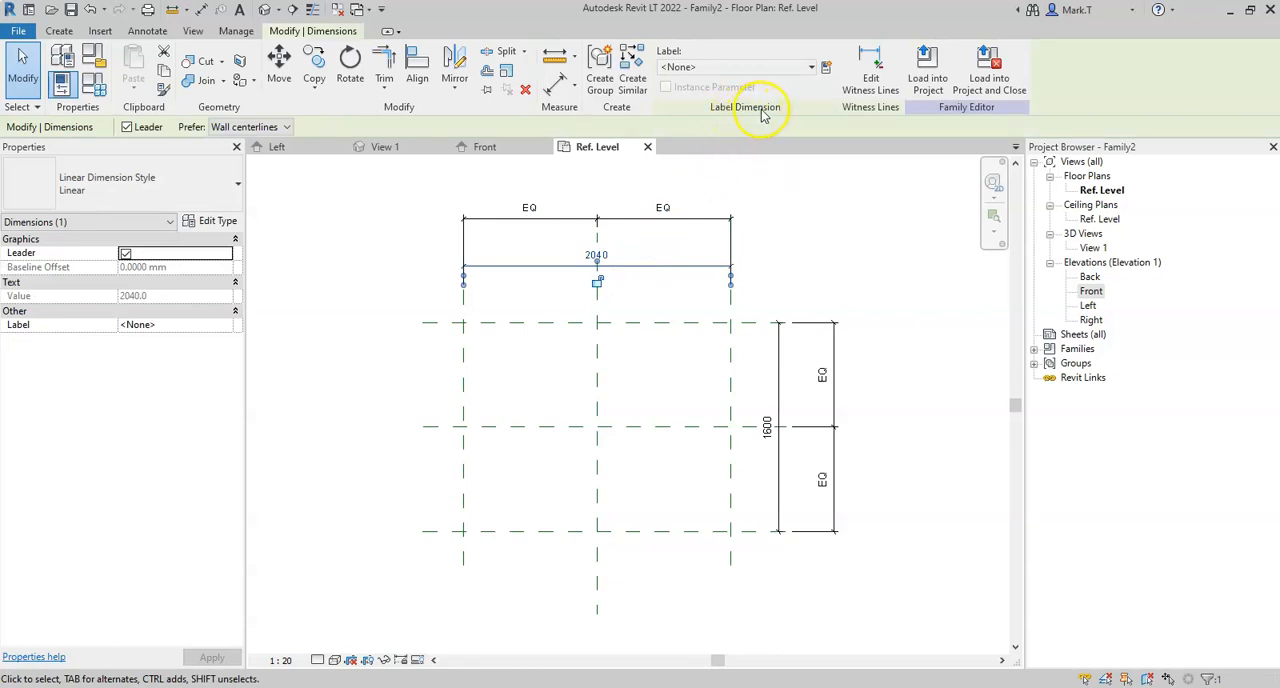
left_click(812, 68)
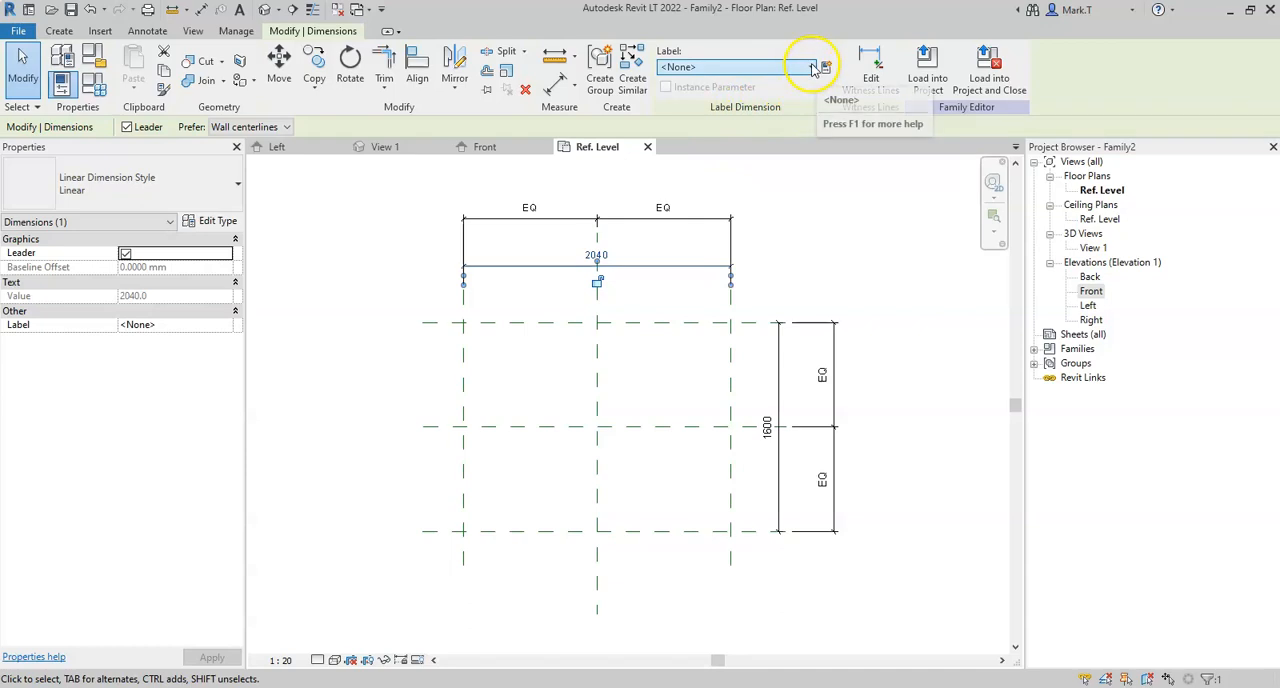
left_click(812, 68)
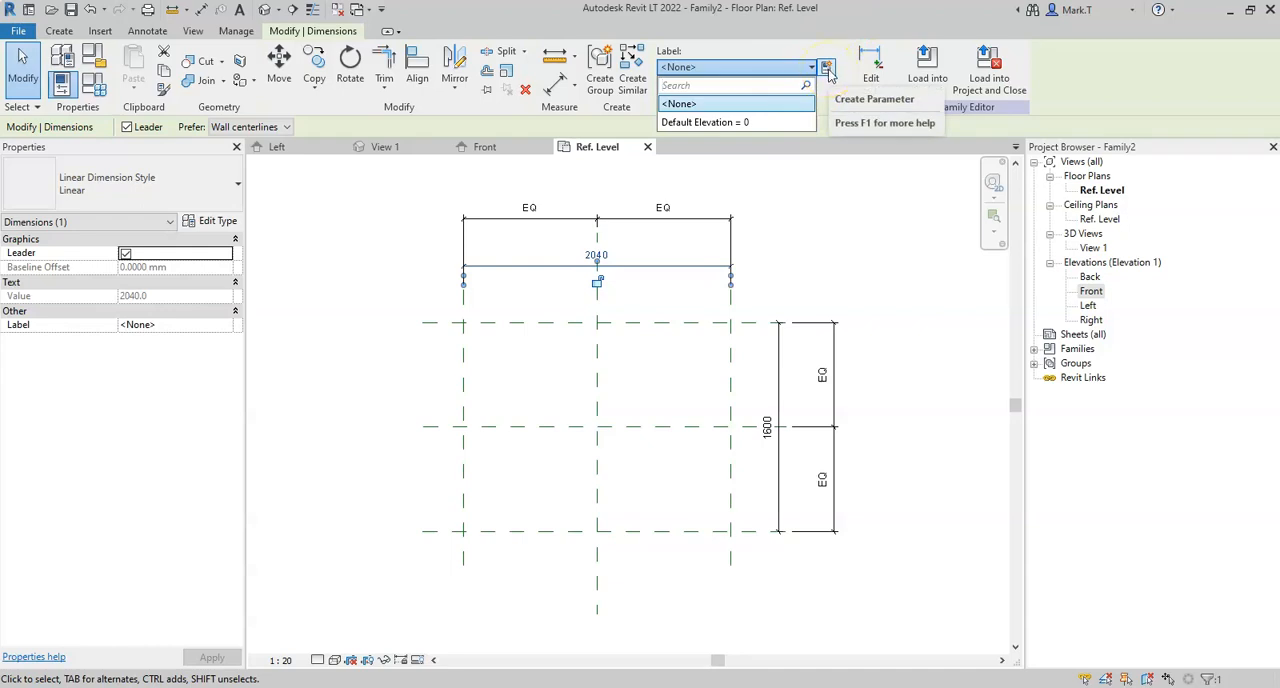
left_click(810, 68)
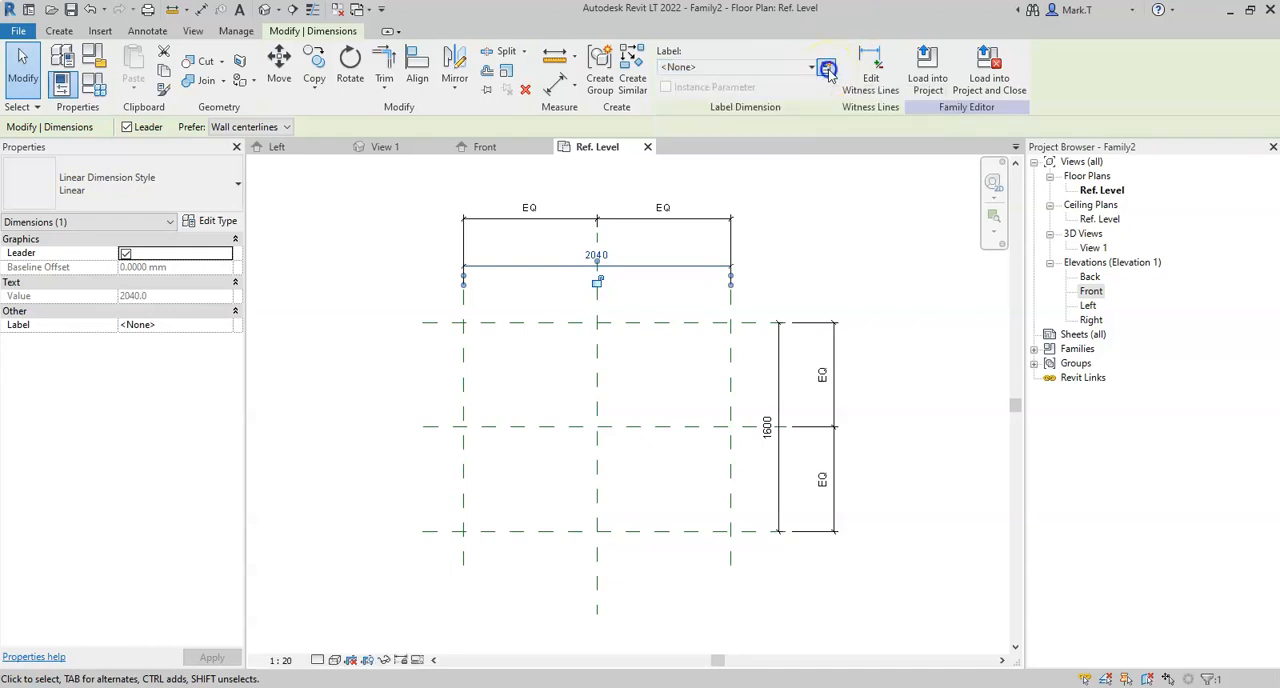
- Start a new family parameter for the 2040 width dimension, name field ready
left_click(828, 68)
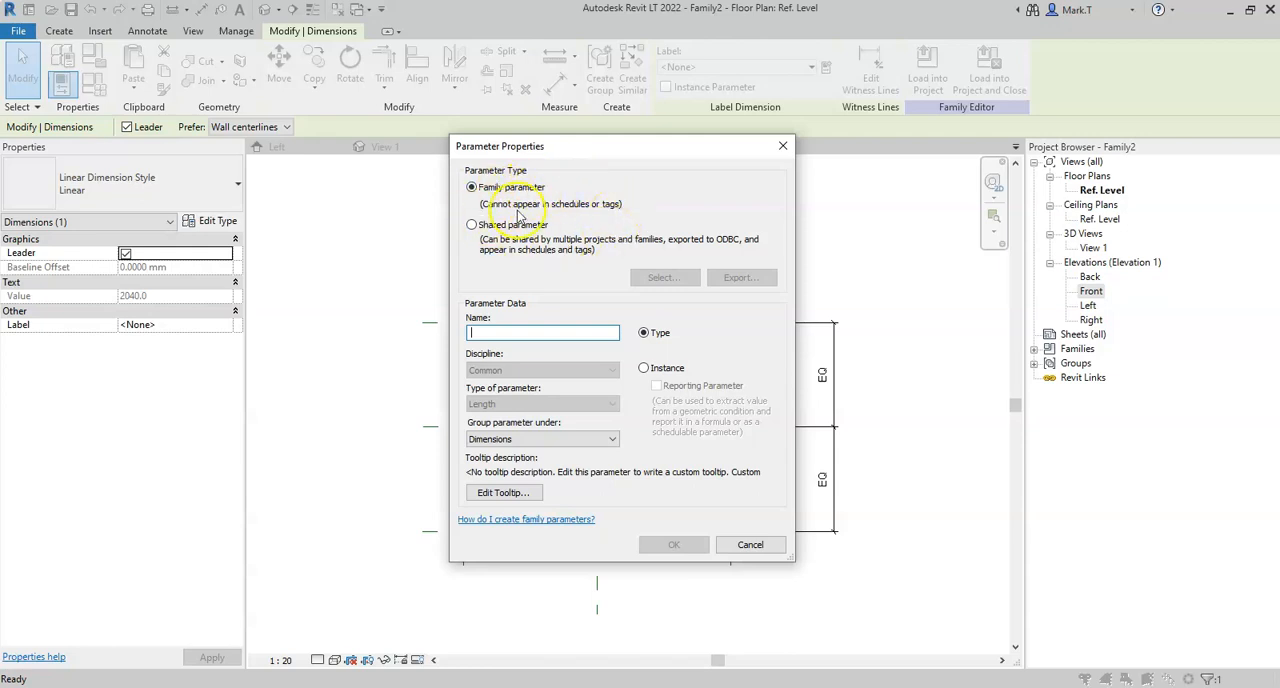
mouse_move(612, 220)
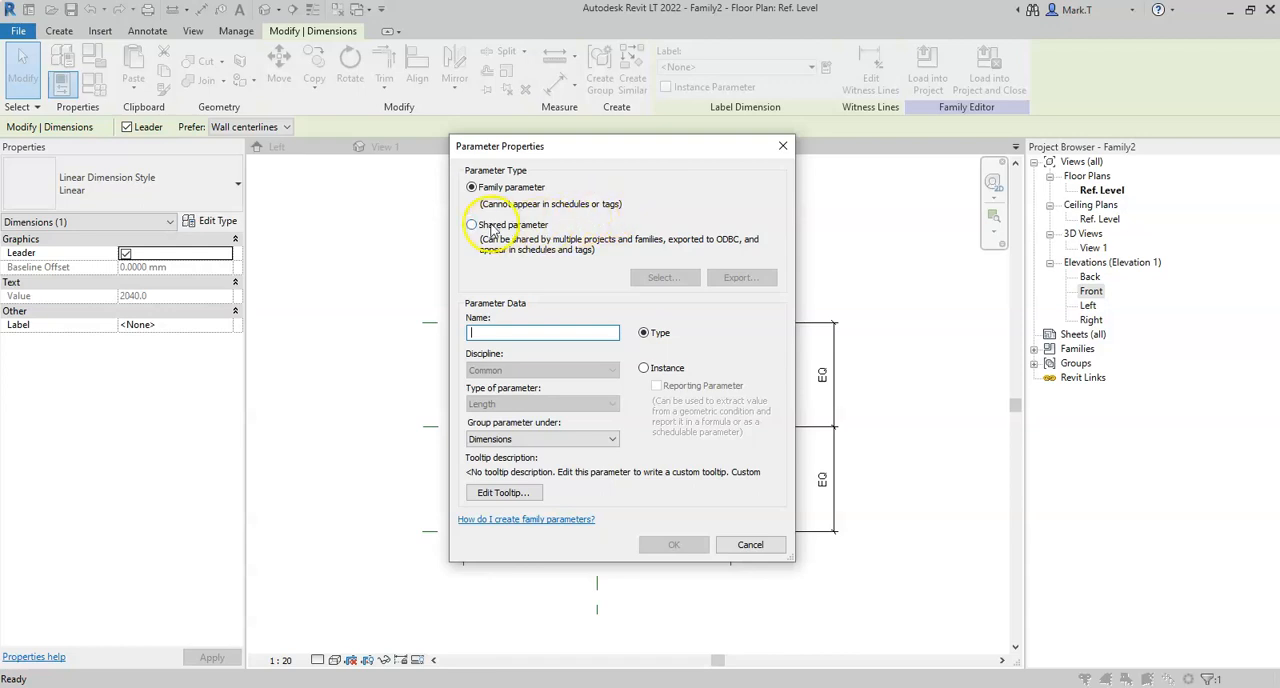
left_click(472, 224)
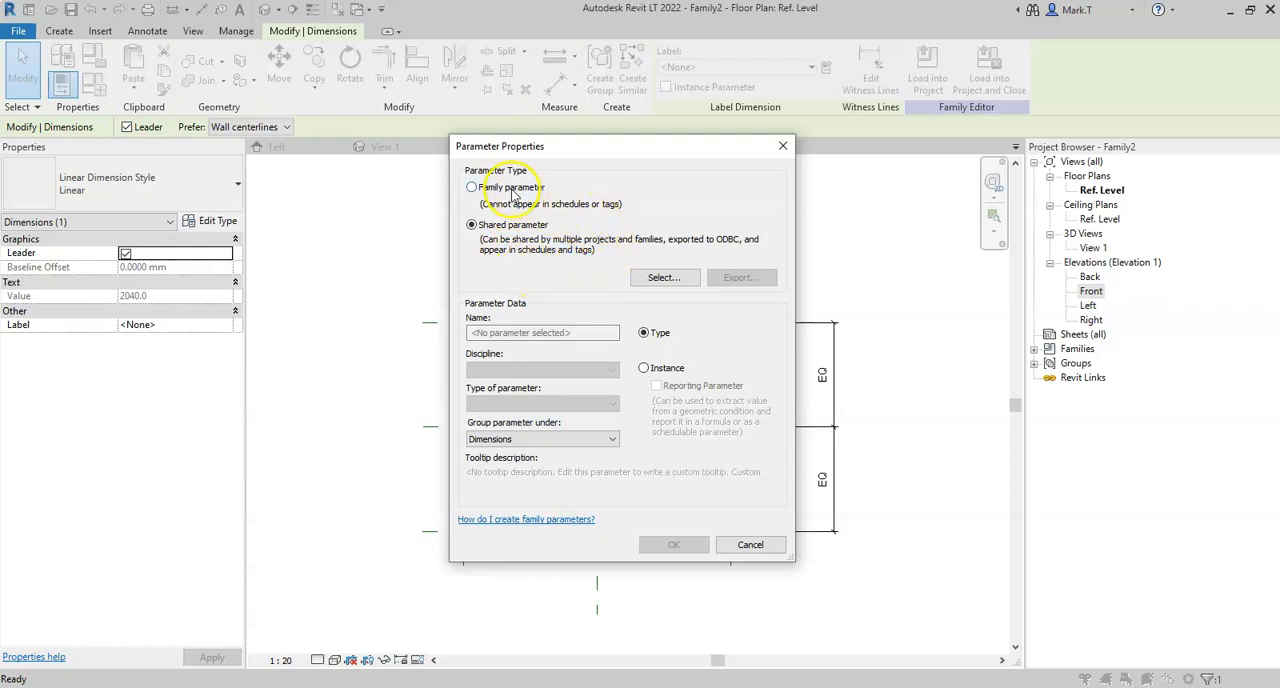
left_click(472, 188)
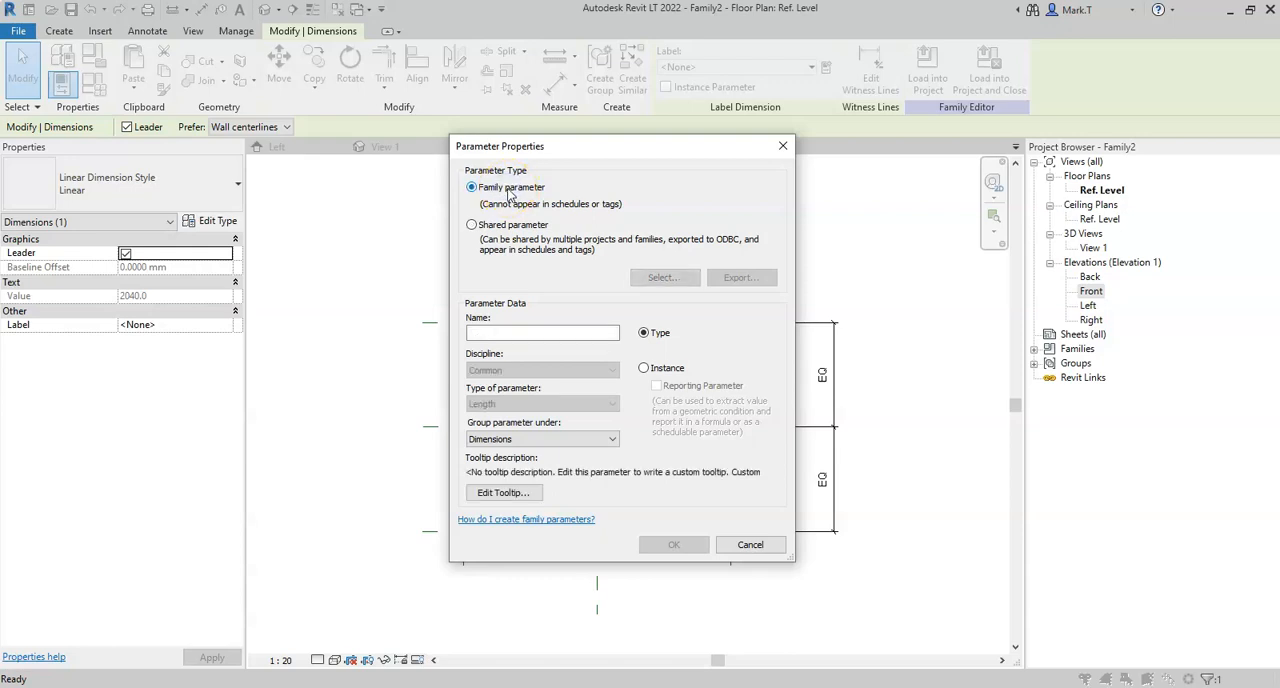
left_click(542, 332)
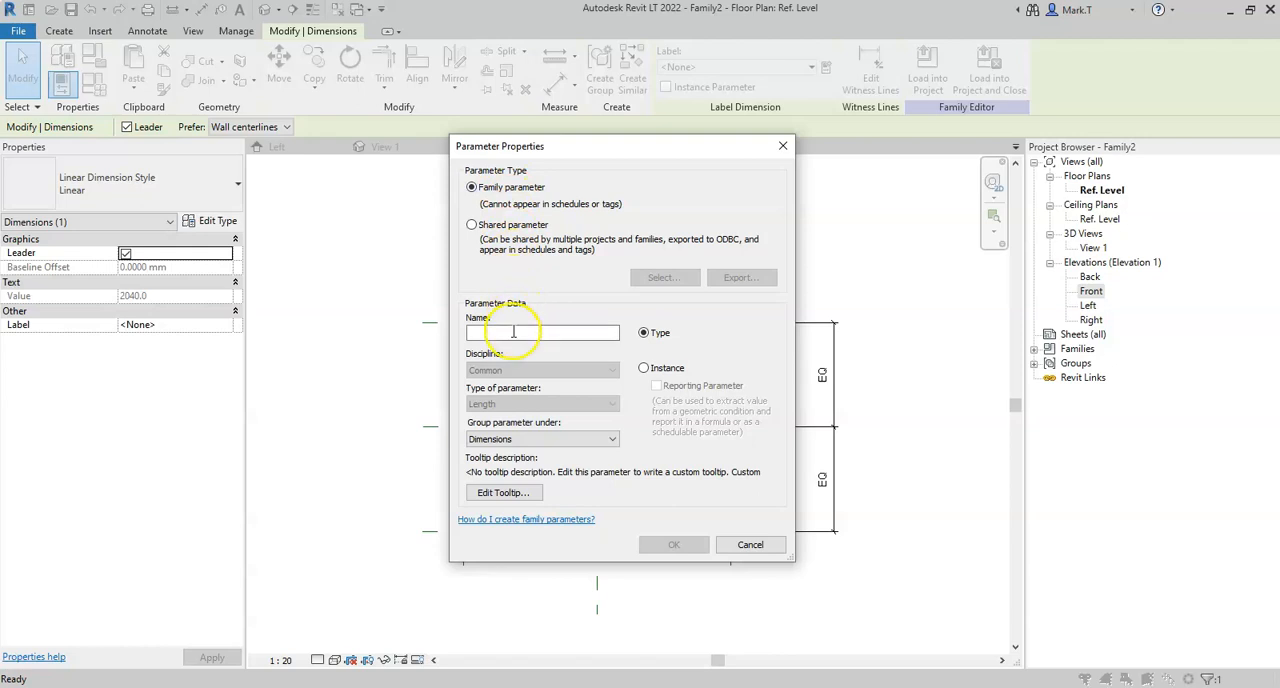
left_click(540, 332)
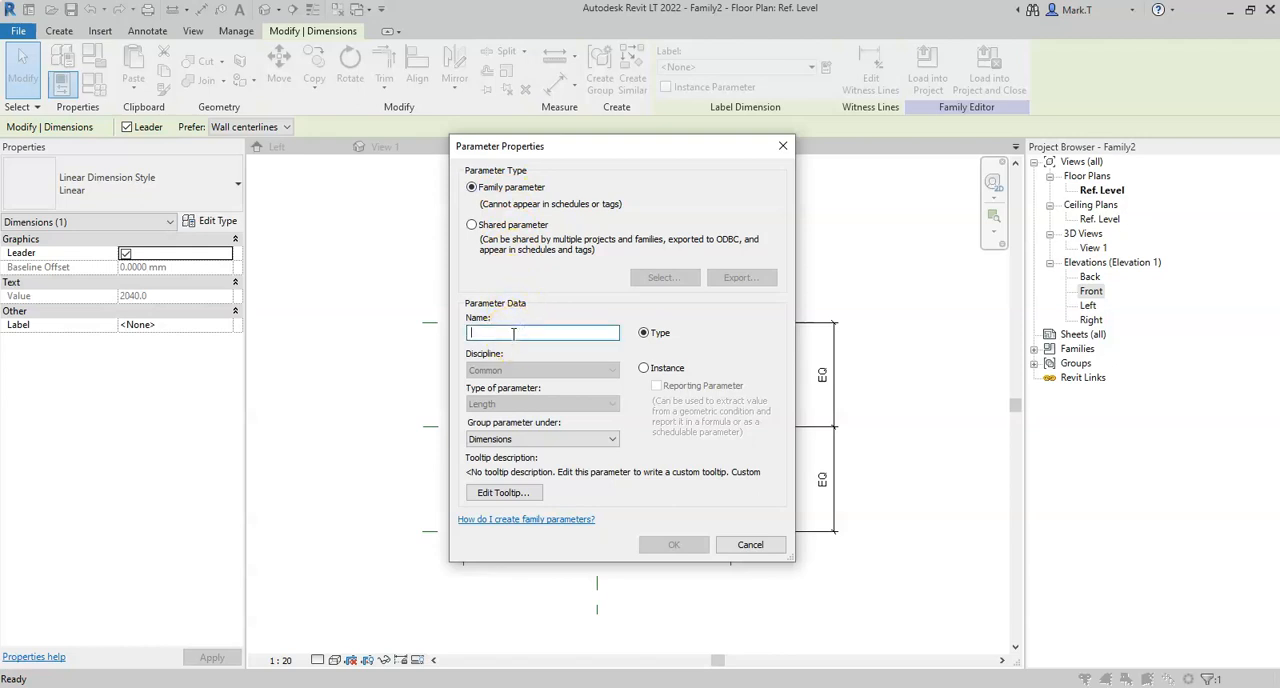
- Name the parameter Width as a Type parameter grouped under Dimensions
type("Width")
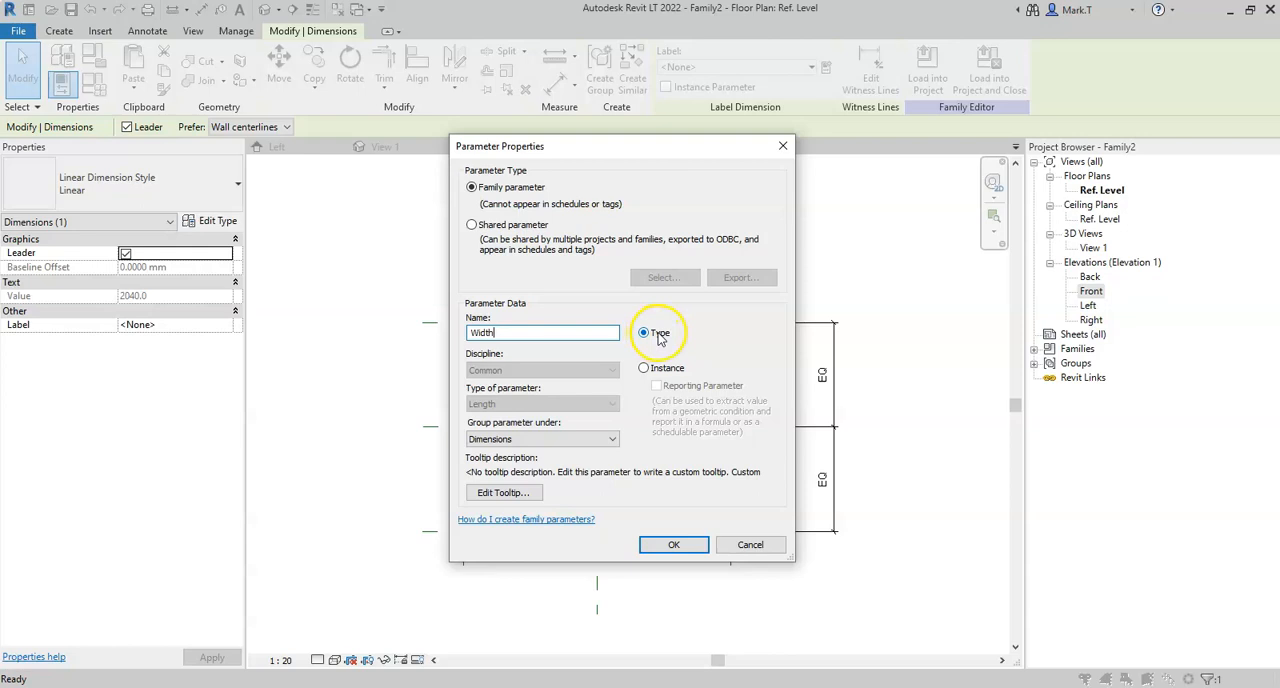
mouse_move(680, 376)
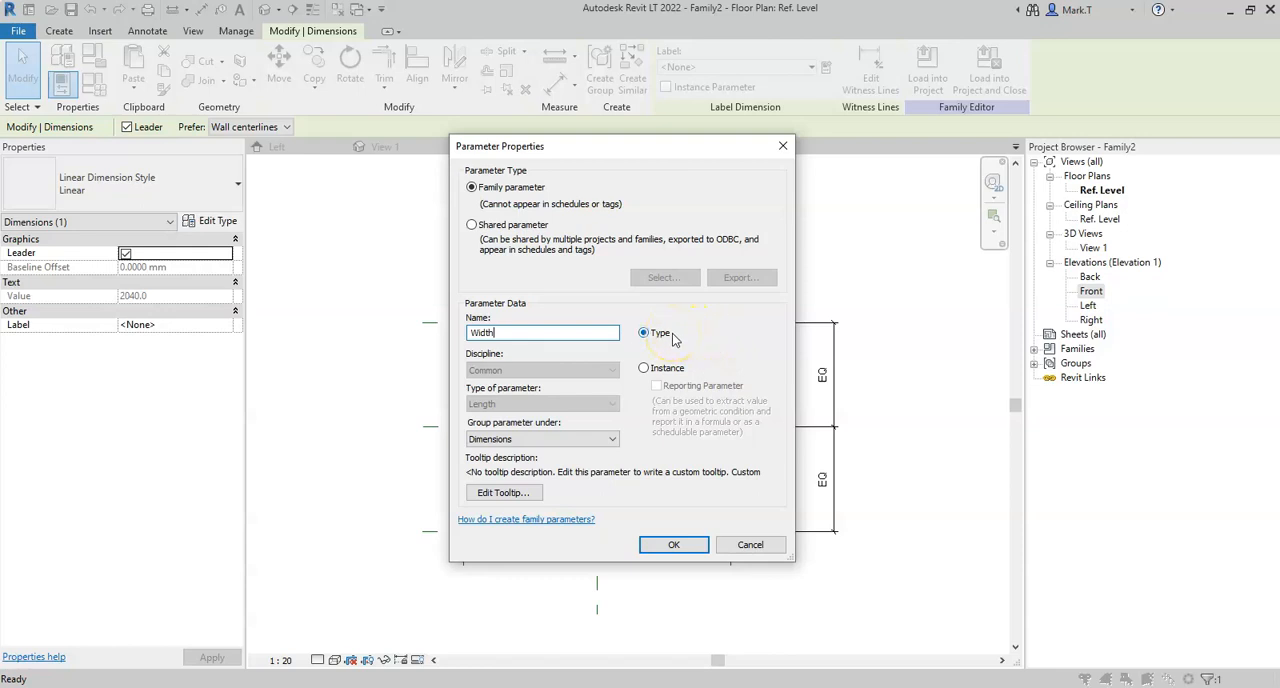
mouse_move(696, 336)
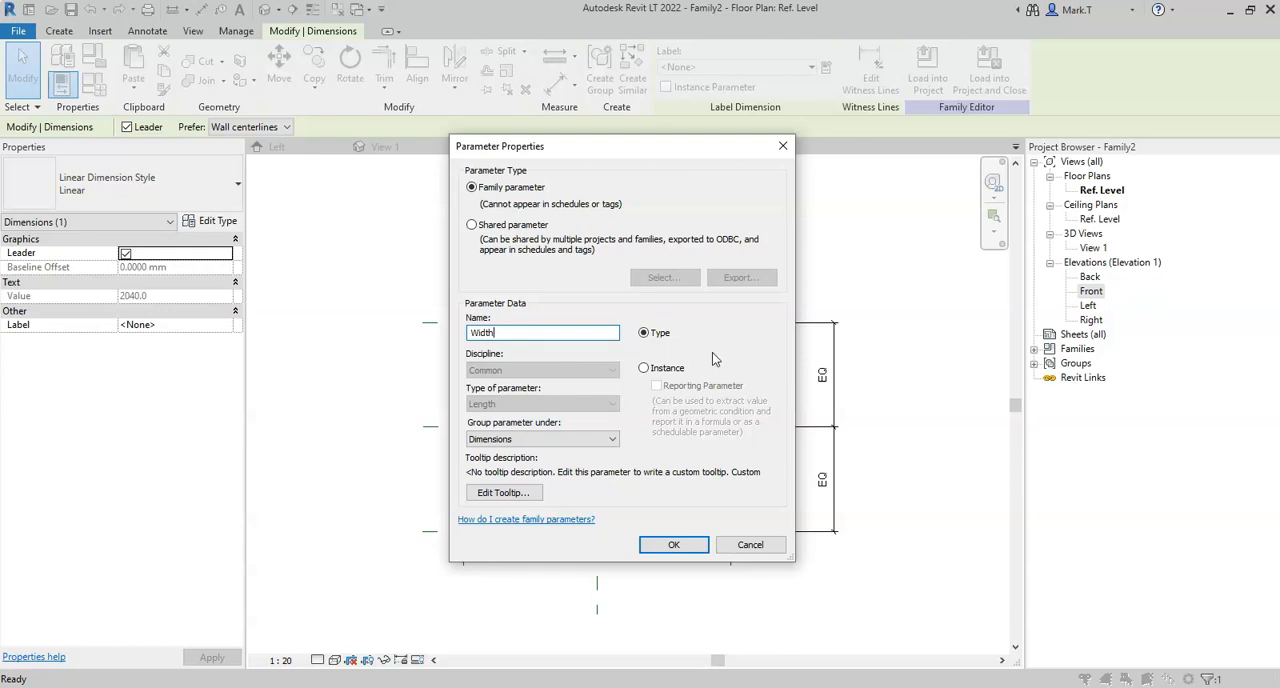
mouse_move(696, 356)
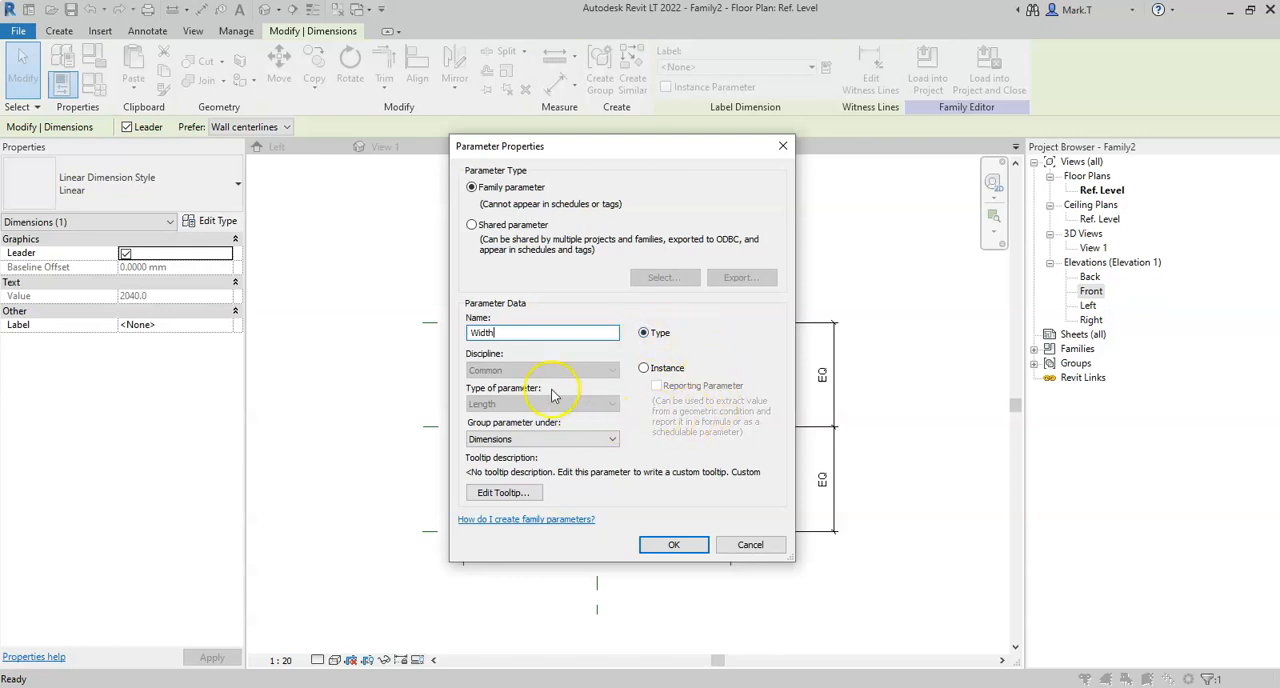
mouse_move(604, 410)
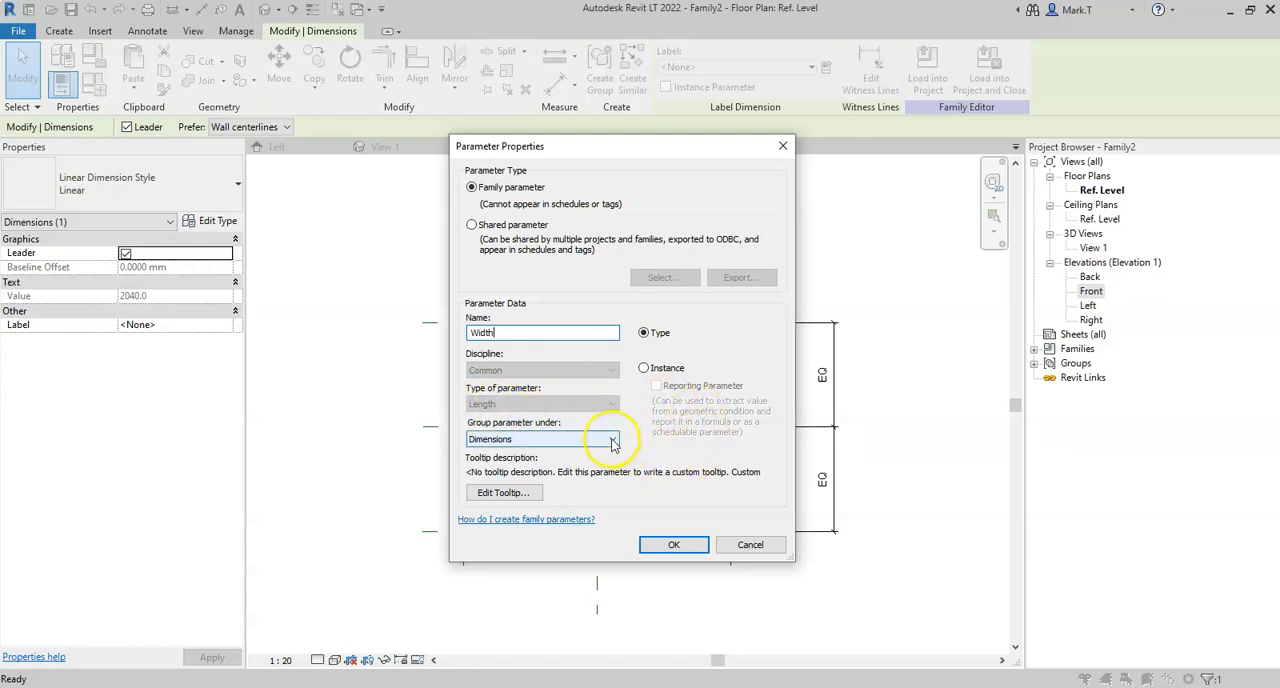
left_click(612, 440)
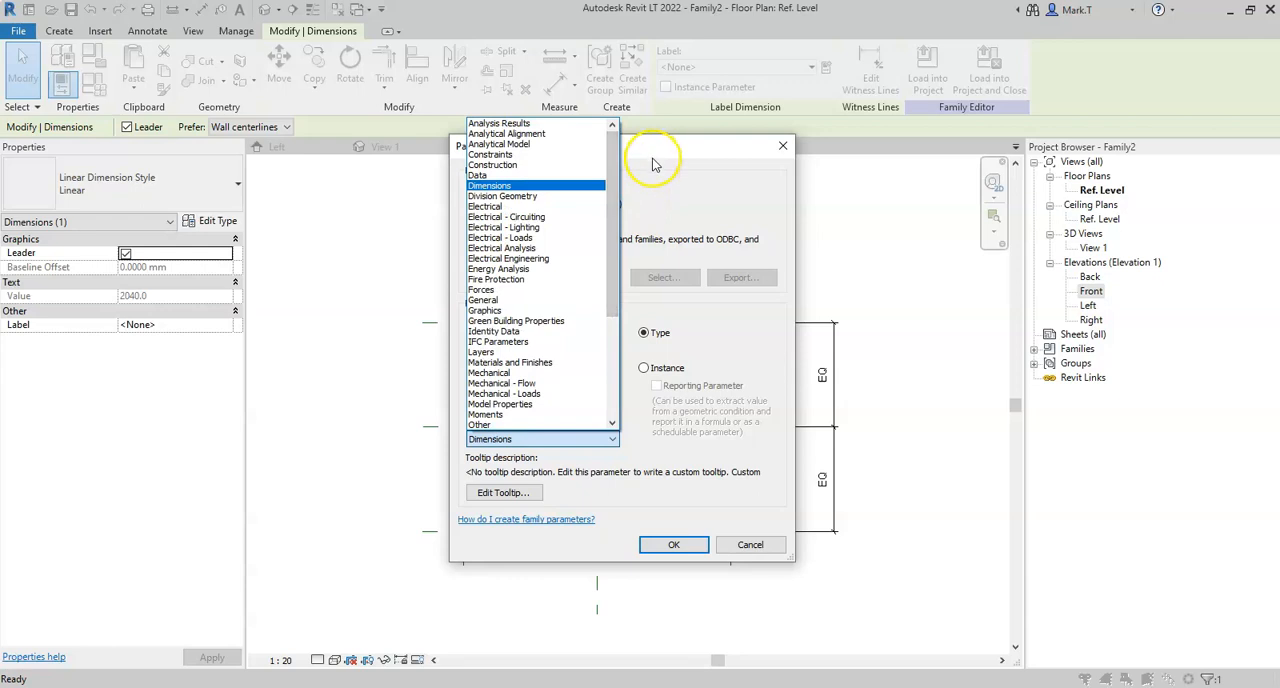
left_click(490, 440)
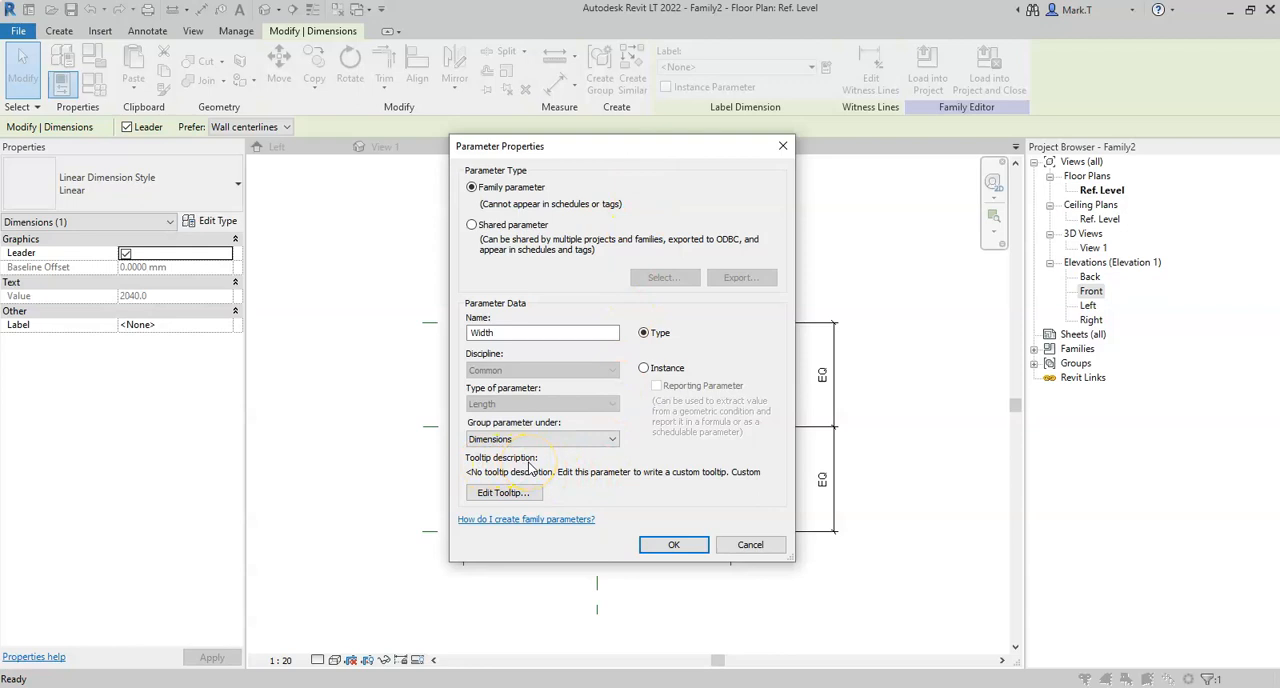
- Add the tooltip 'Width of dining table' and create the Width label on the dimension
left_click(504, 492)
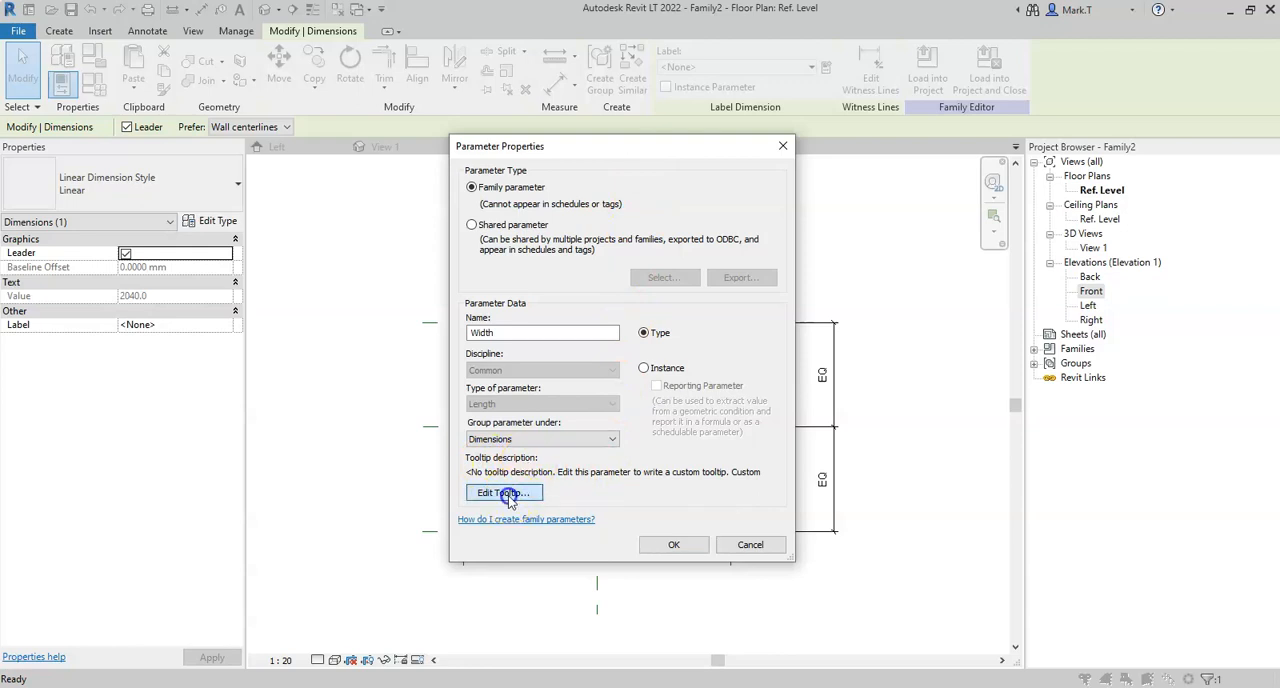
left_click(504, 492)
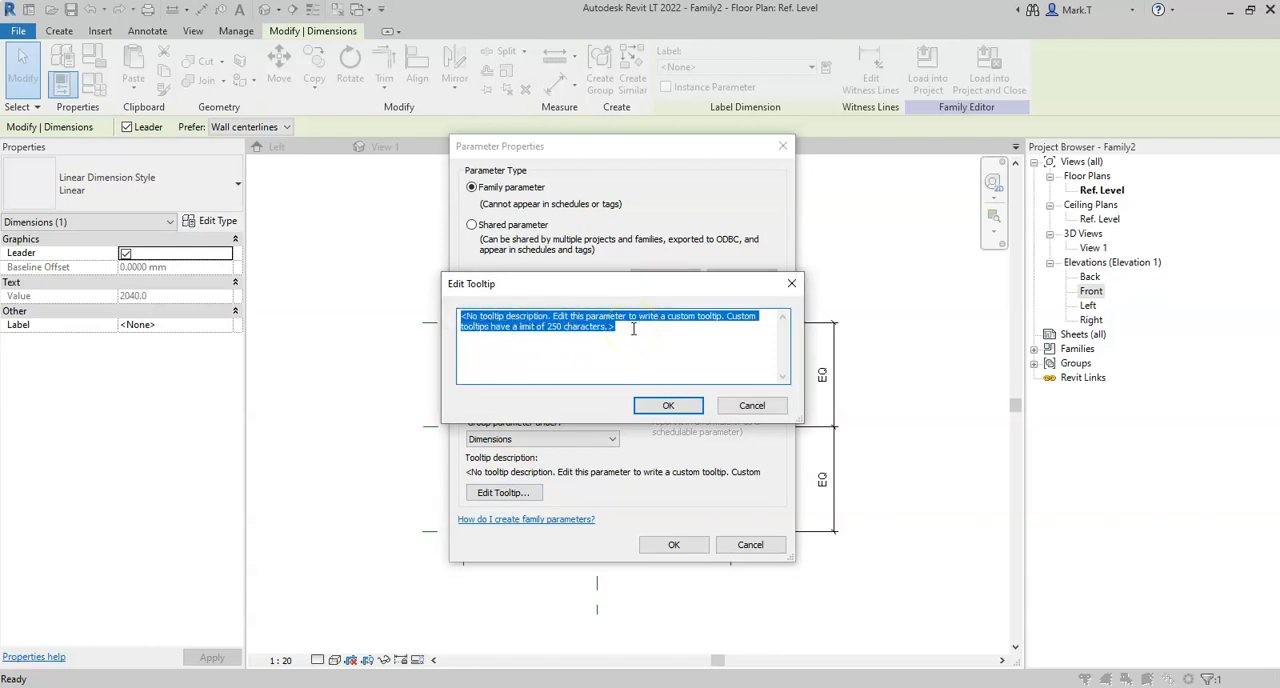
type("Width of di")
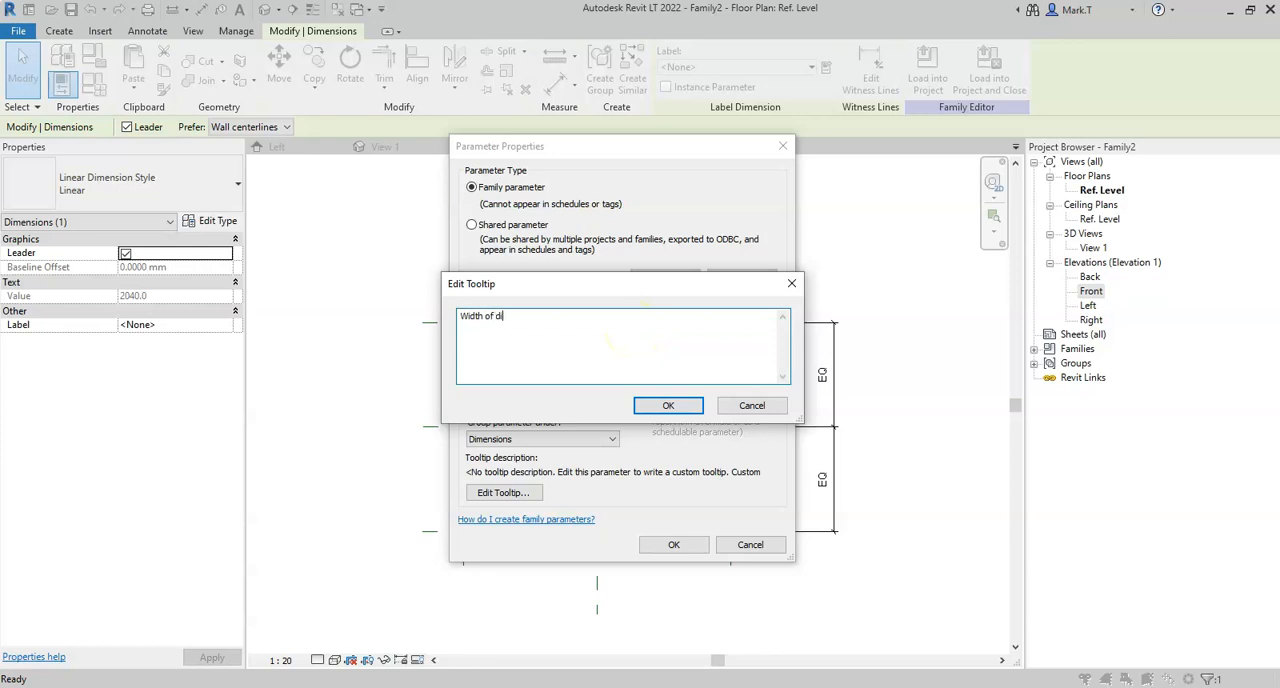
type("ning table")
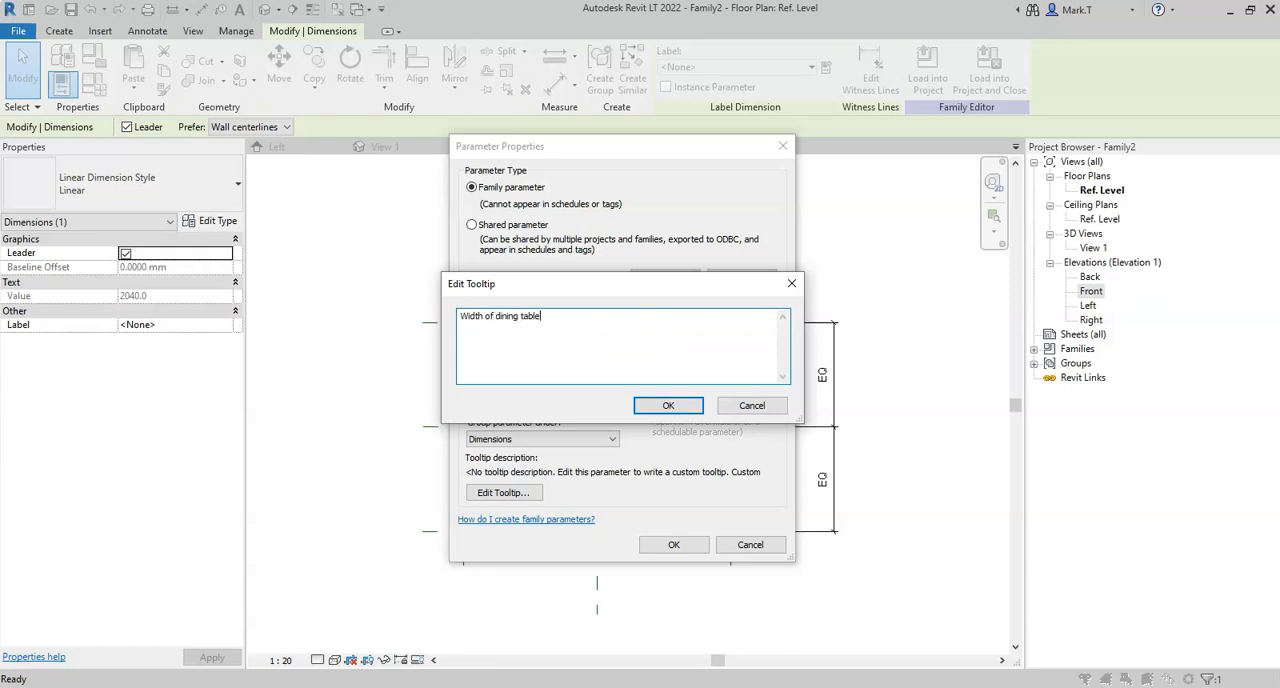
mouse_move(616, 350)
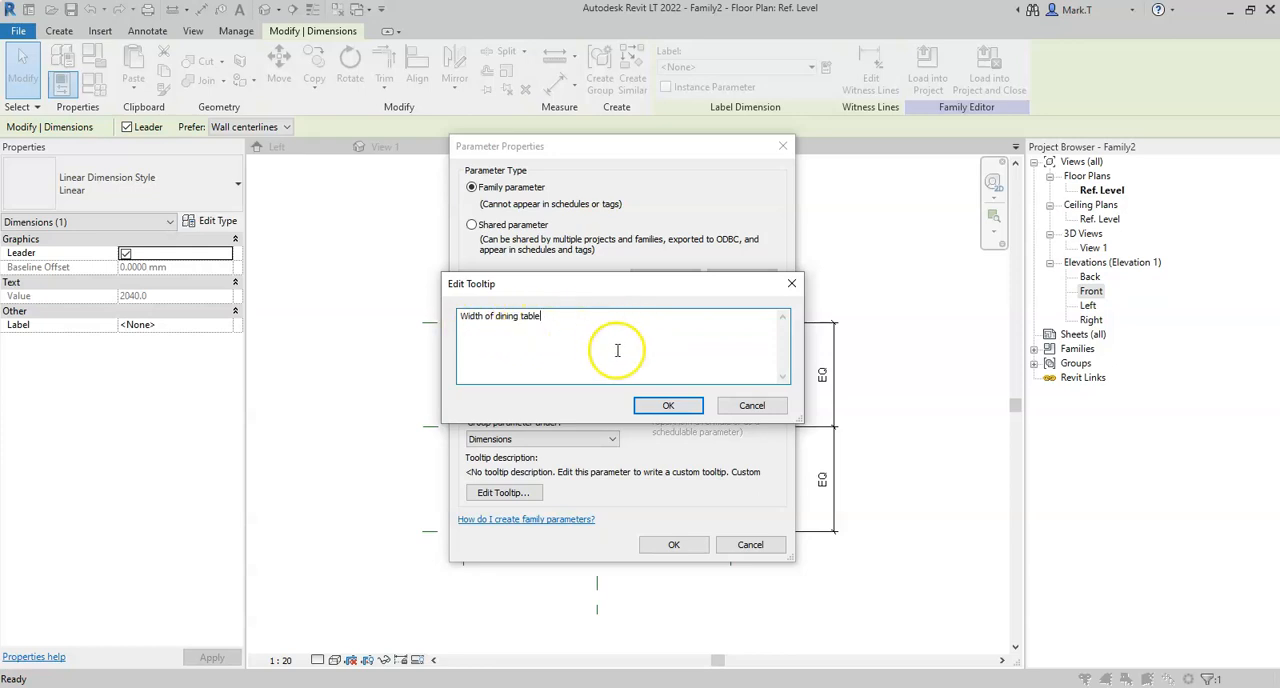
left_click(668, 406)
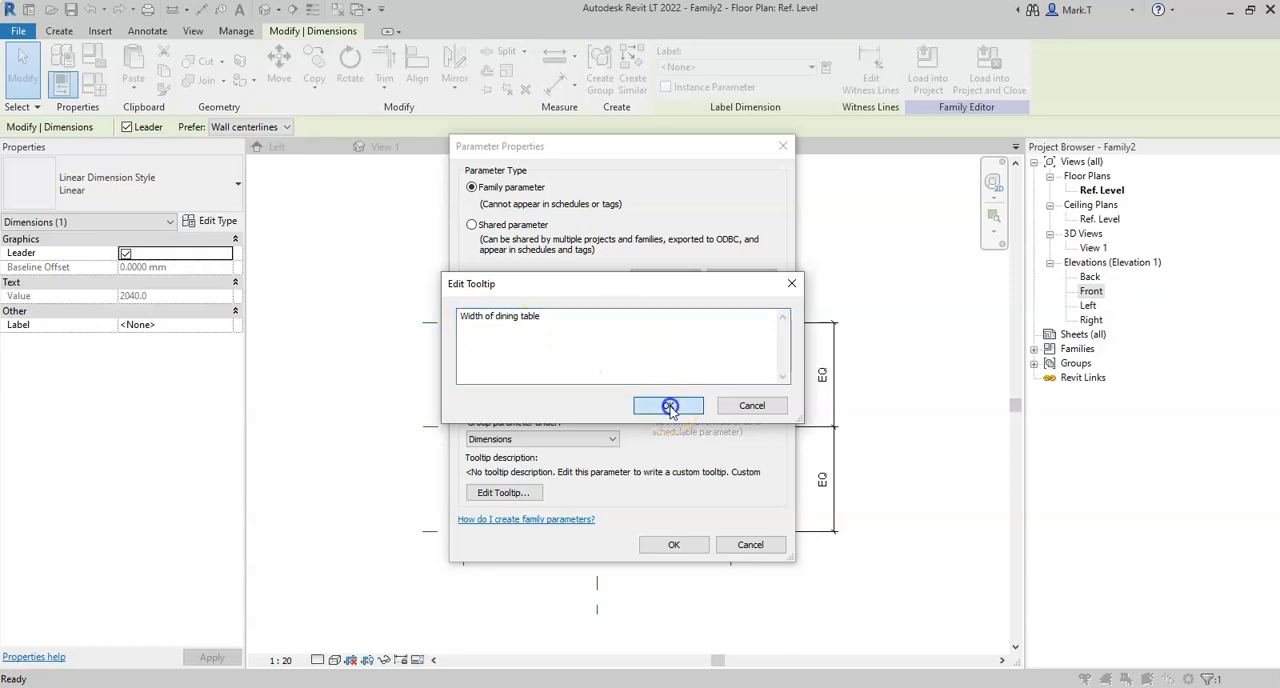
left_click(668, 406)
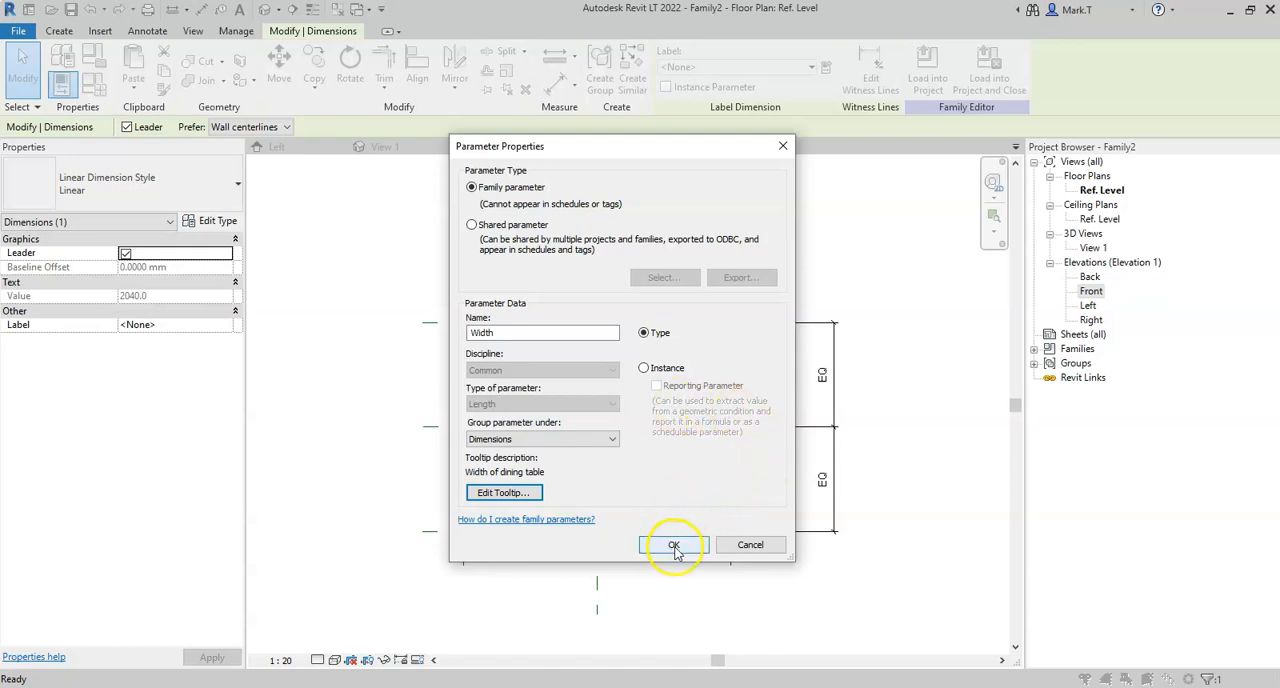
left_click(672, 544)
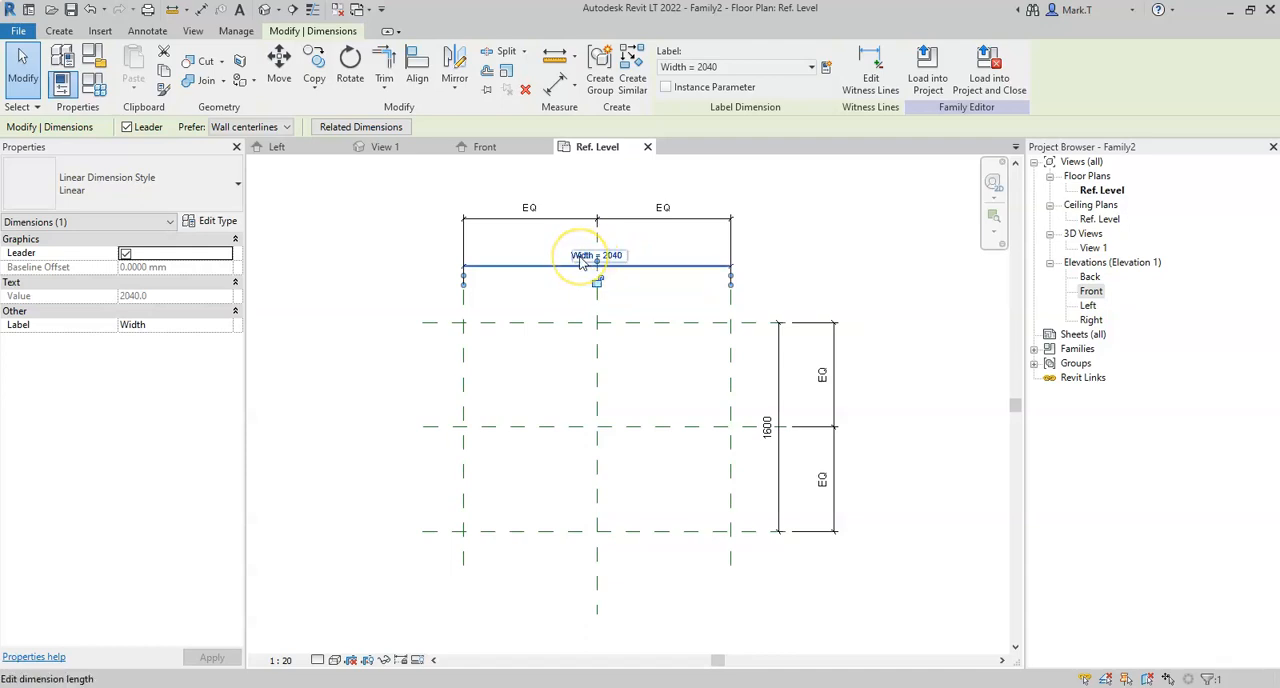
- Select the Width dimension and start editing its value toward 1600
left_click(572, 292)
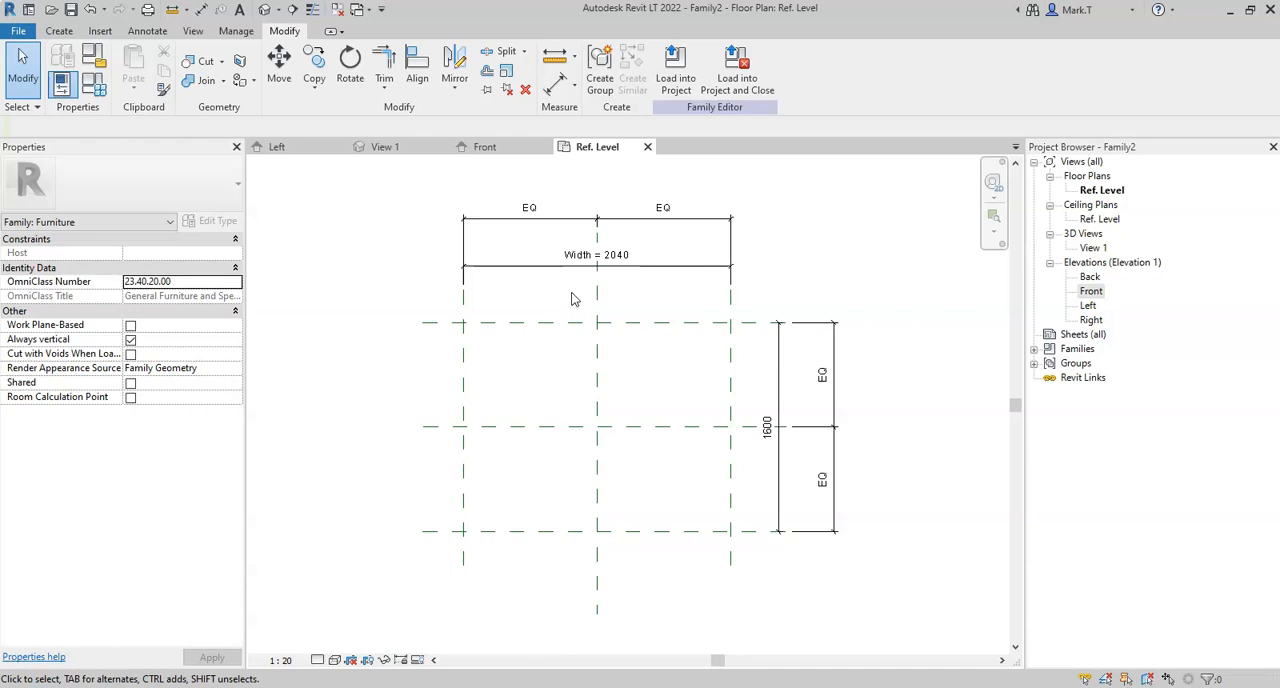
left_click(596, 254)
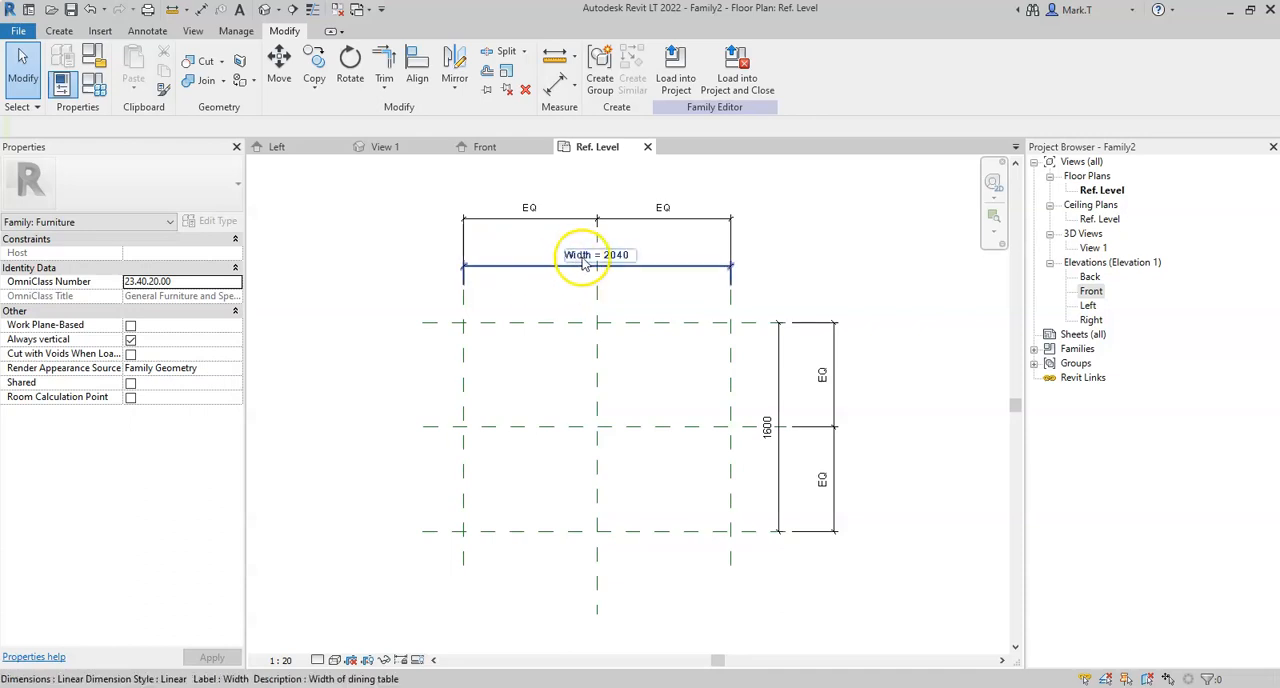
mouse_move(636, 268)
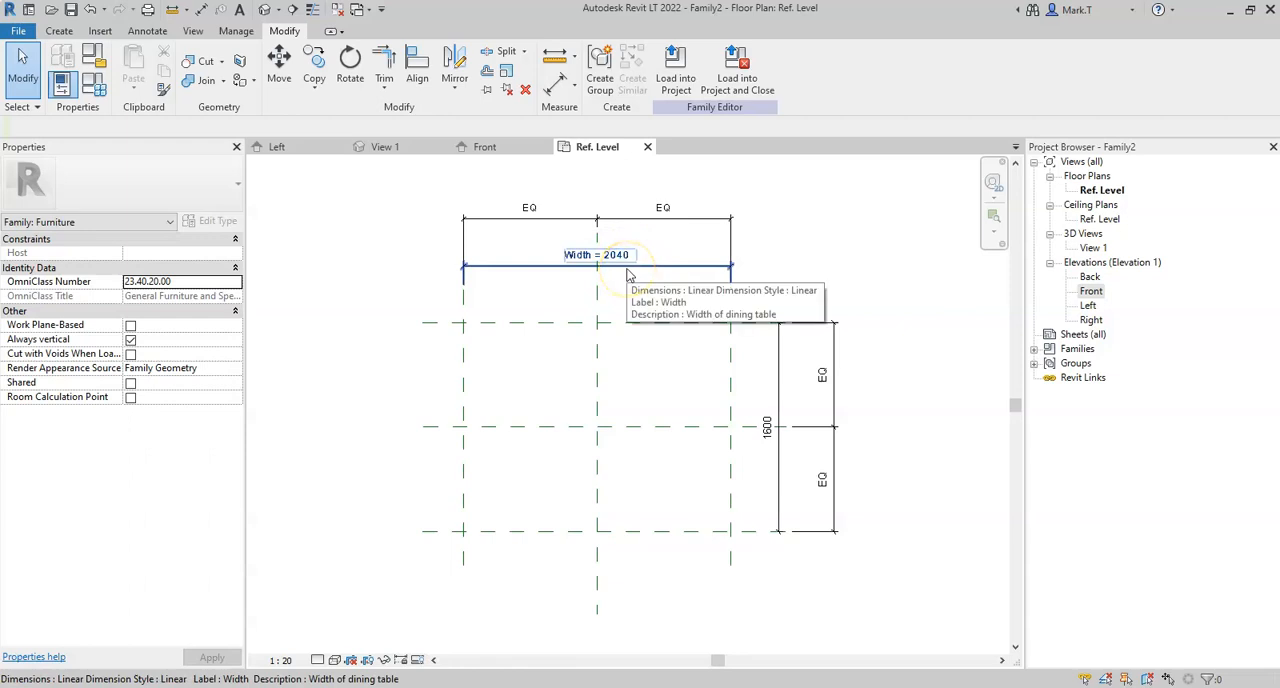
left_click(596, 256)
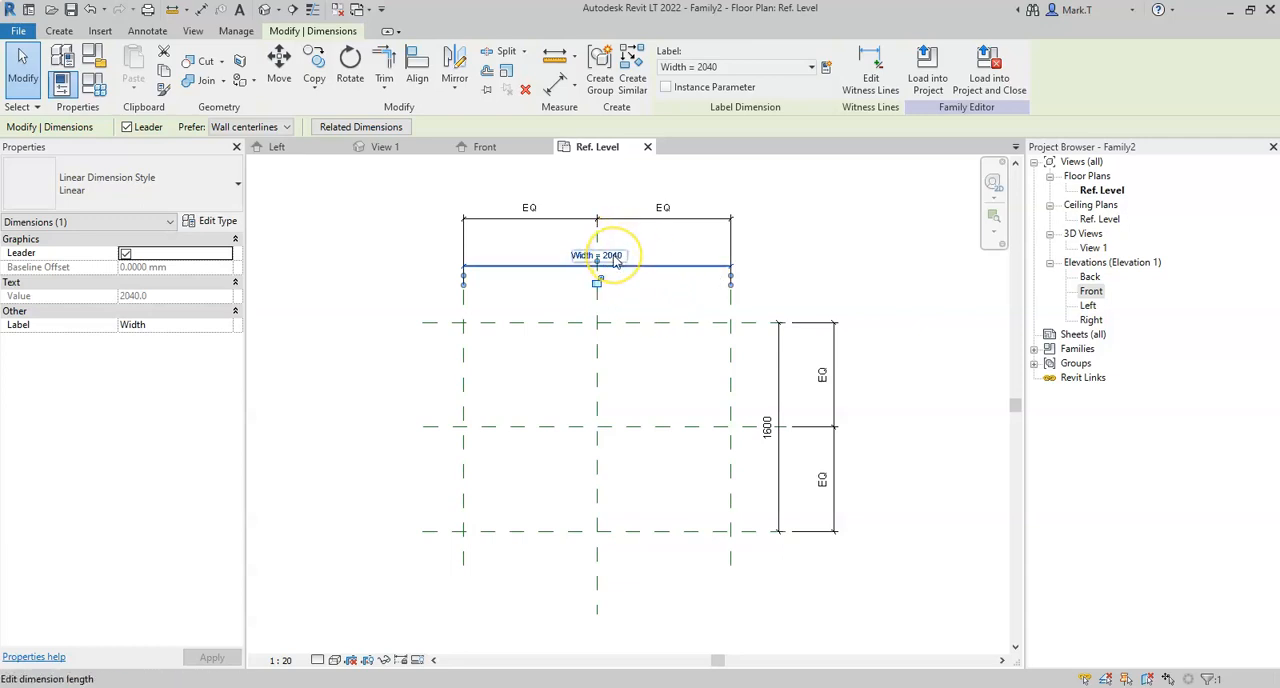
double_click(596, 256)
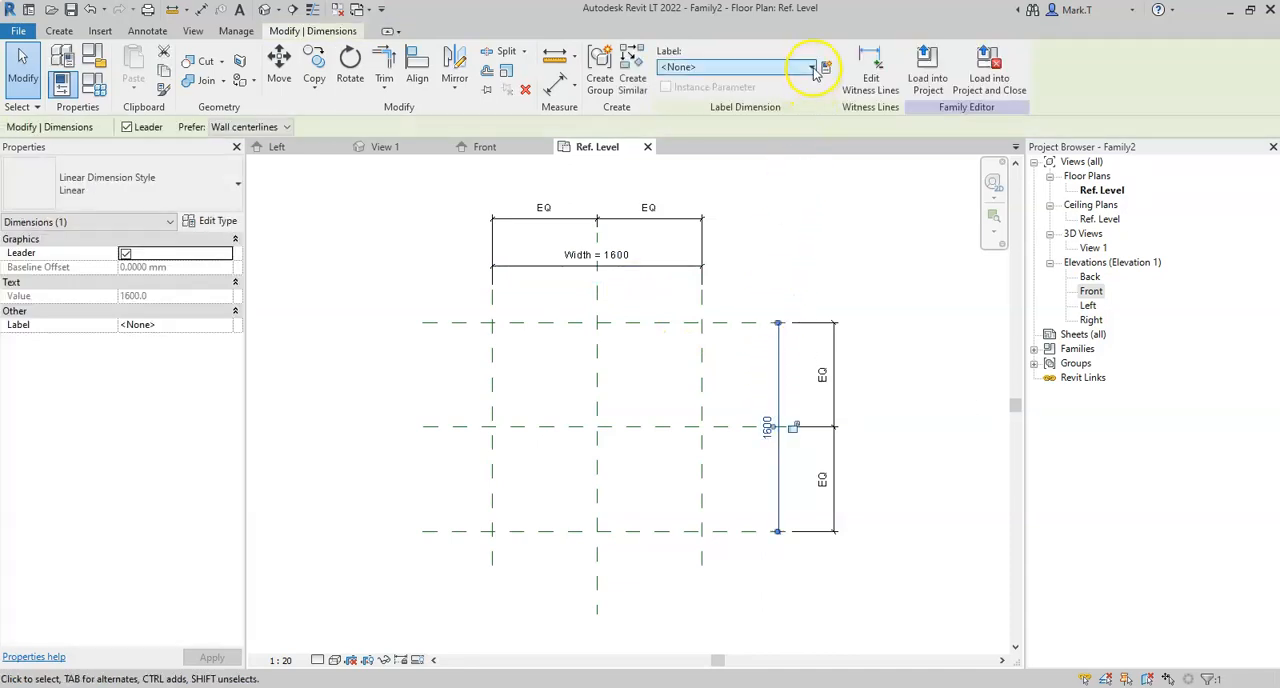
- Check the Label list for the depth dimension, then start a new Depth parameter
left_click(812, 68)
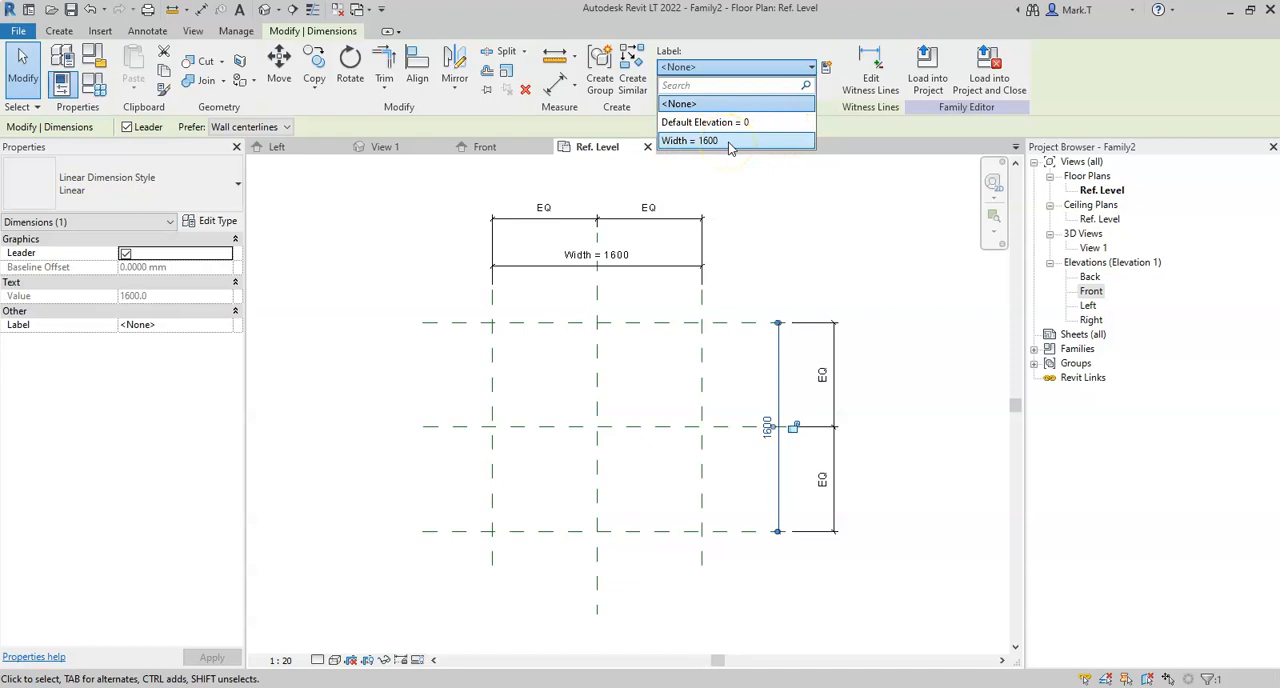
left_click(812, 68)
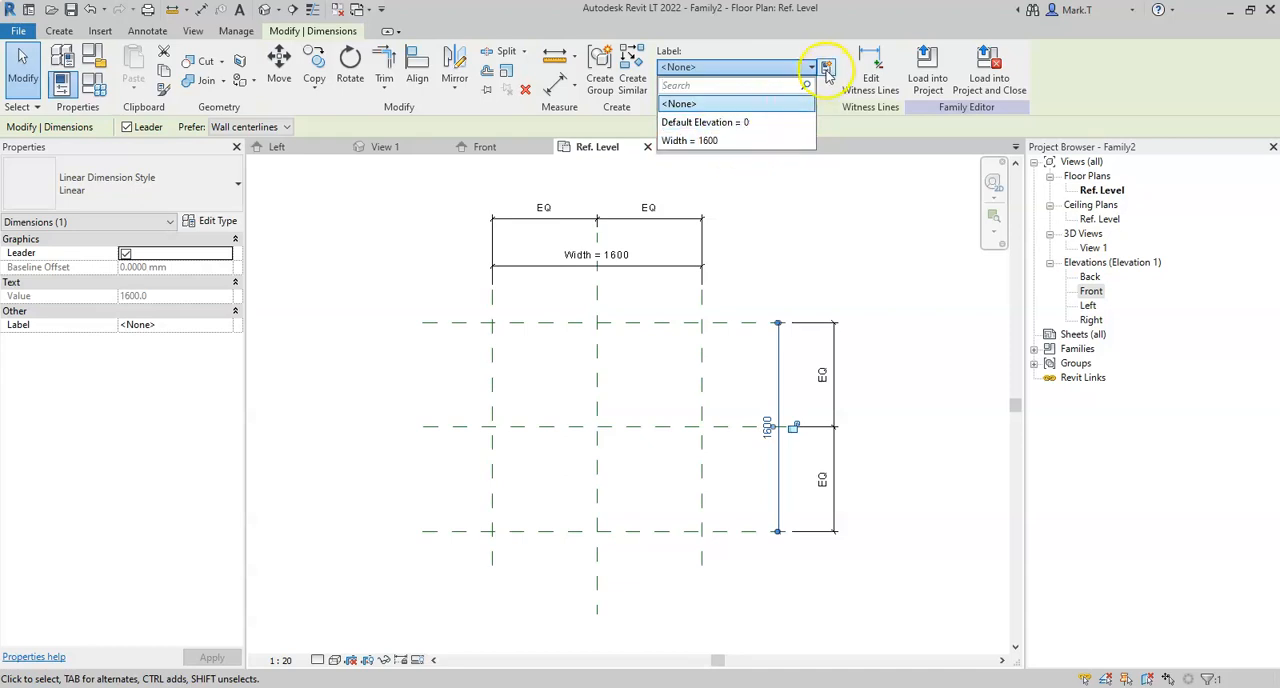
left_click(810, 68)
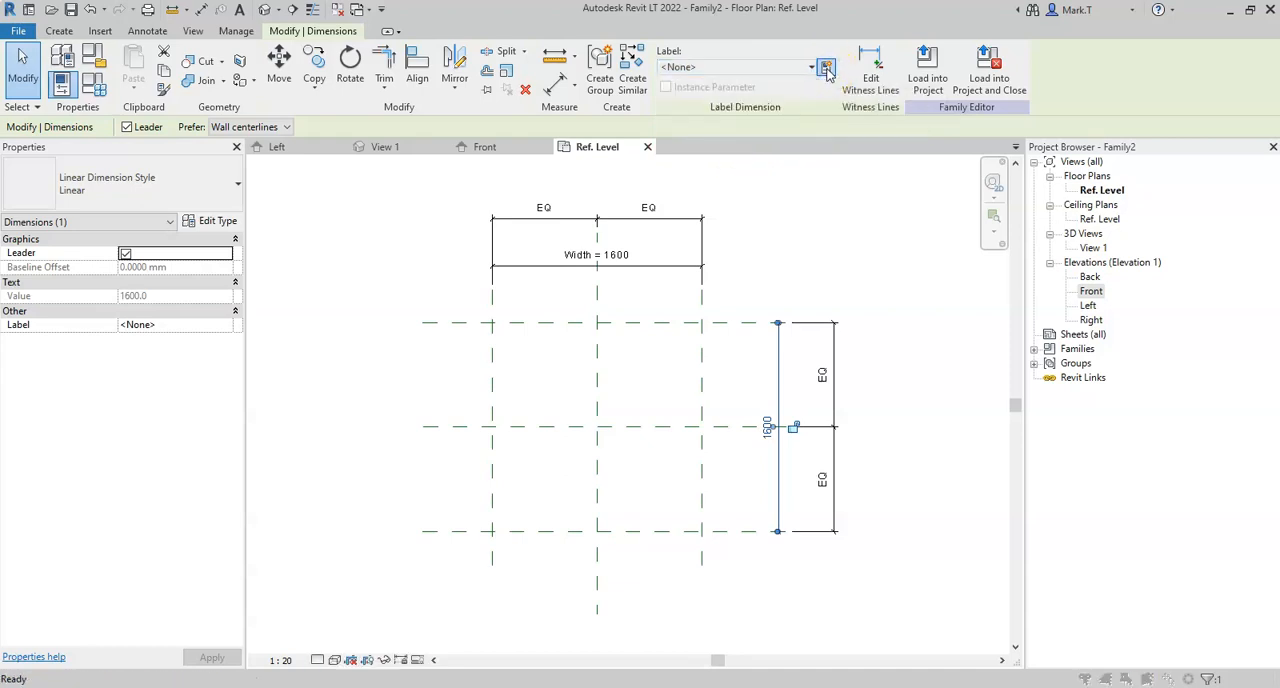
left_click(826, 68)
type("Depth")
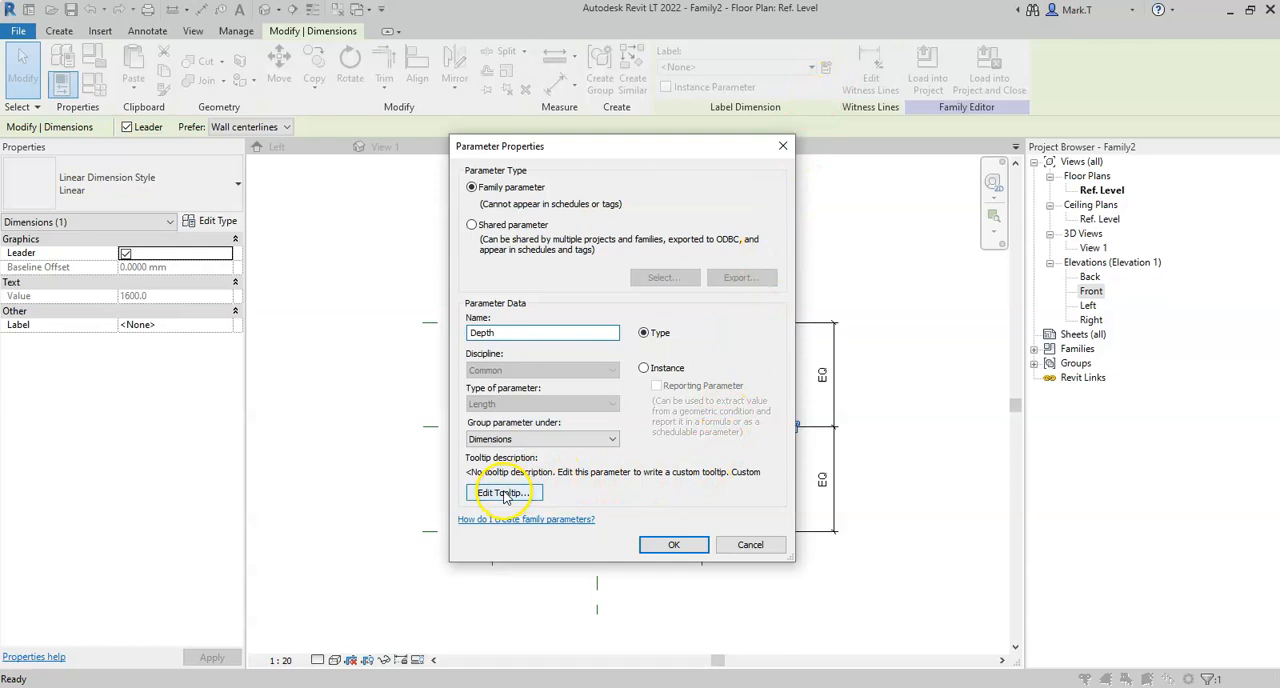
- Give Depth the tooltip 'Depth of dining table' and label the 1600 dimension with it
left_click(502, 492)
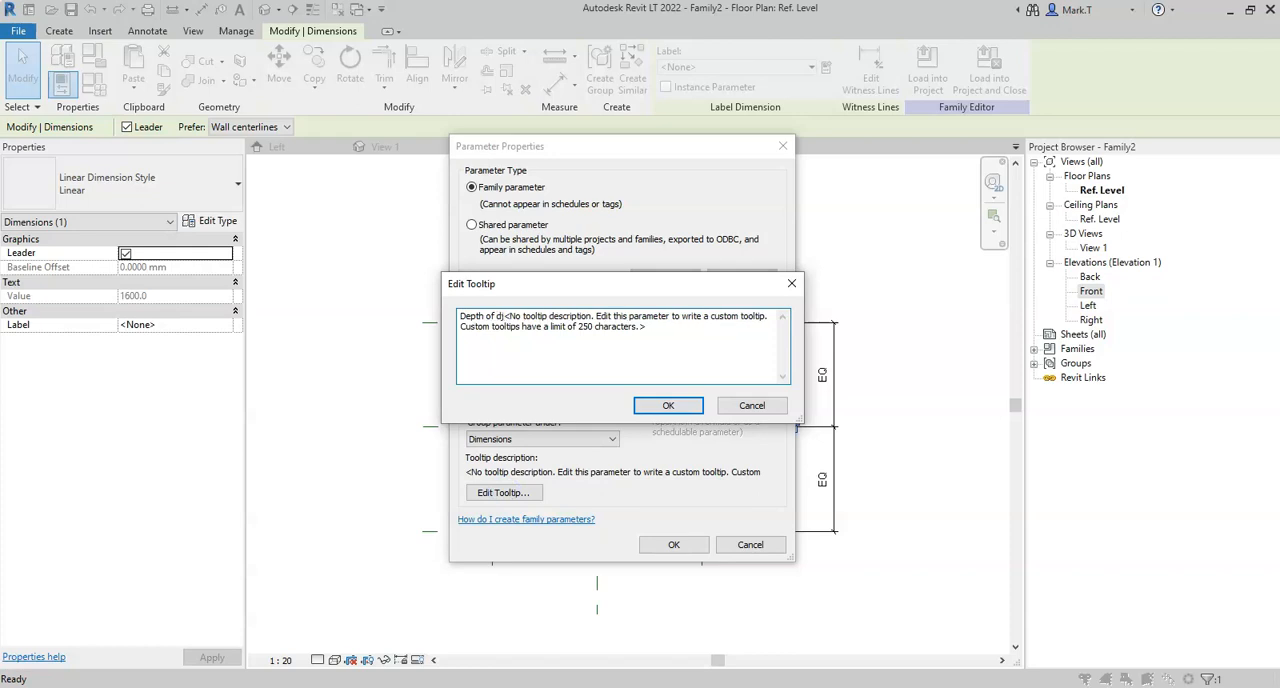
type("ining table")
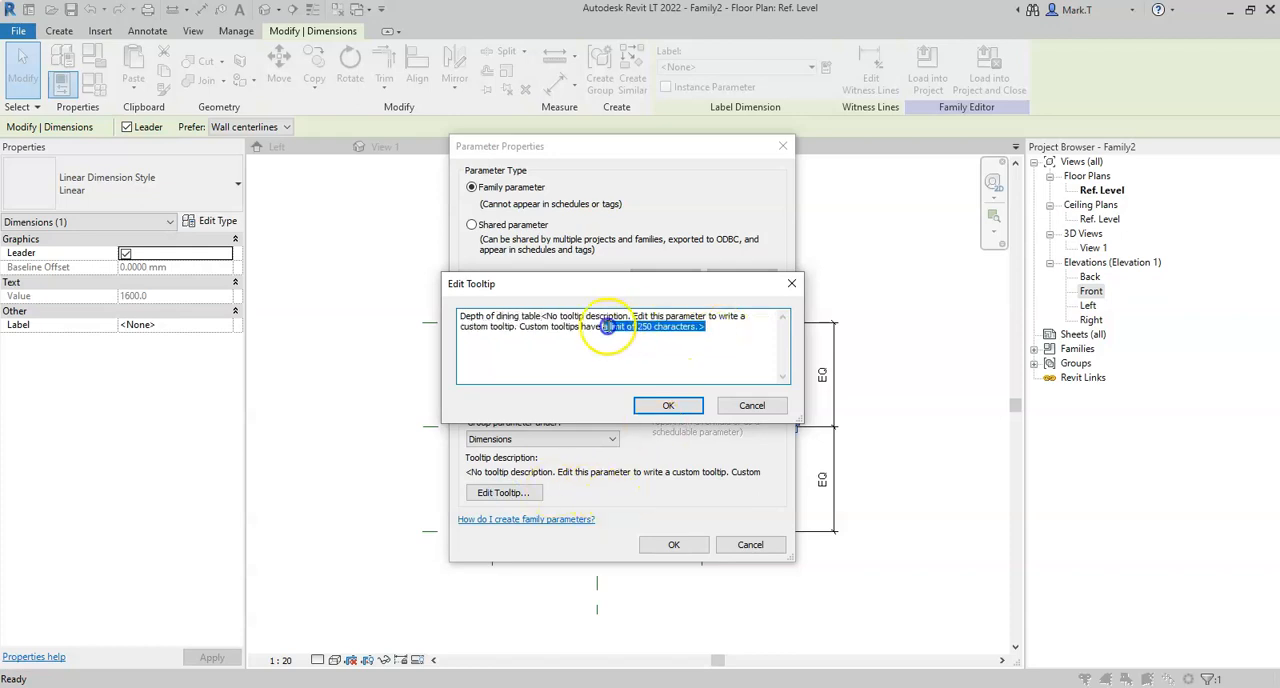
left_click(668, 406)
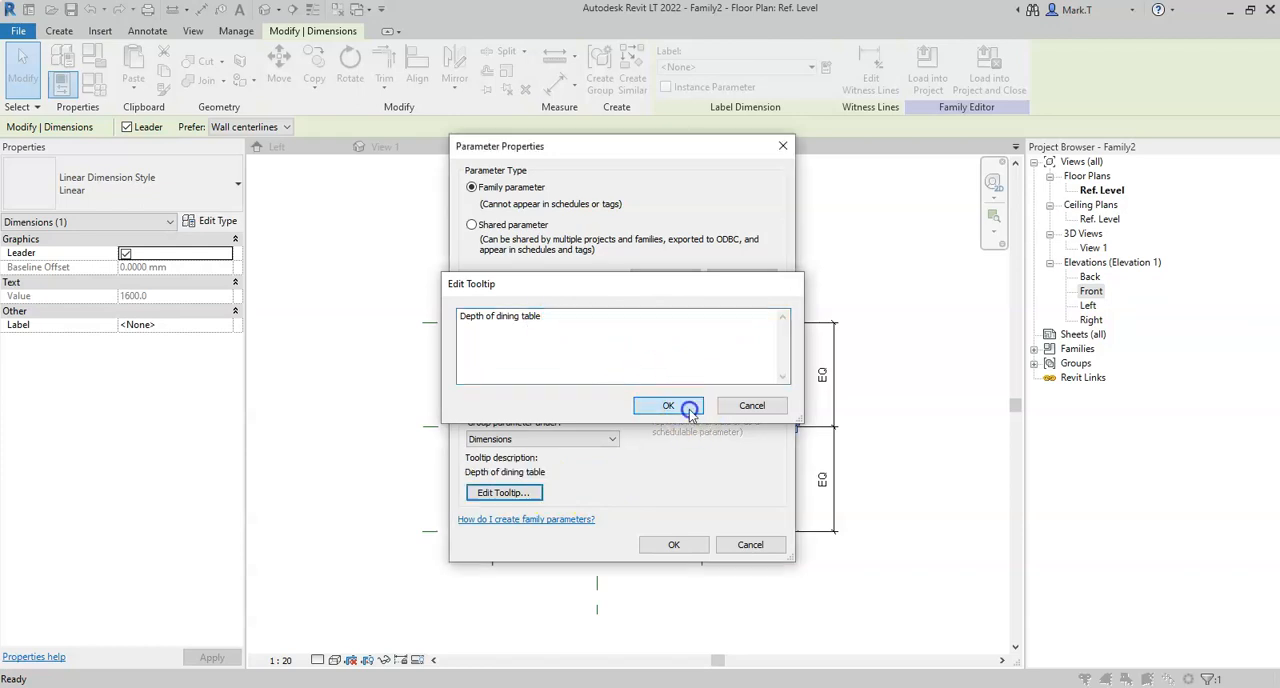
left_click(668, 406)
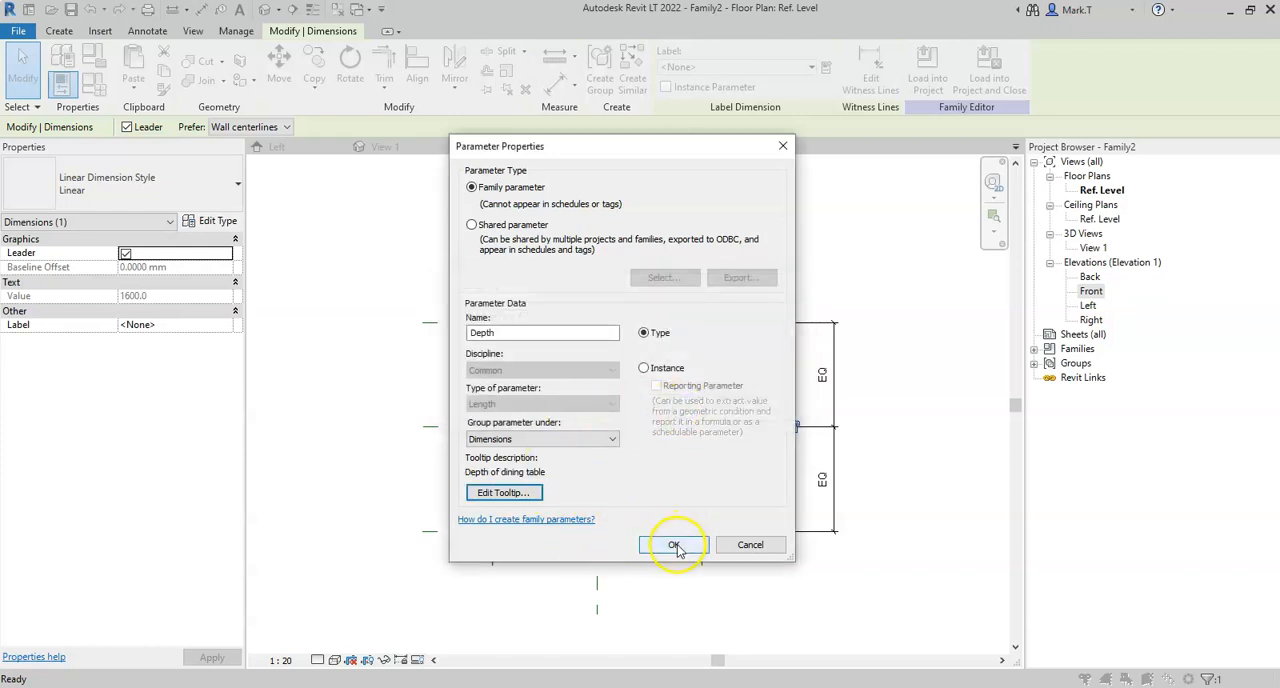
left_click(672, 544)
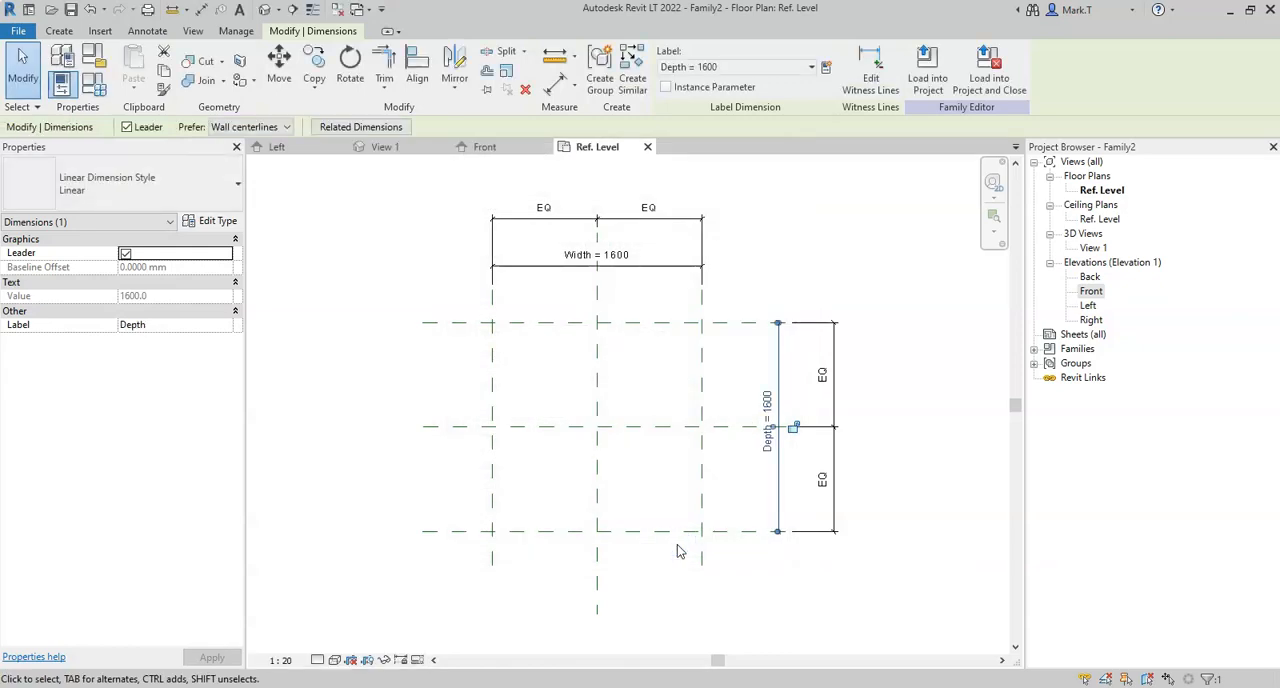
- Change the Depth dimension value to 1200
double_click(768, 406)
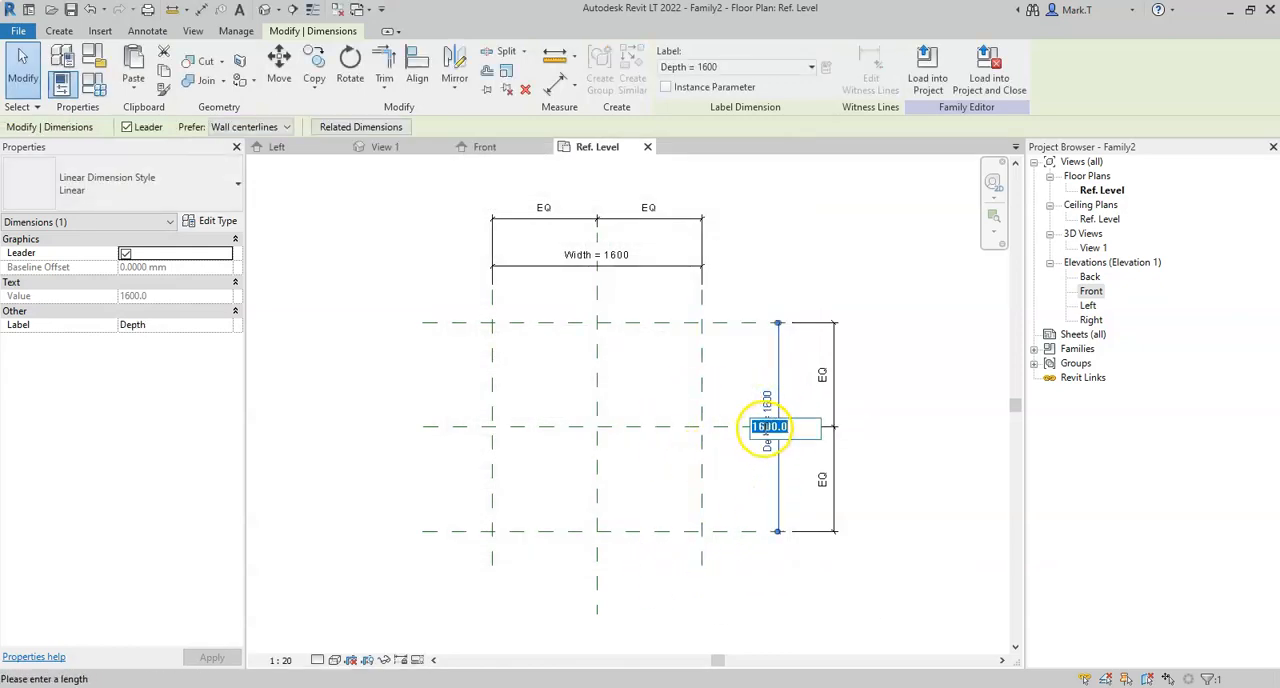
type("1200")
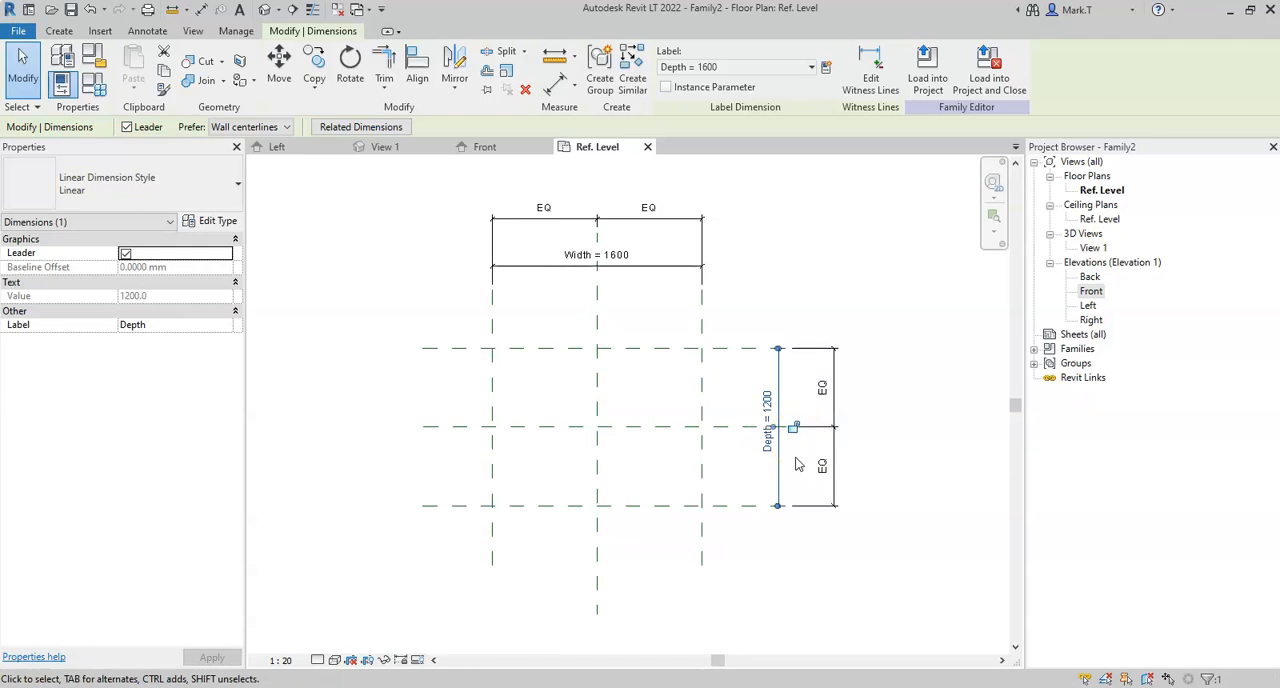
mouse_move(800, 464)
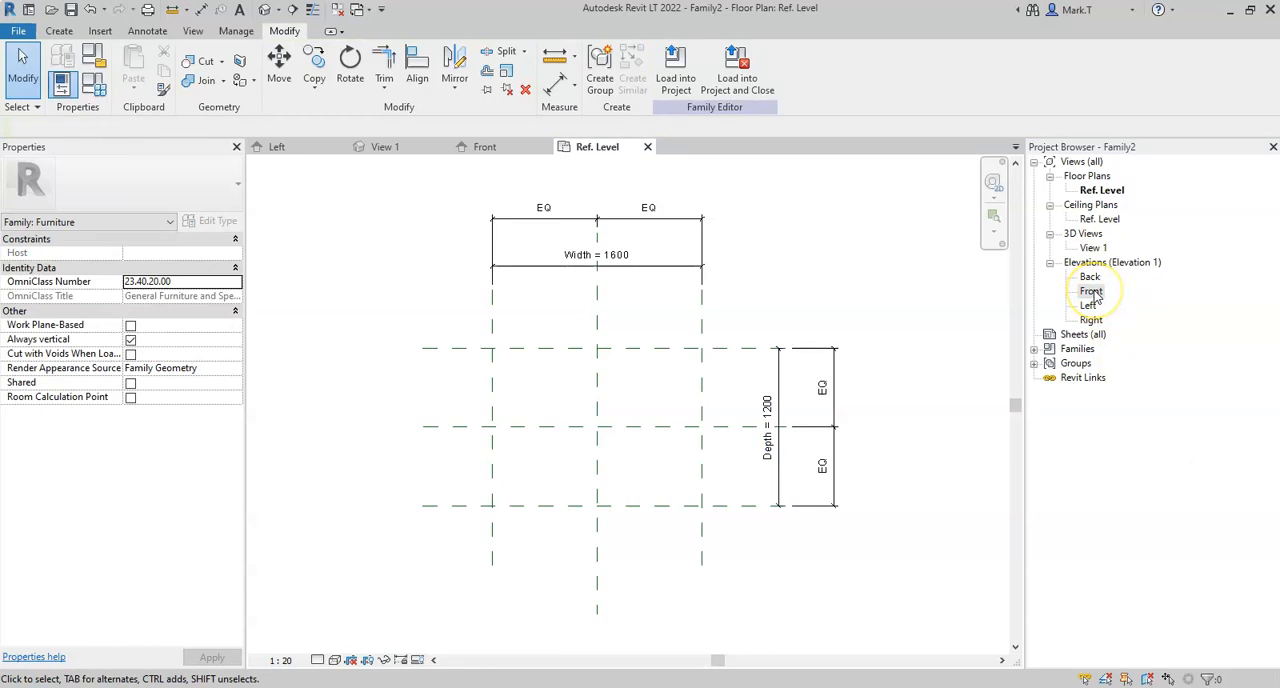
- Switch to the Front elevation, dismissing the save reminder
left_click(1092, 290)
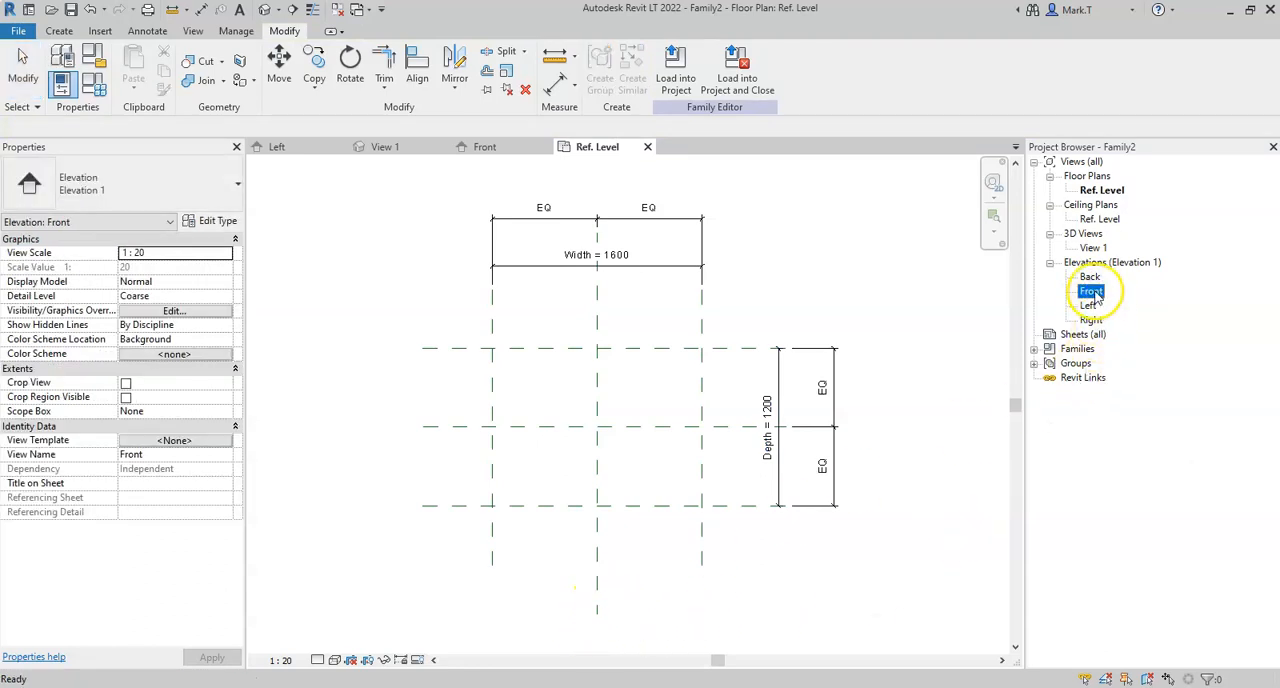
double_click(1092, 290)
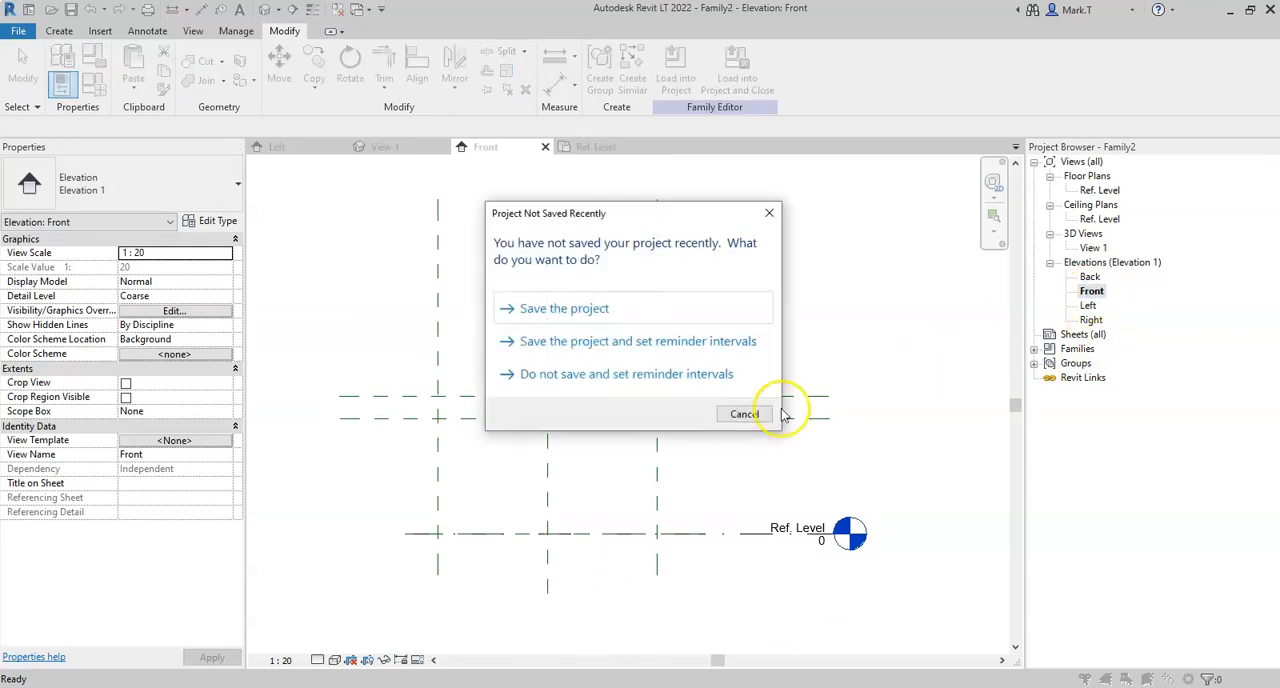
left_click(742, 414)
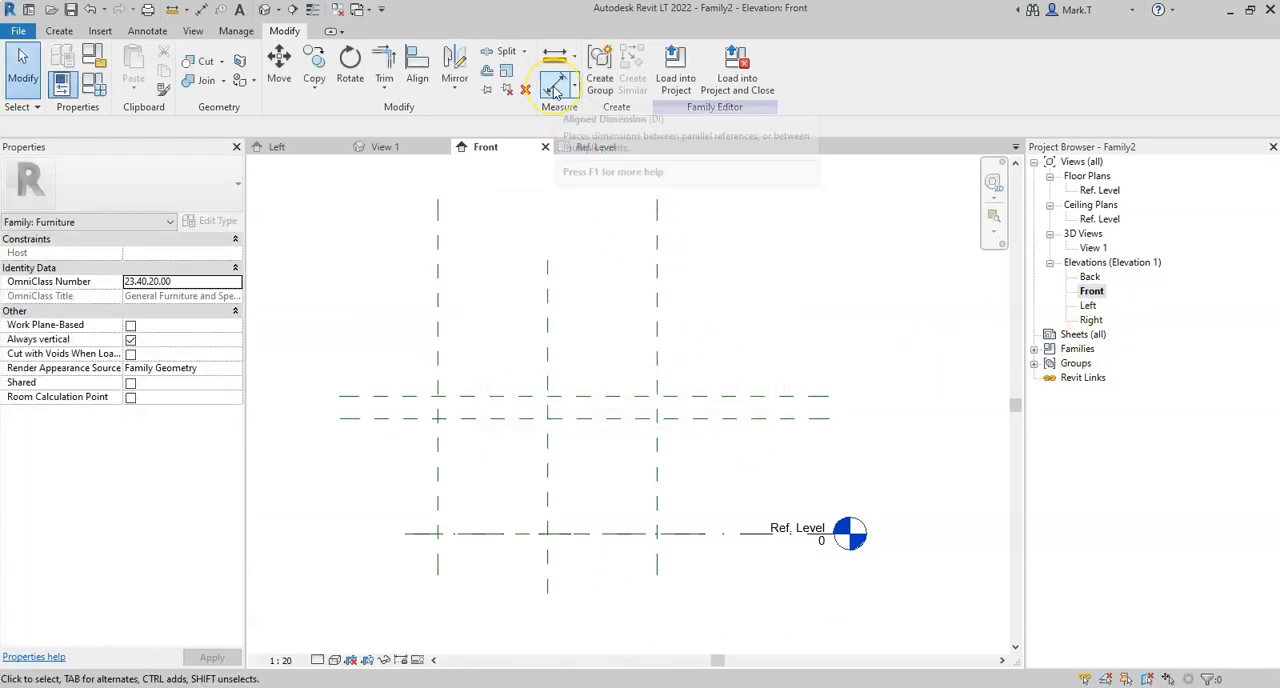
- Dimension from Ref. Level to the horizontal planes for height and ~160 tabletop thickness
left_click(558, 76)
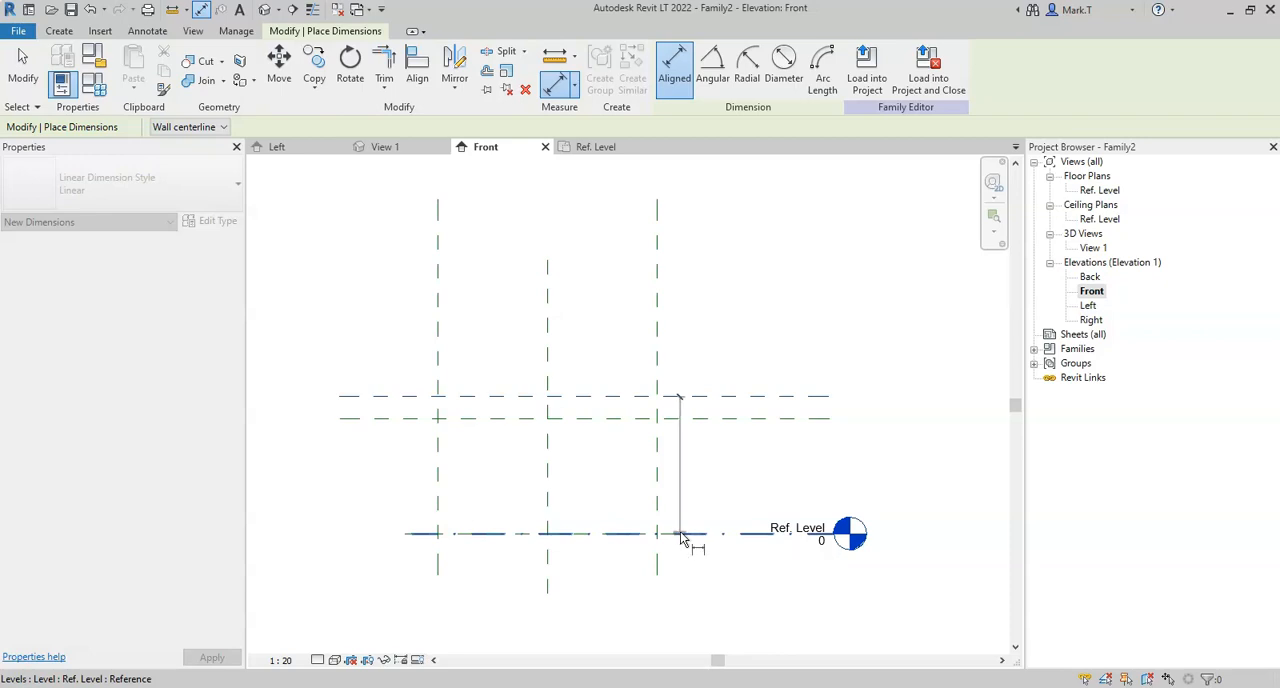
mouse_move(764, 536)
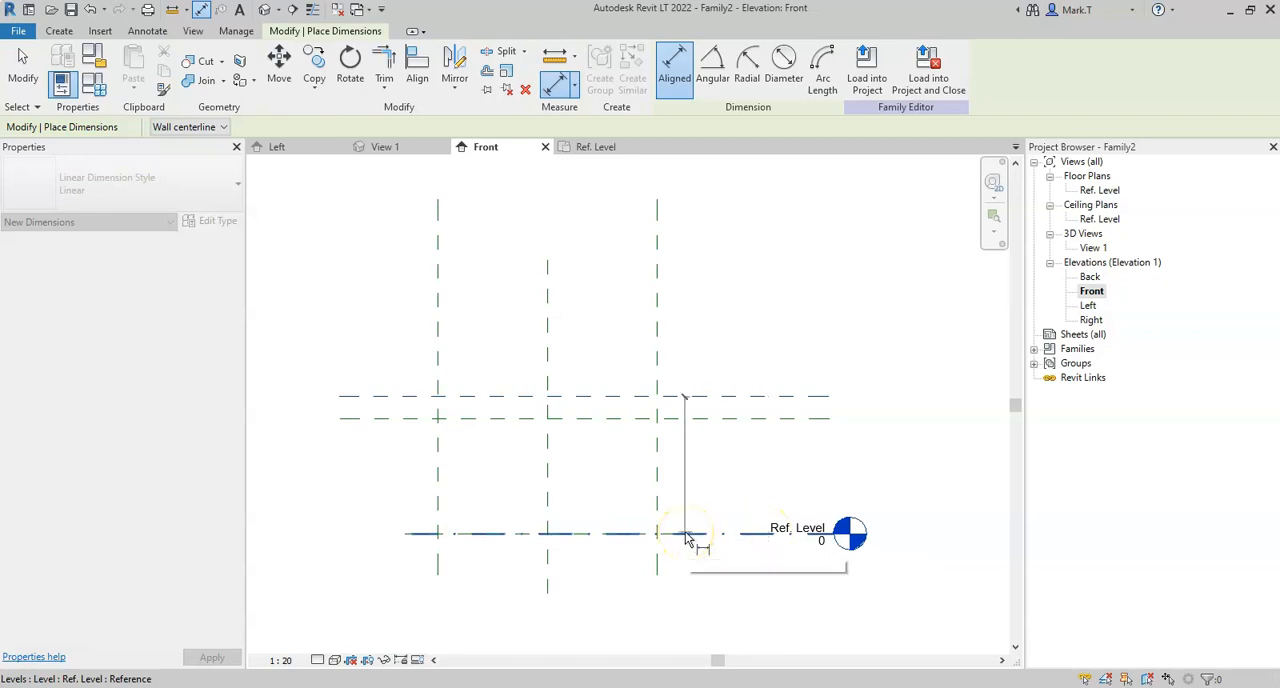
mouse_move(690, 540)
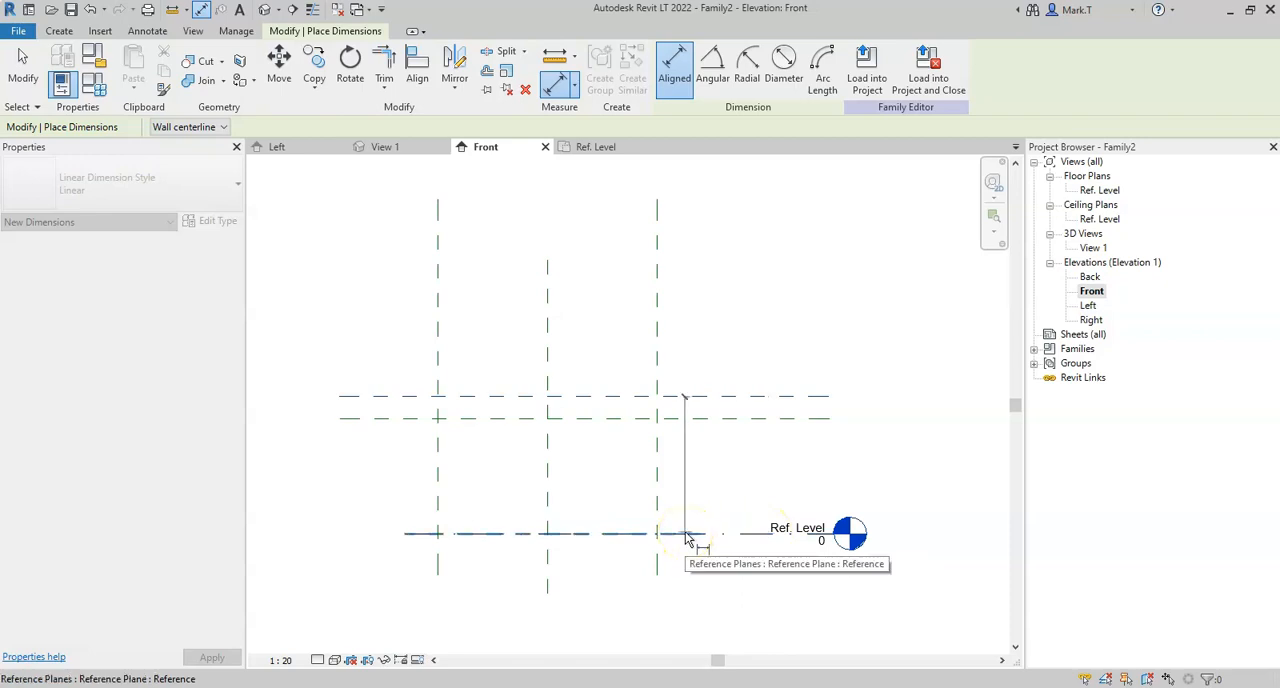
left_click(684, 532)
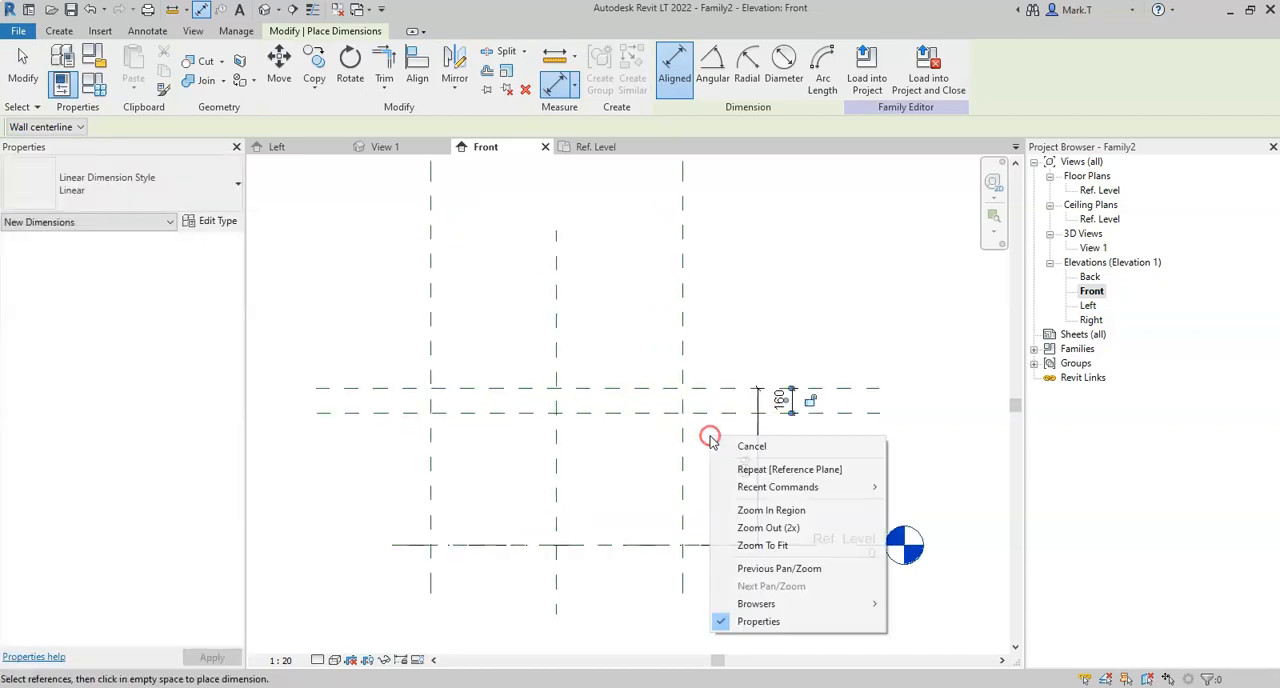
left_click(752, 444)
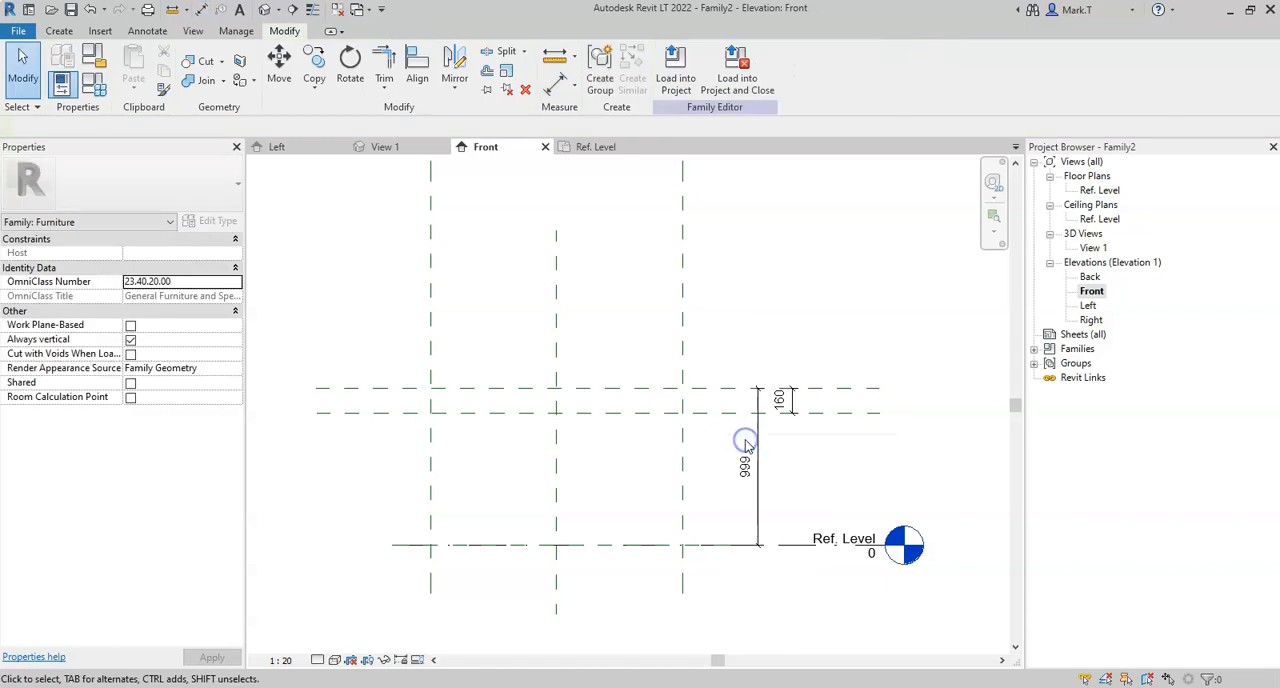
- Label the 999 height dimension with a new Height type parameter, tooltip 'Height of dining table'
left_click(756, 432)
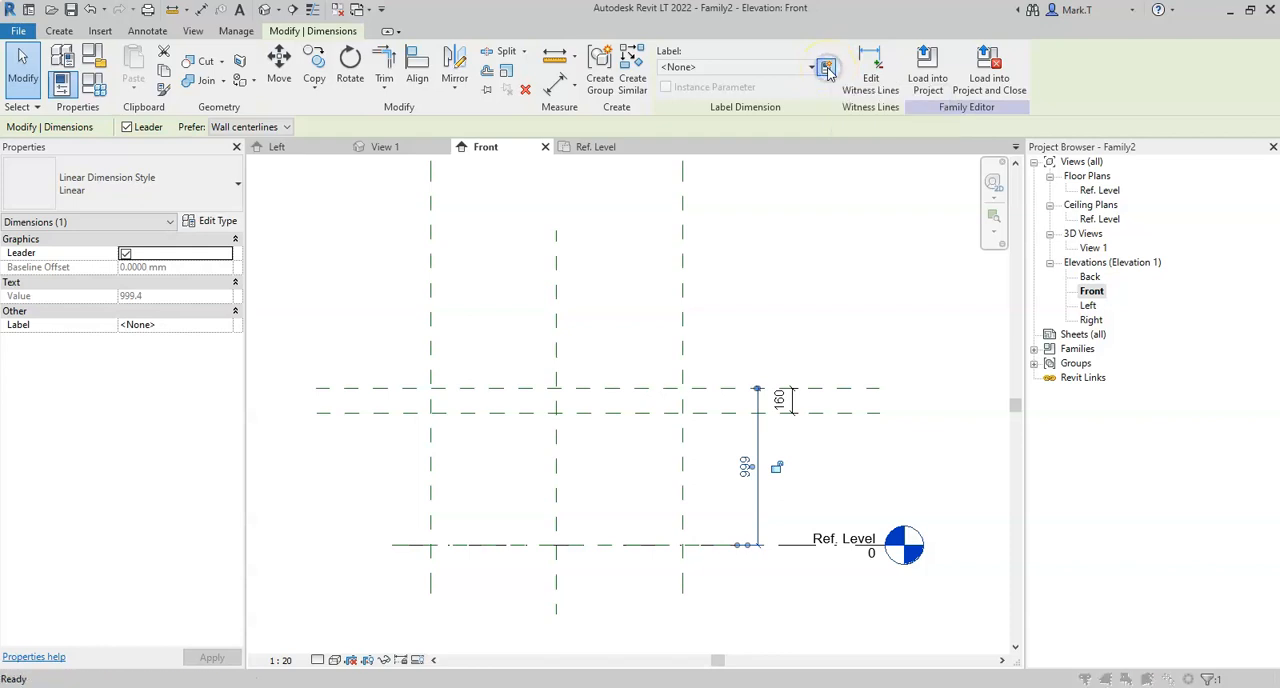
left_click(826, 68)
type("Height of di")
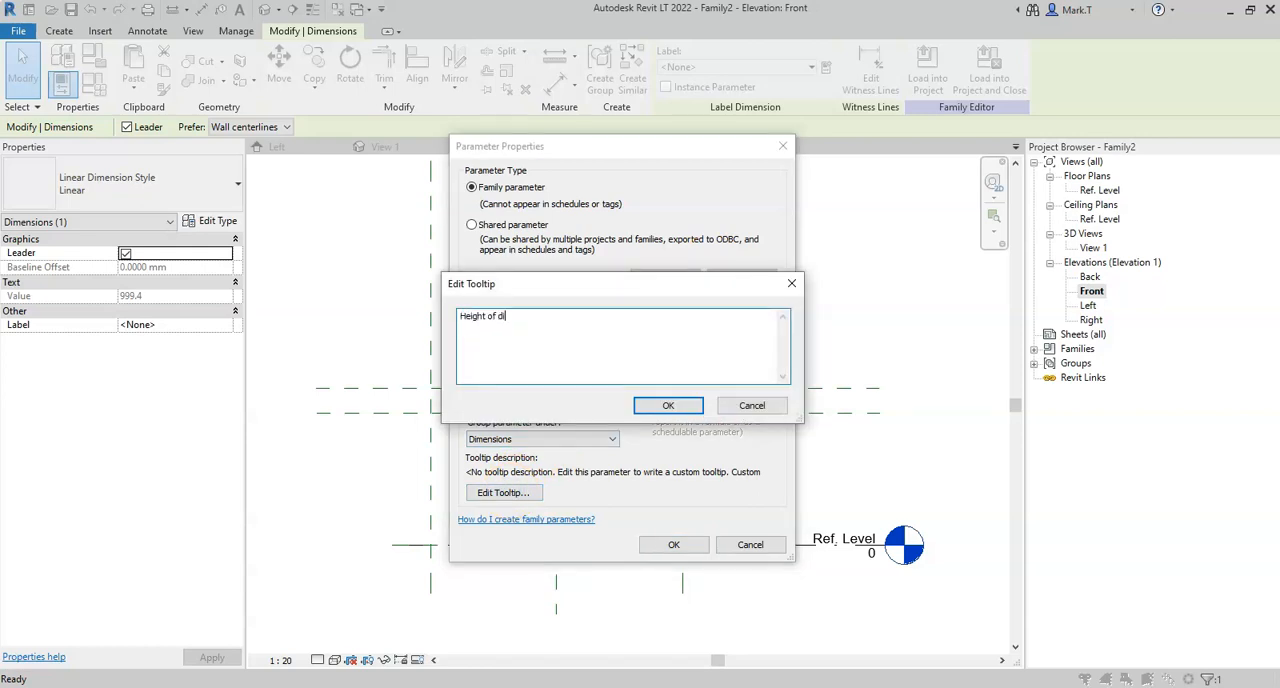
type("ning table")
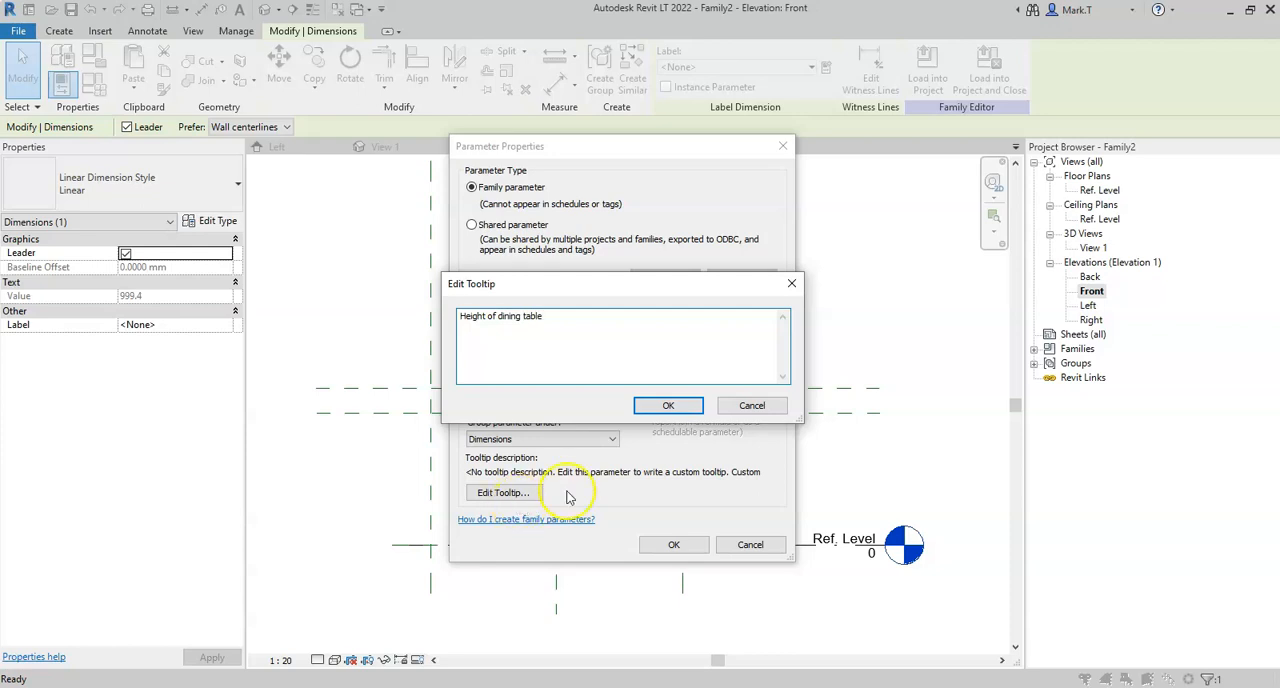
left_click(668, 406)
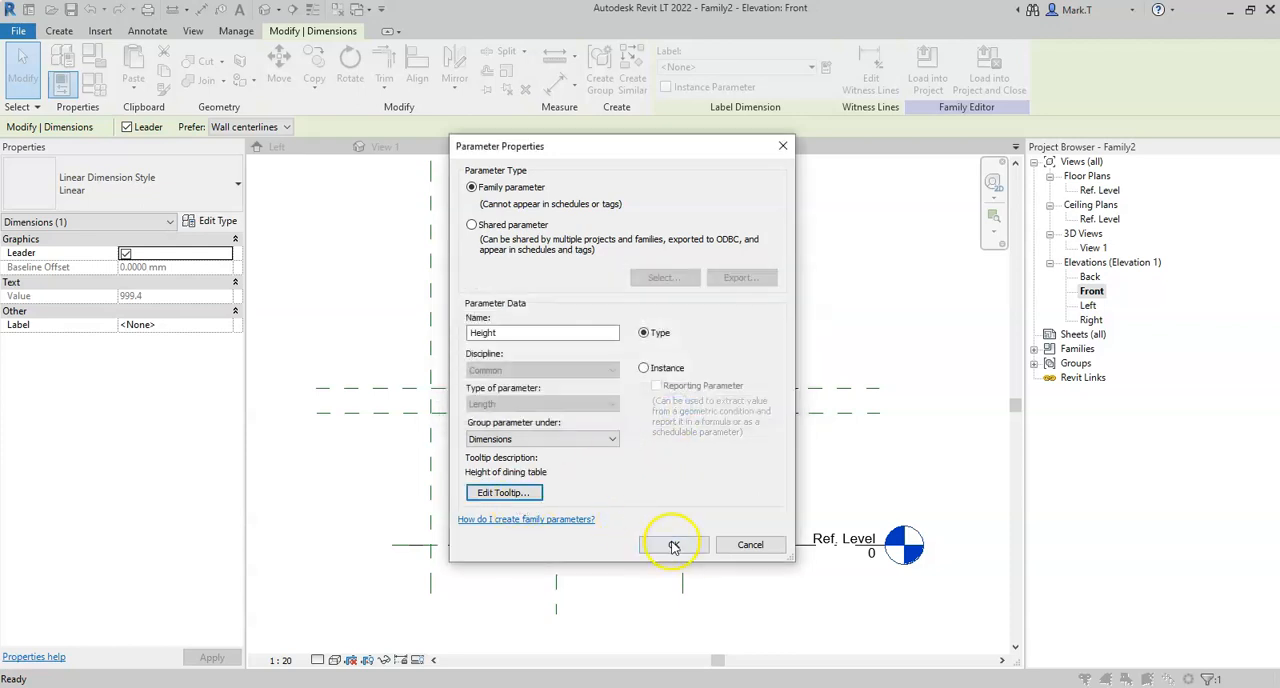
left_click(672, 544)
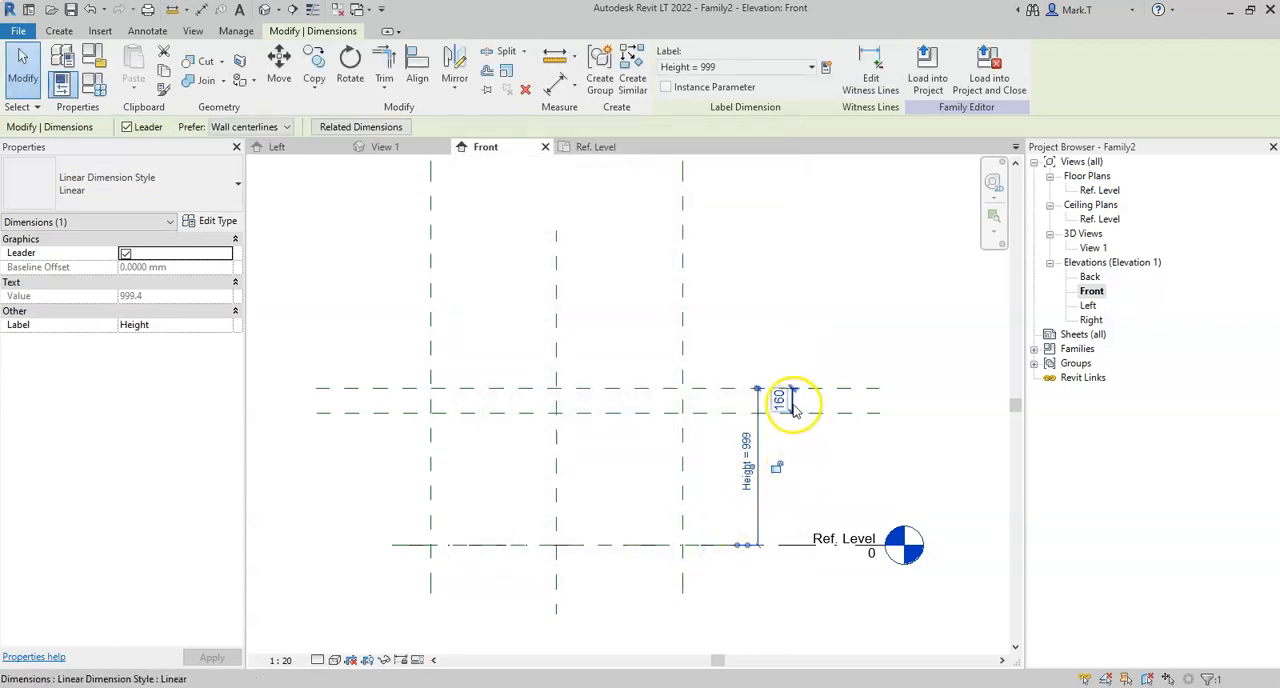
- Start a new parameter for the 160 tabletop dimension named TabletopThickness
left_click(826, 68)
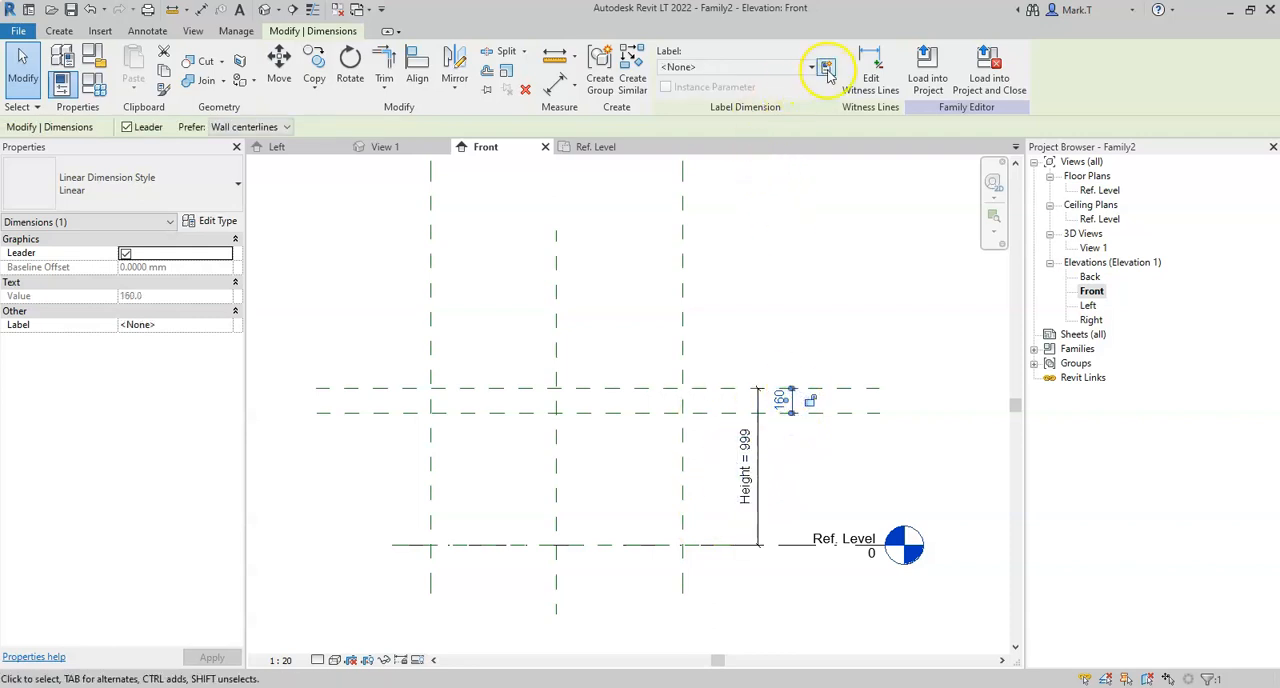
left_click(826, 68)
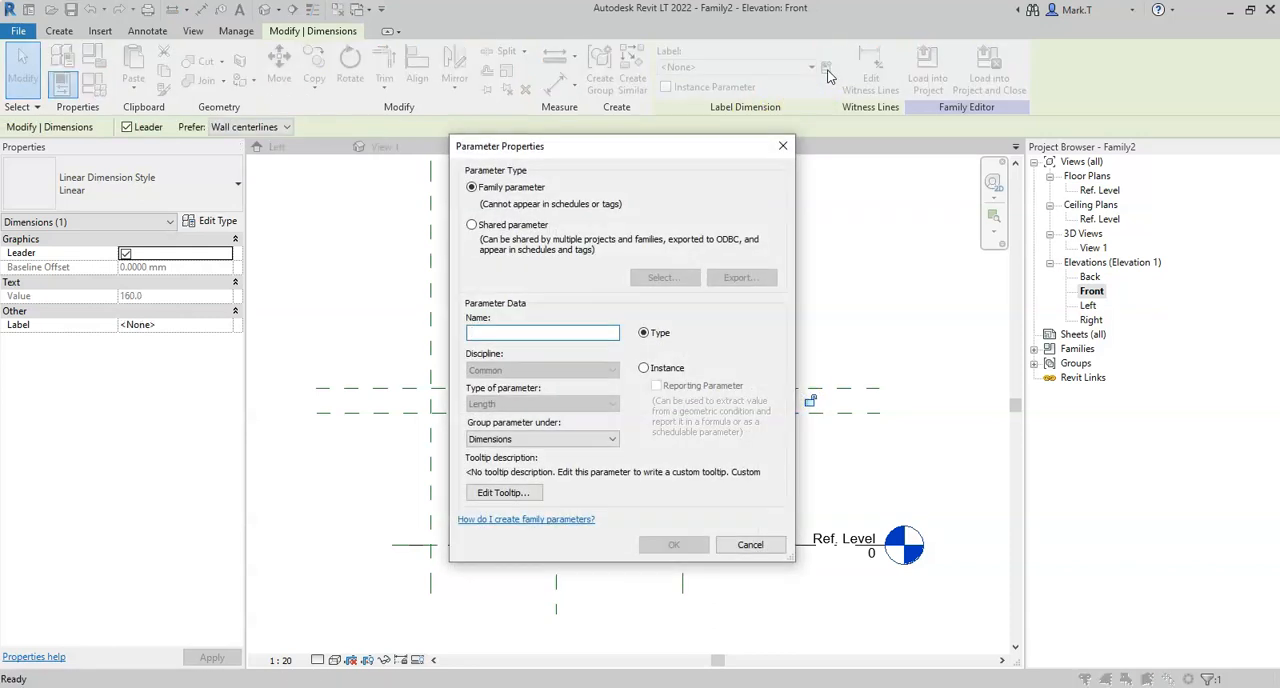
type("TabletopThickness")
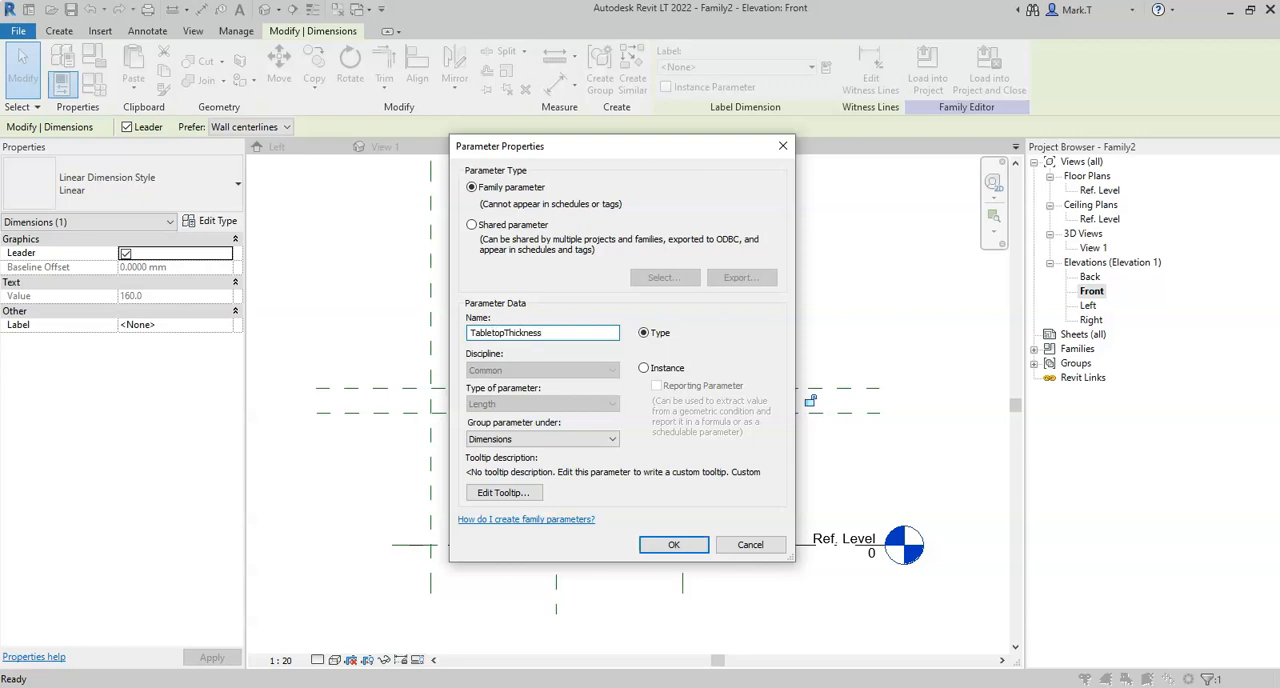
left_click_drag(620, 146, 536, 140)
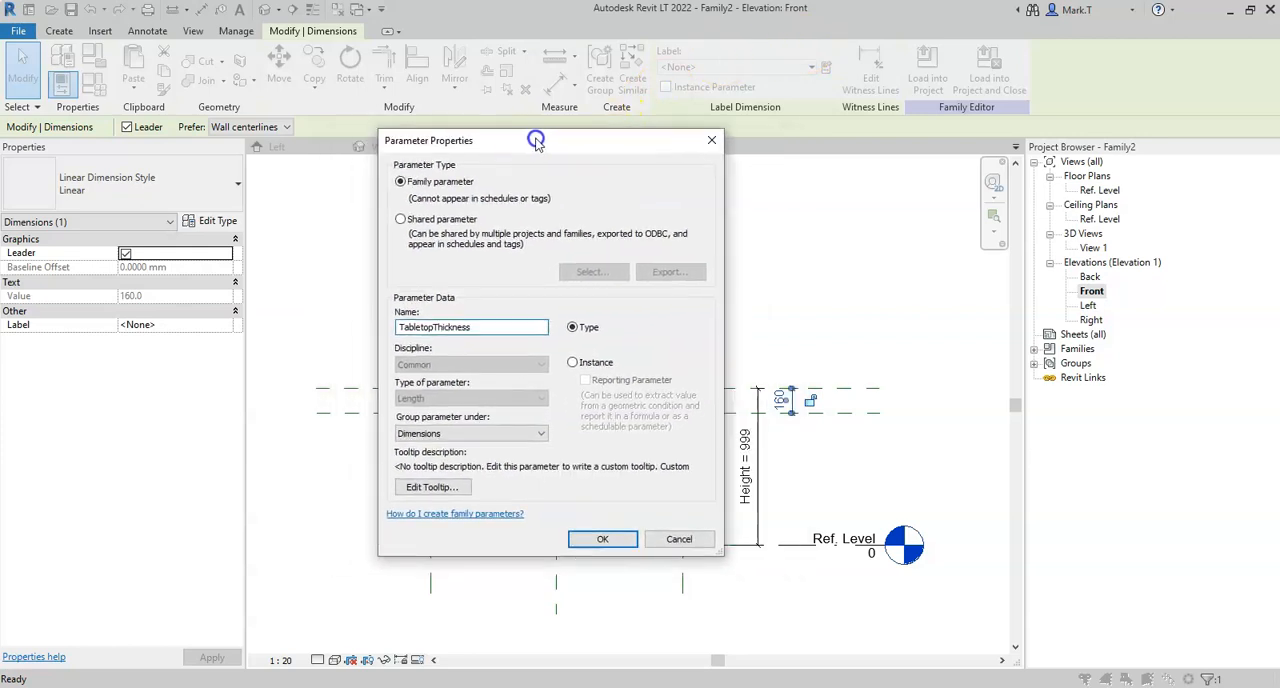
left_click_drag(536, 140, 532, 142)
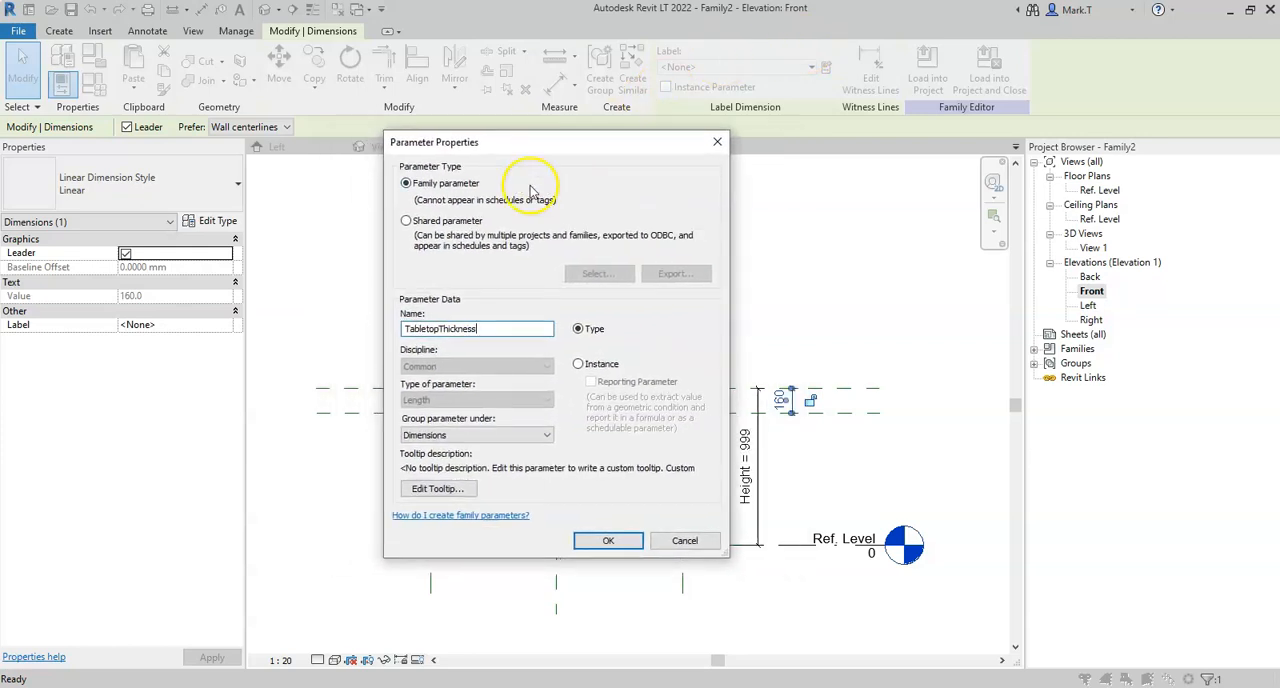
- Check the TabletopThickness name, confirm it as a Type parameter and deselect
triple_click(476, 328)
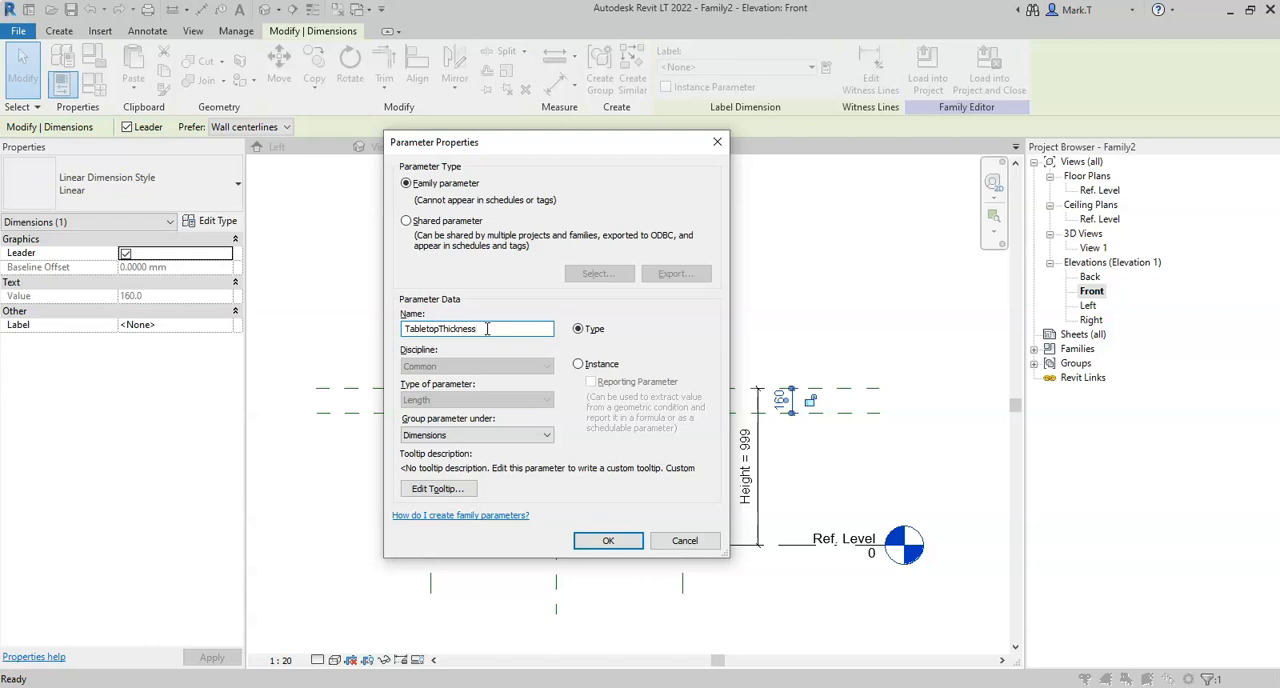
left_click(608, 540)
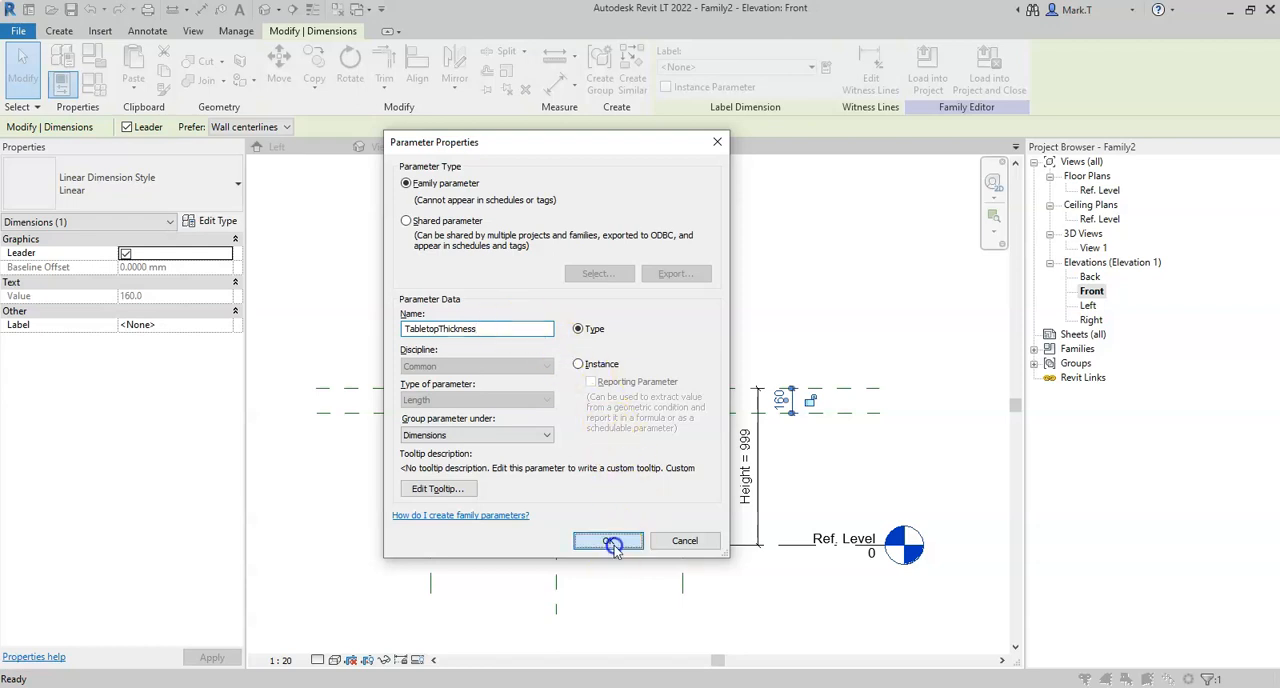
left_click(608, 540)
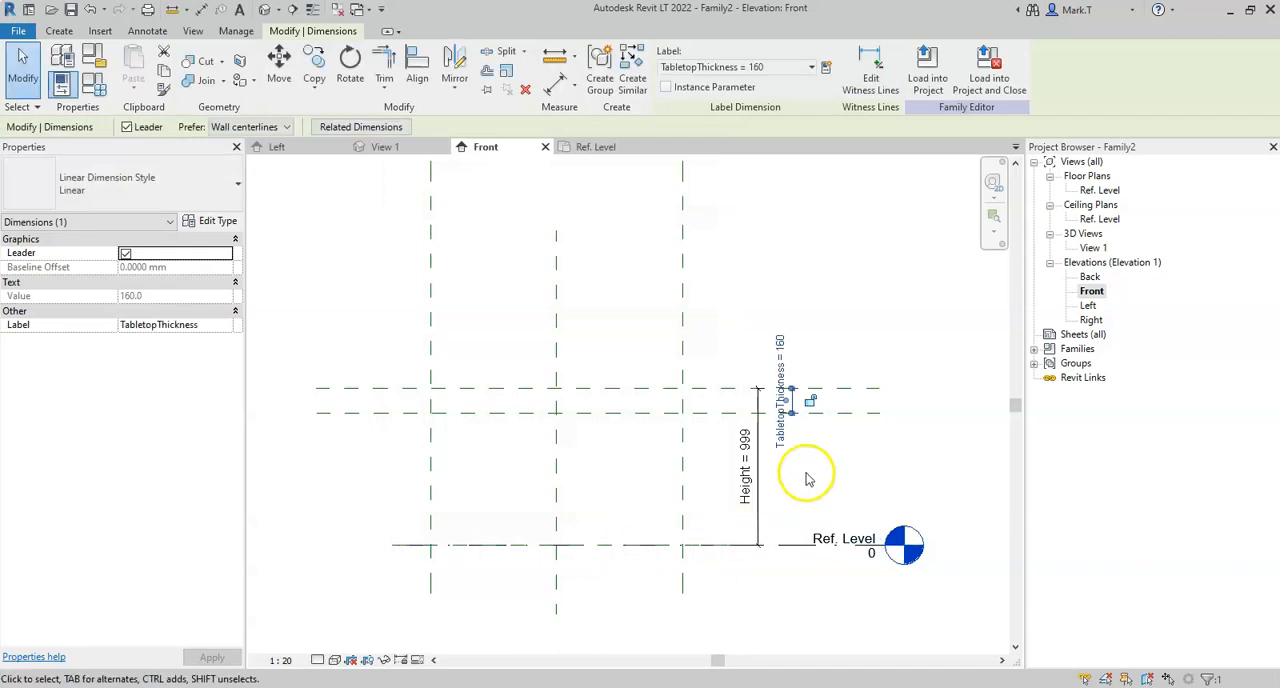
left_click(804, 476)
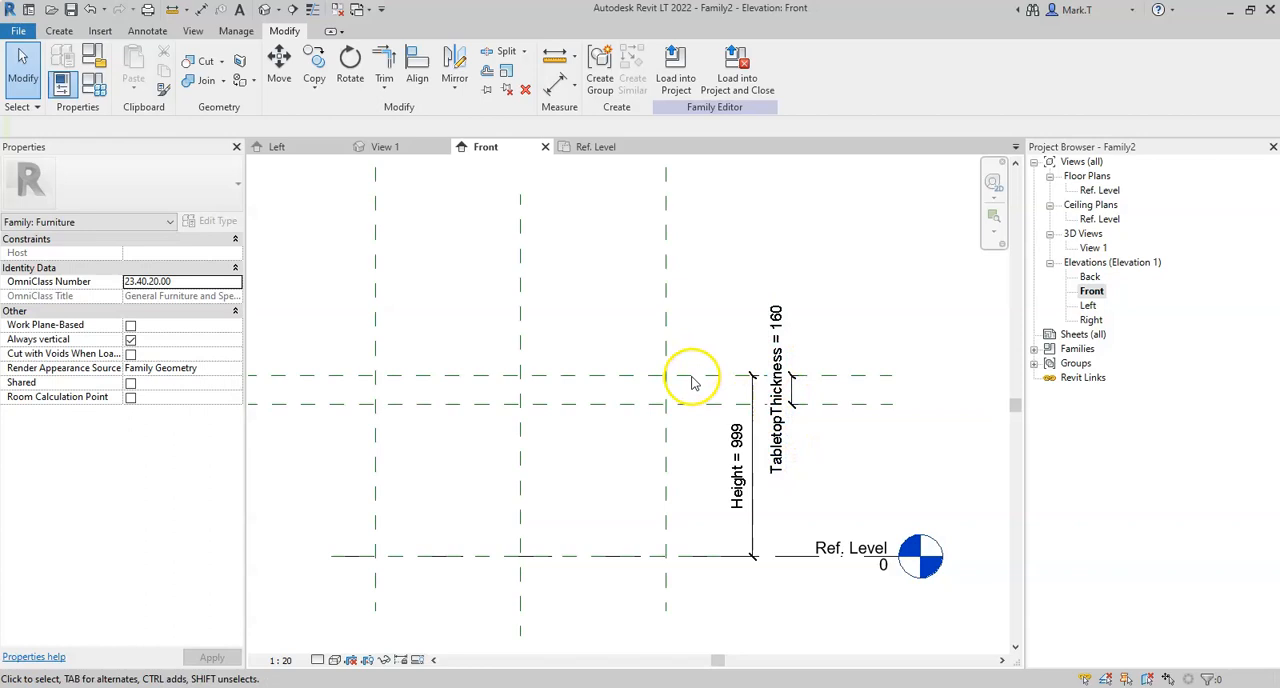
mouse_move(704, 378)
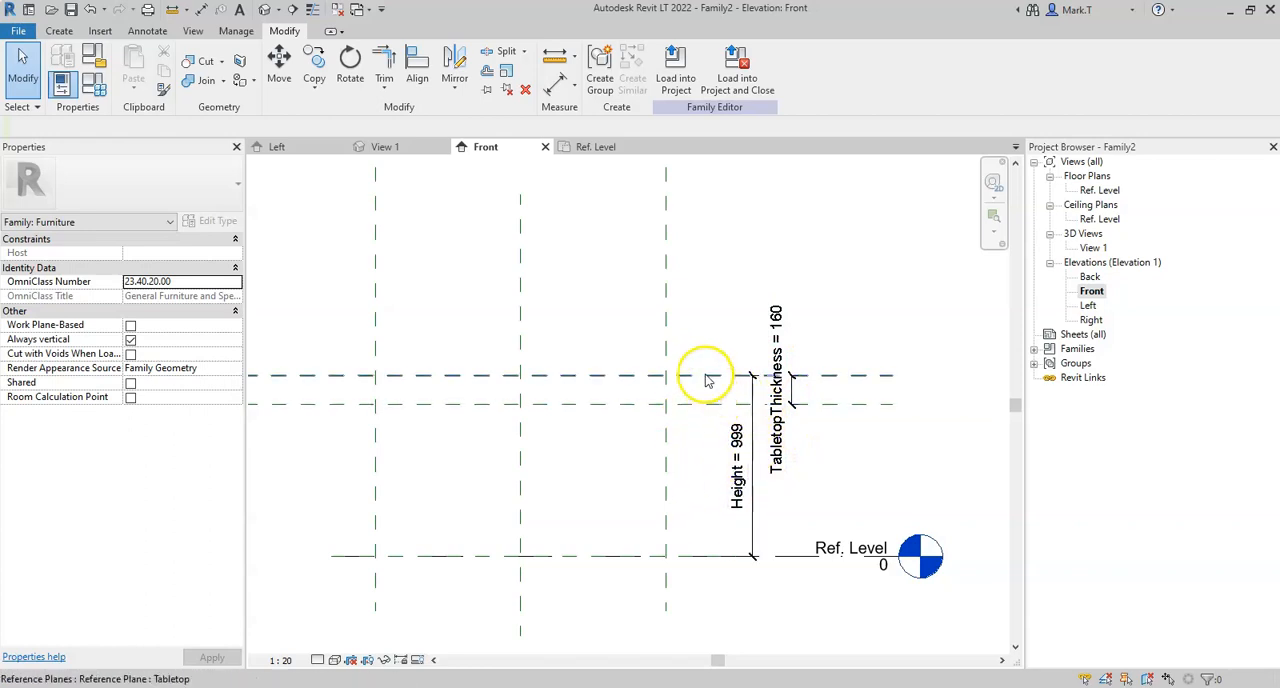
mouse_move(710, 406)
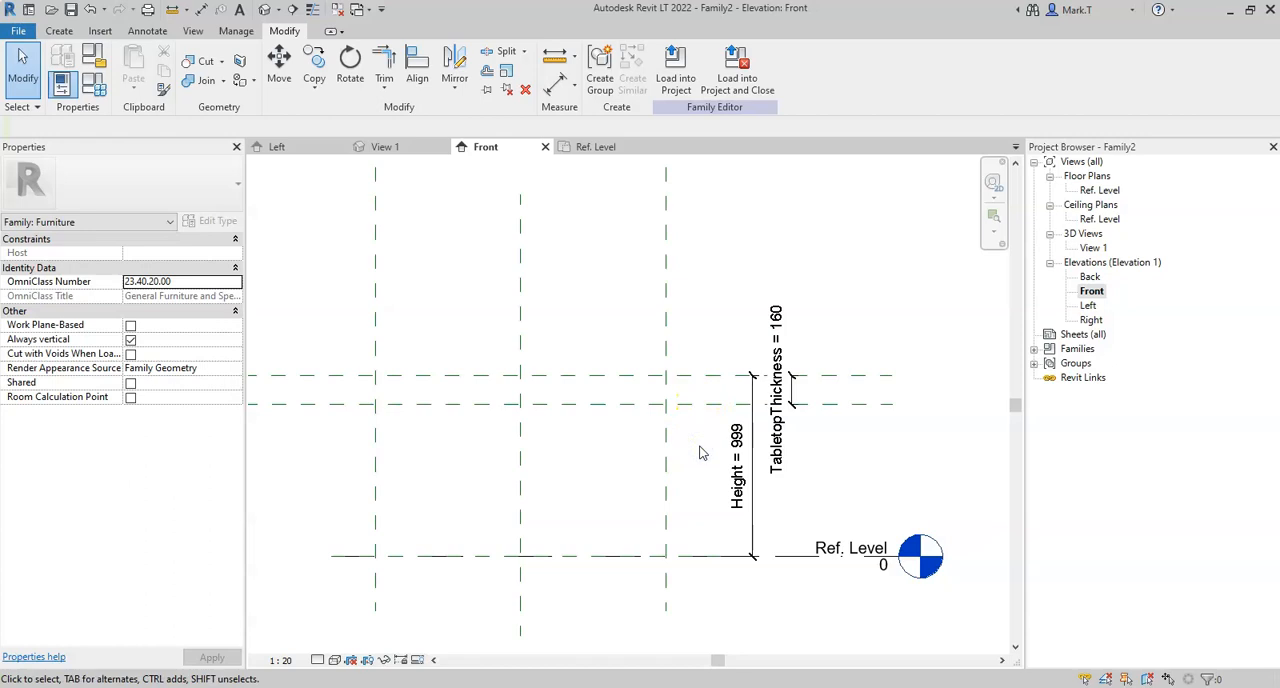
mouse_move(710, 376)
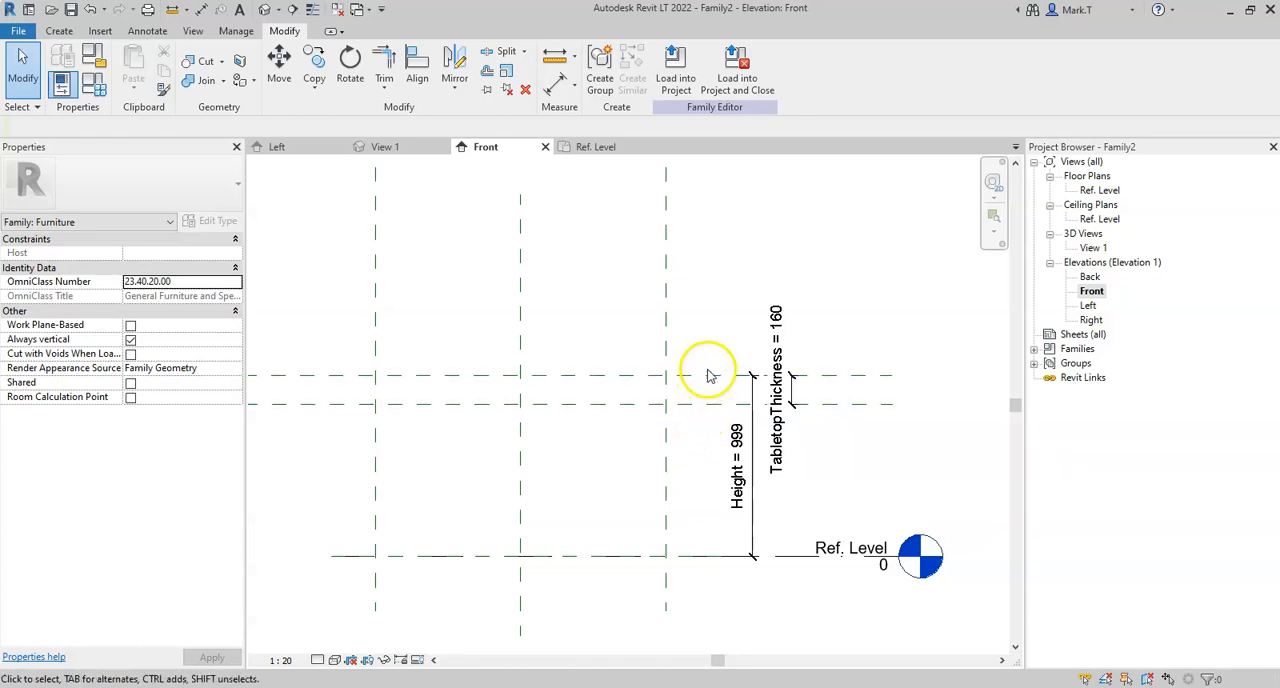
mouse_move(708, 412)
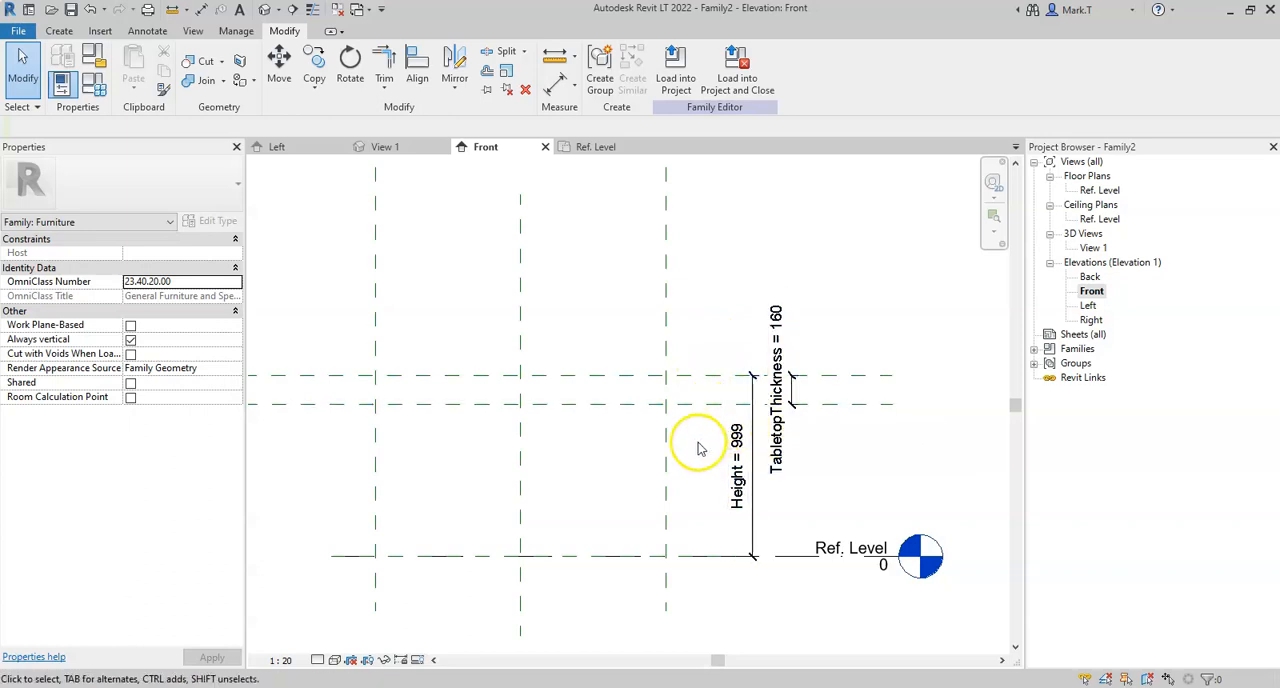
- Open the Height dimension's 999.4 value for editing
left_click(736, 460)
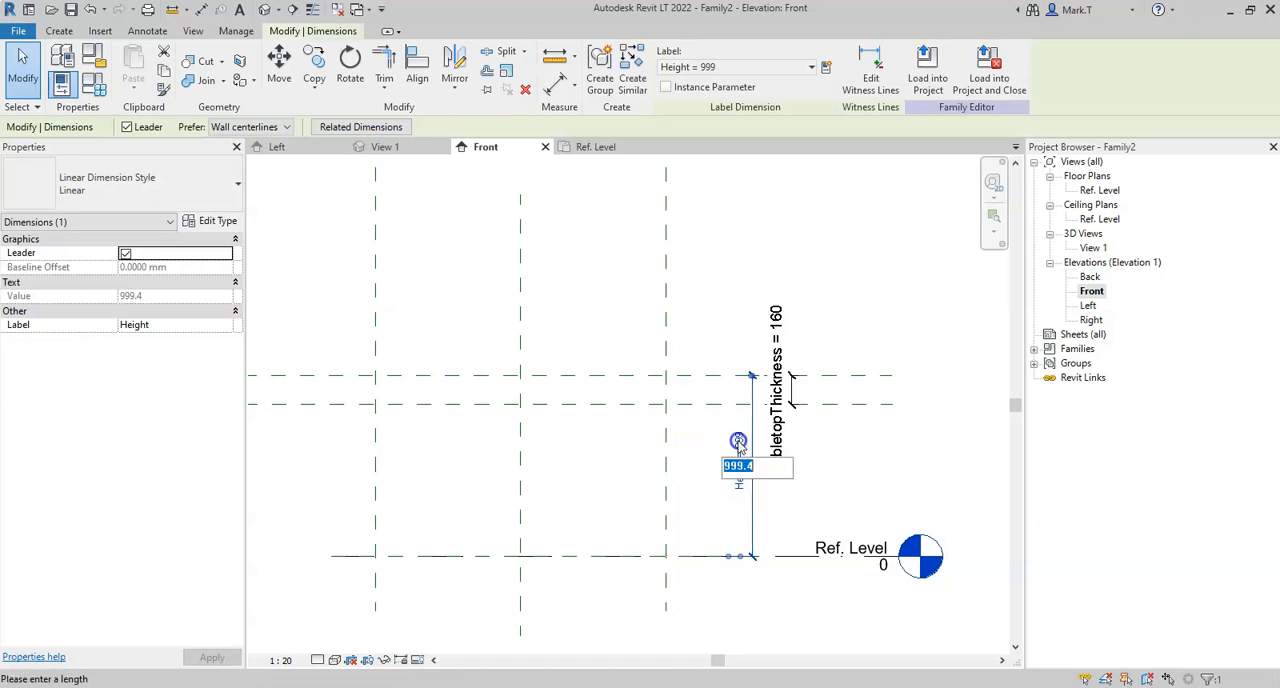
- Set the Height dimension to 750 and select the reference plane at the level line
type("750")
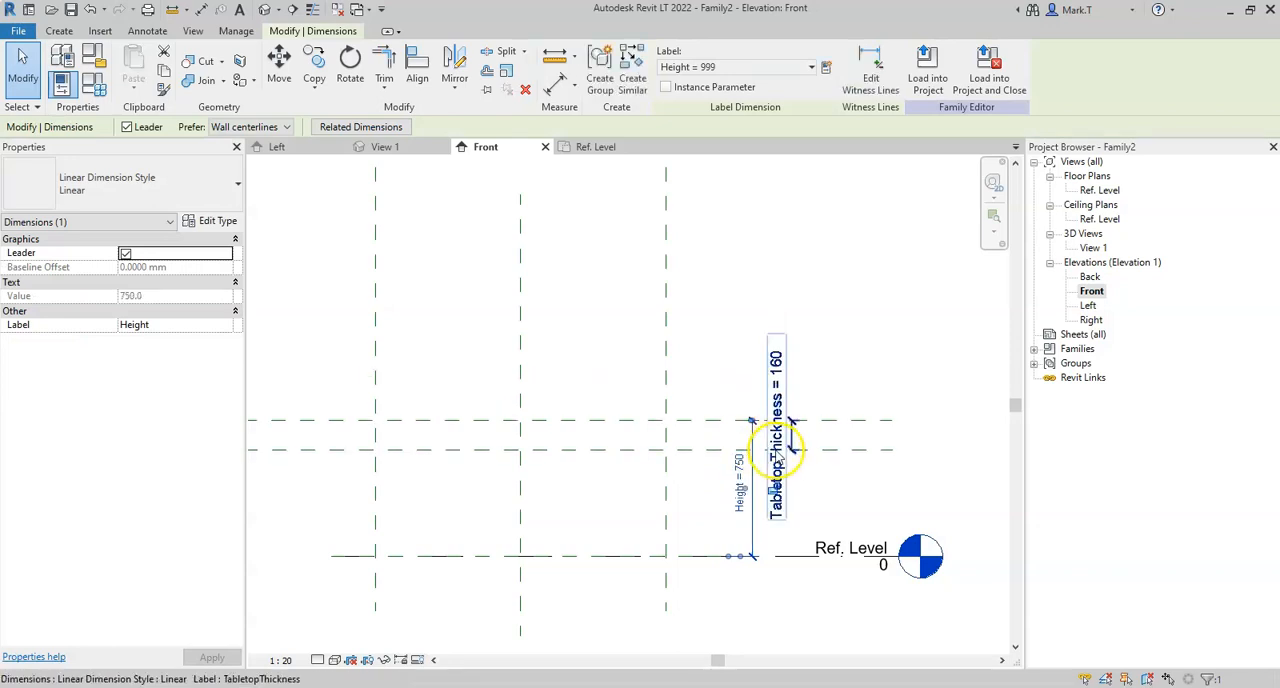
mouse_move(790, 440)
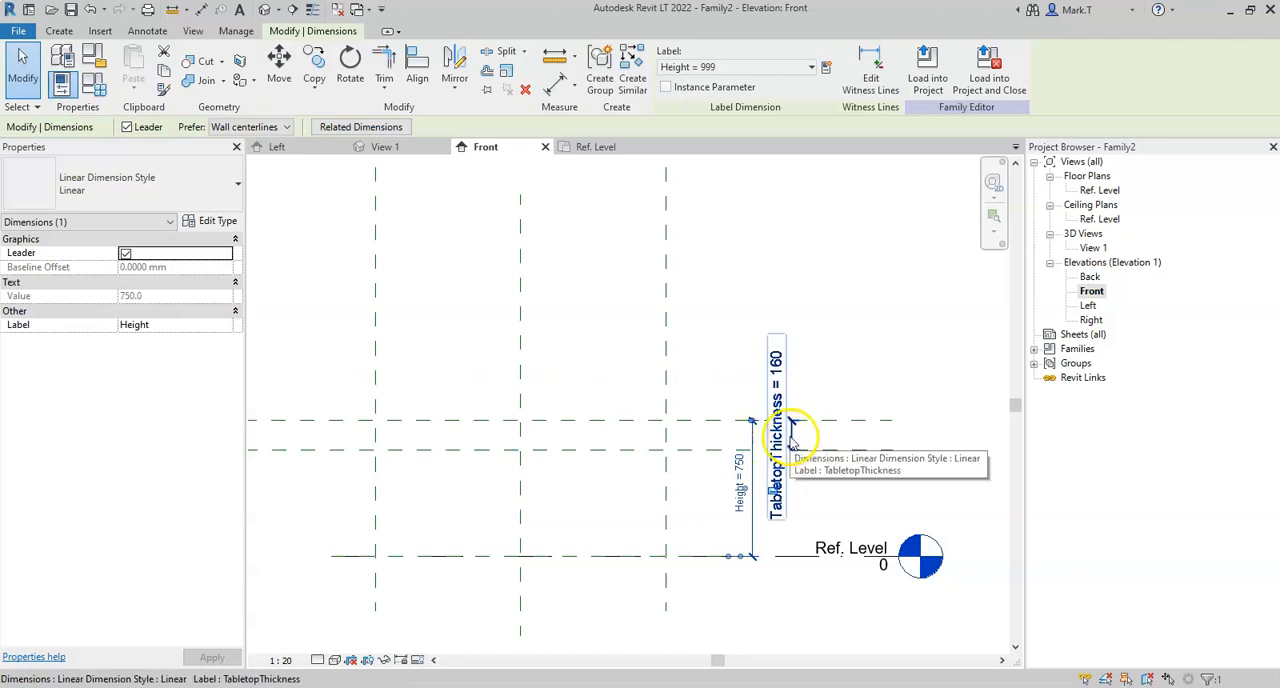
mouse_move(830, 454)
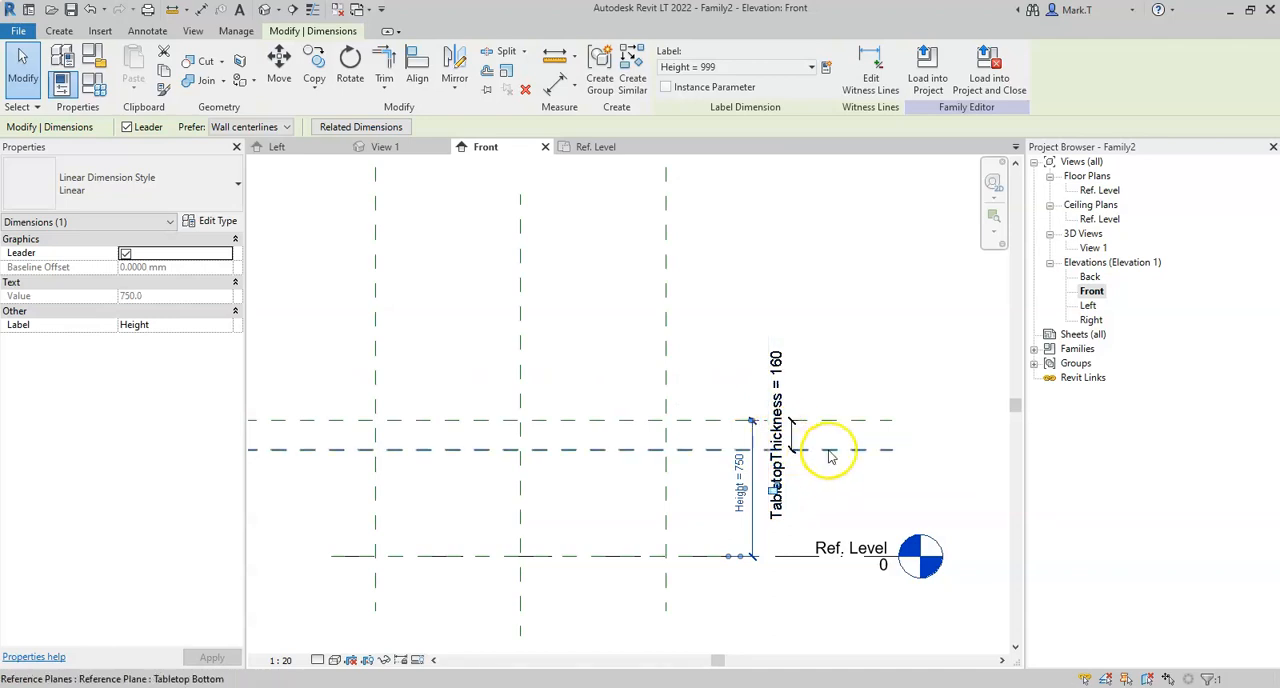
left_click(830, 450)
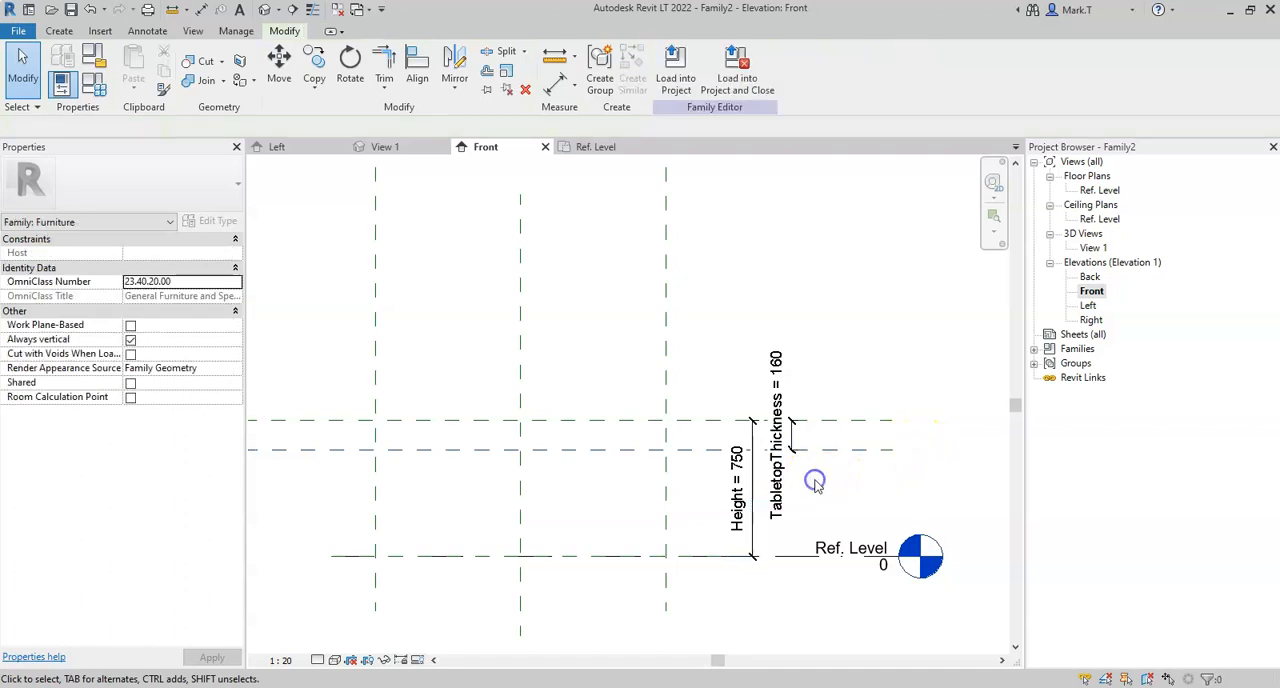
mouse_move(738, 470)
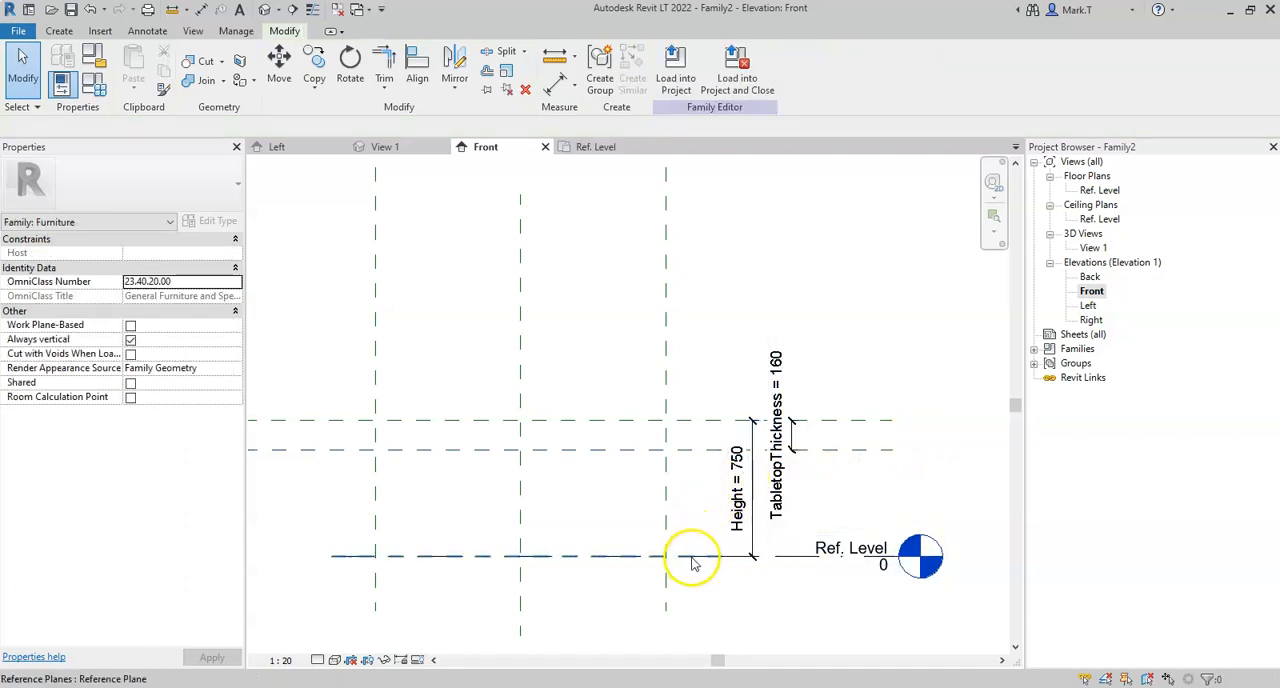
left_click(690, 556)
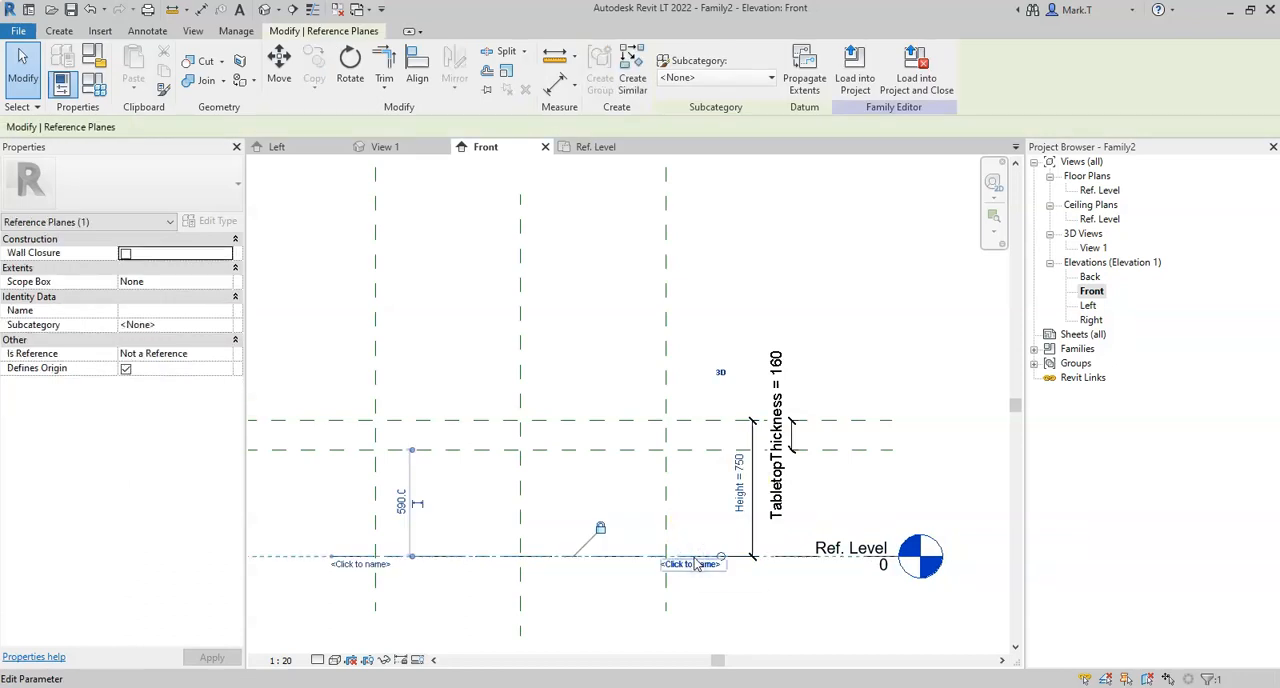
mouse_move(600, 528)
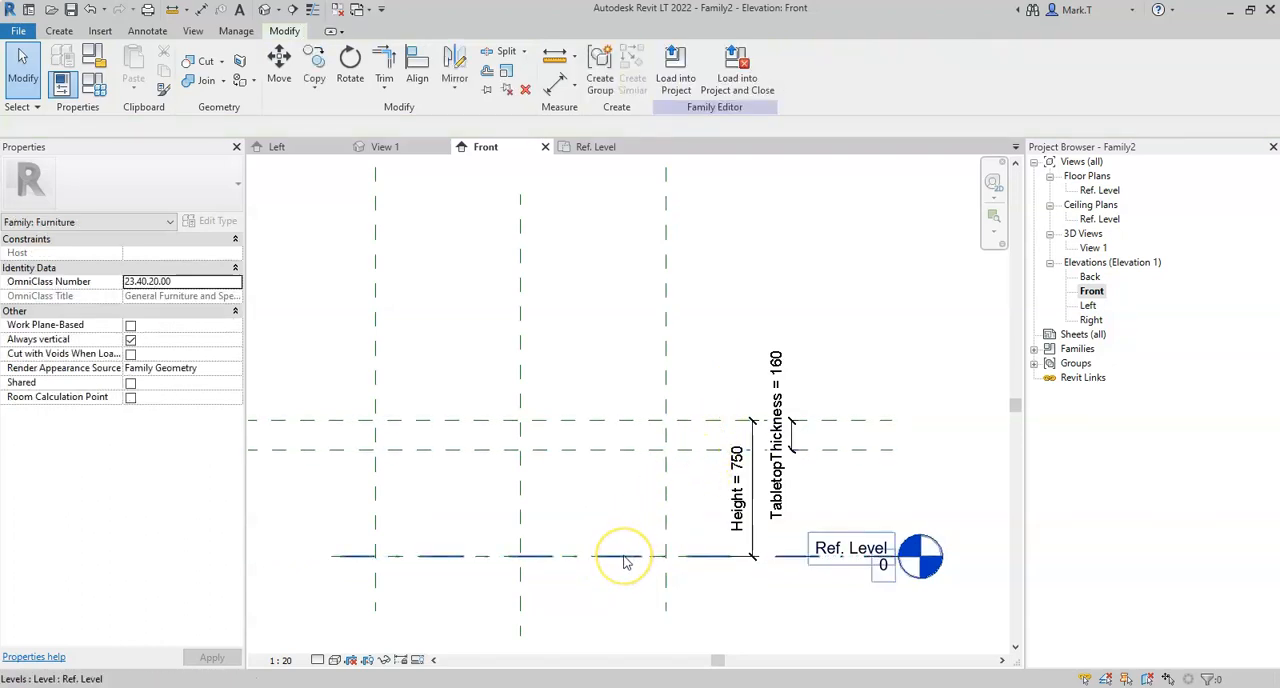
mouse_move(624, 556)
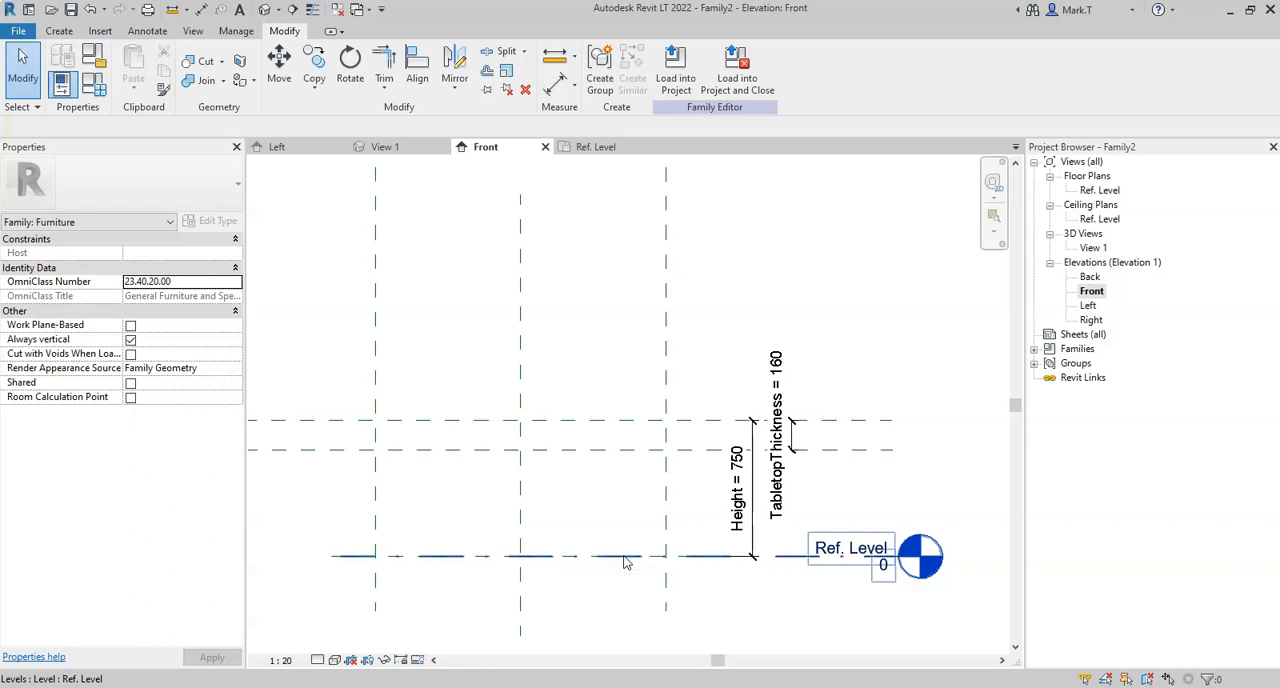
mouse_move(778, 490)
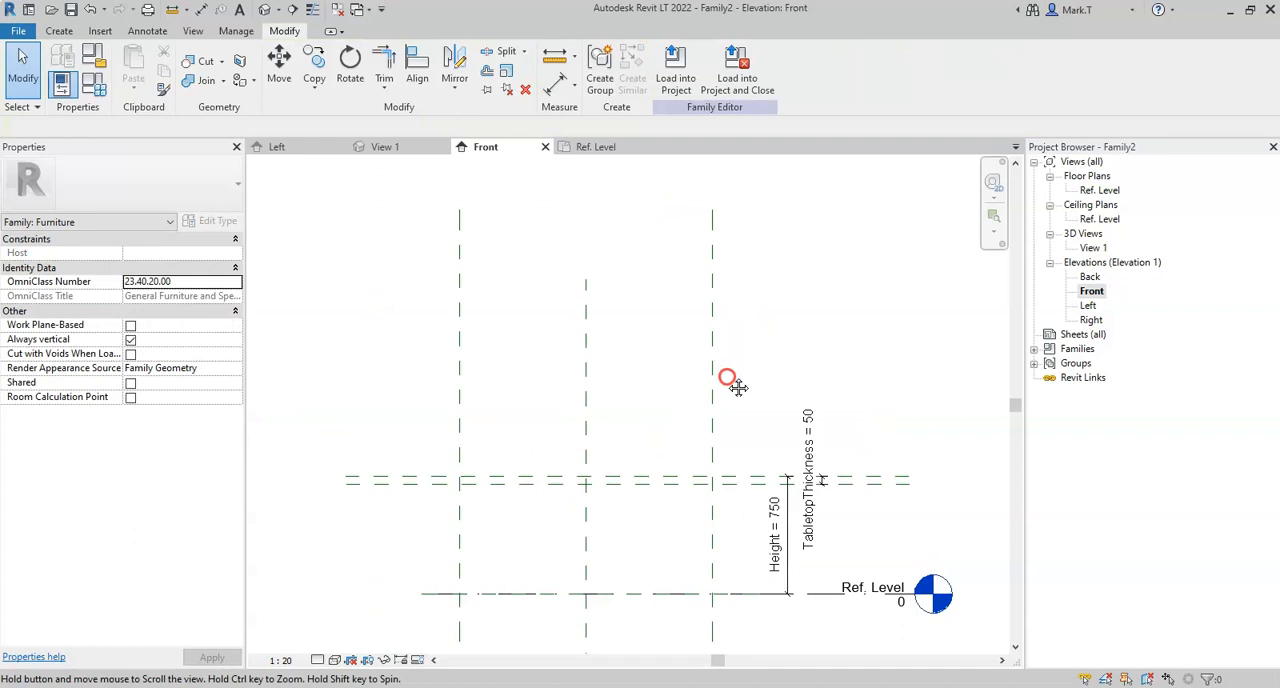
mouse_move(596, 148)
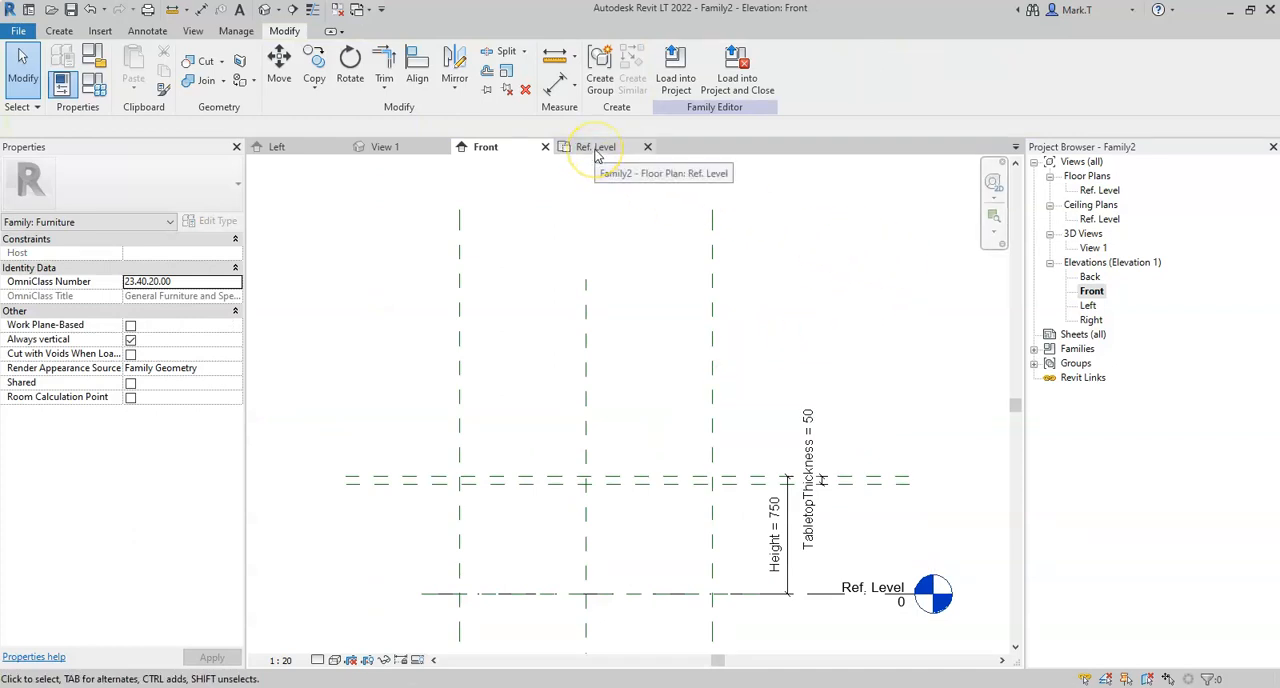
- Switch to the Ref. Level floor plan showing Width 1600 and Depth 1200
left_click(596, 146)
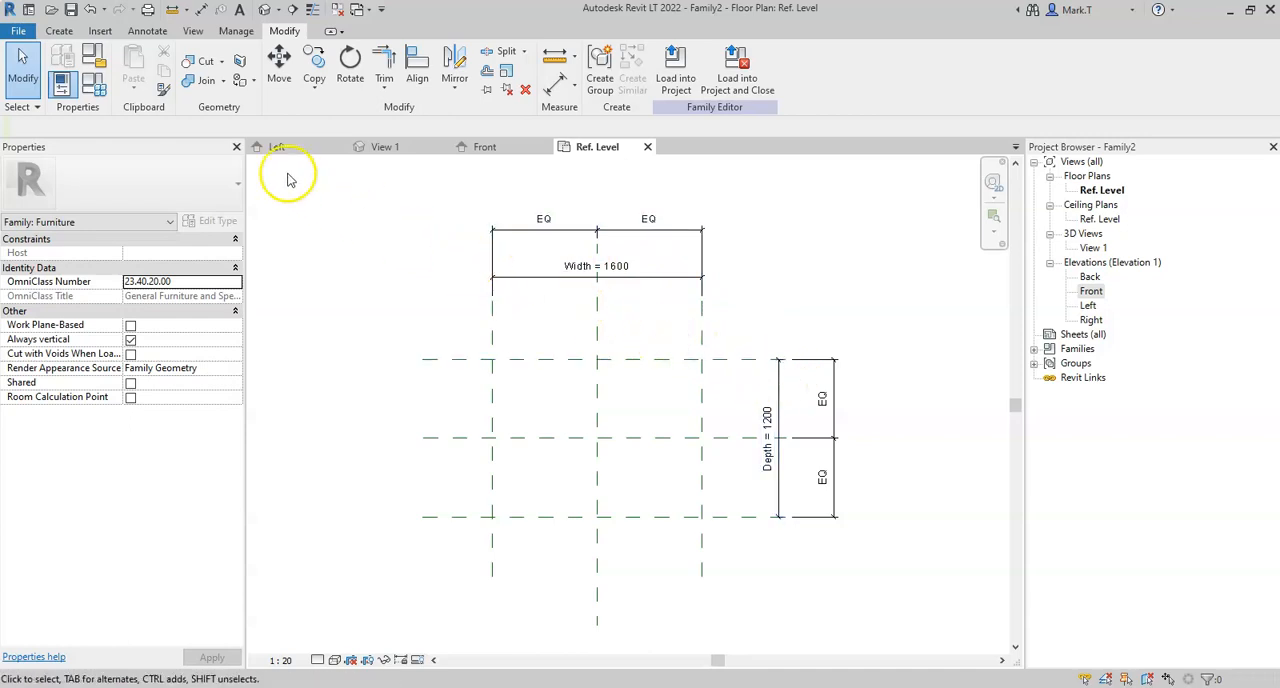
mouse_move(92, 84)
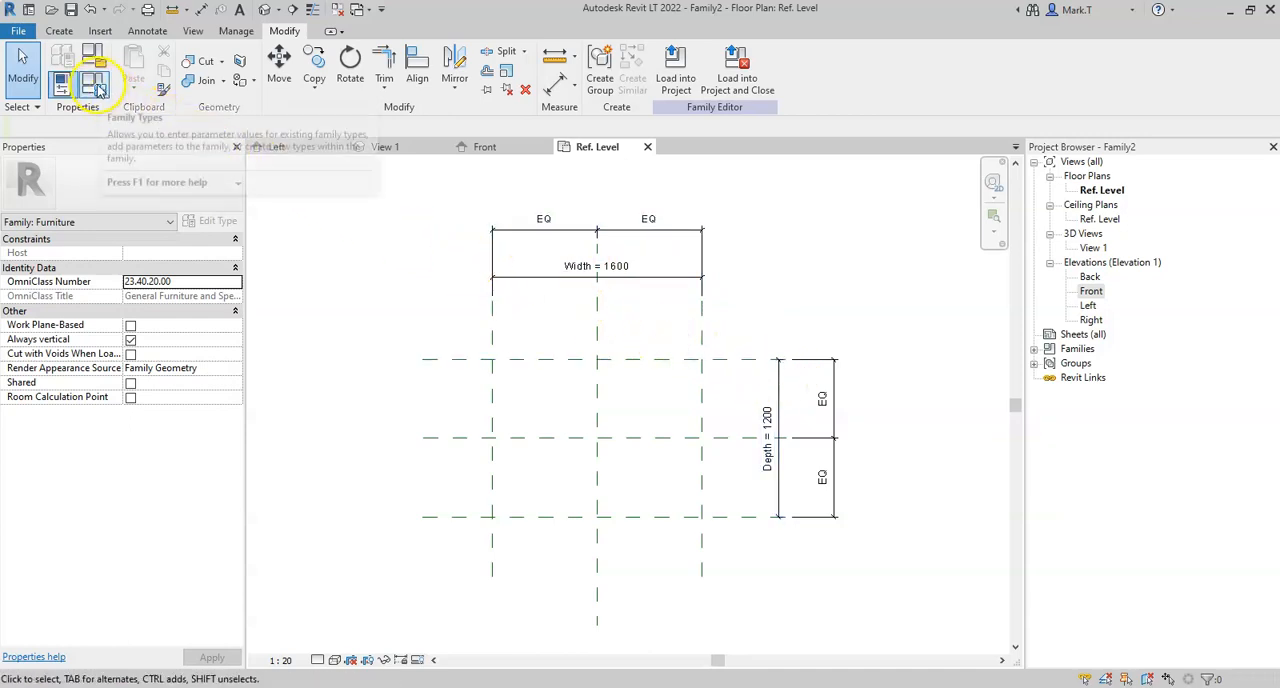
mouse_move(92, 84)
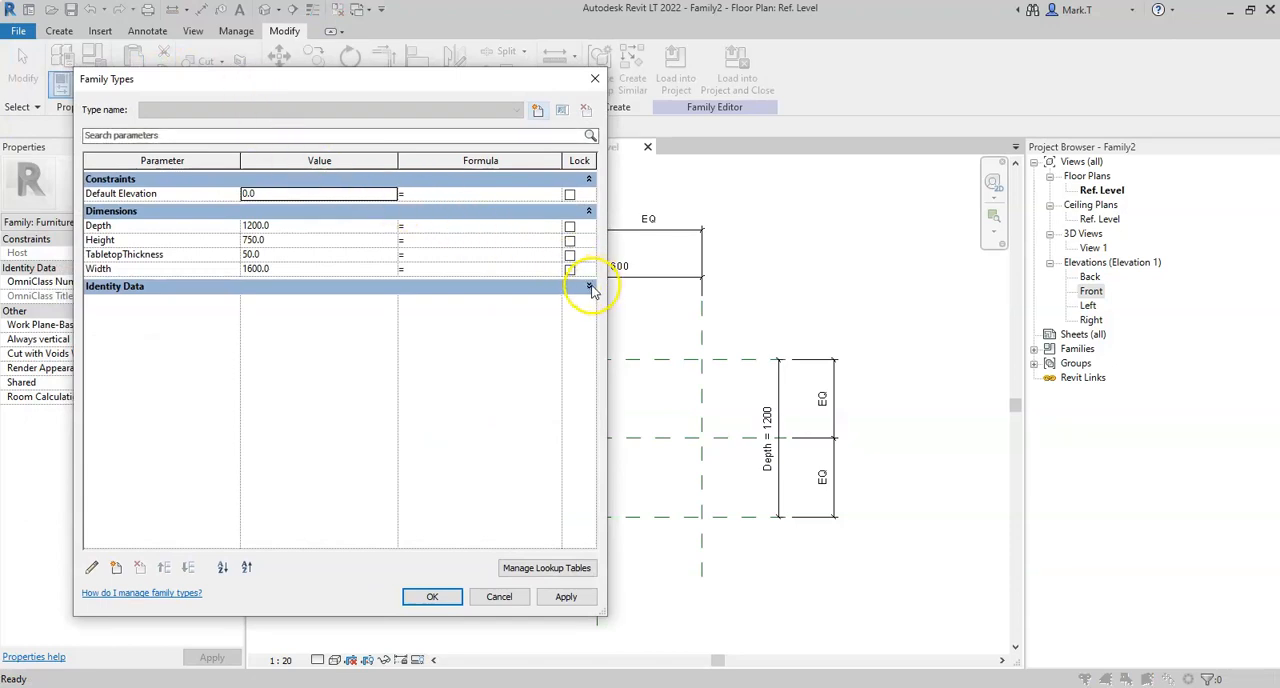
- In Family Types, set Width to 1500 and apply it to the reference planes
left_click(588, 286)
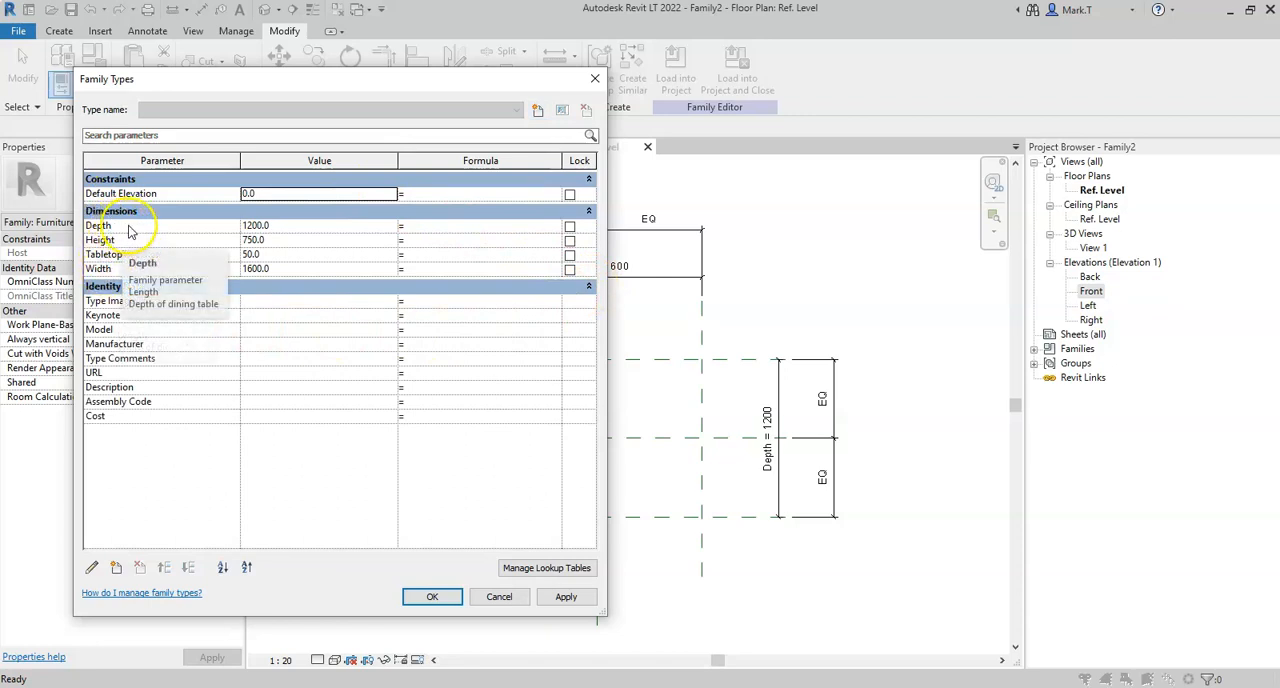
left_click(256, 226)
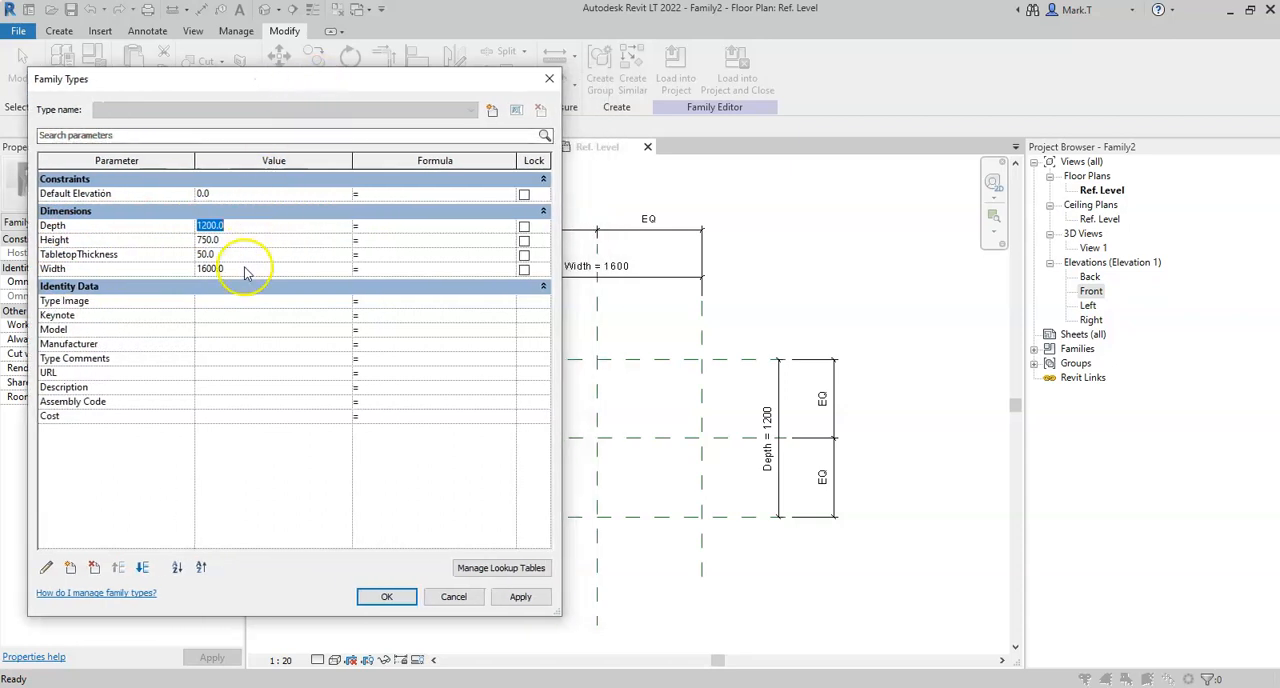
left_click(244, 268)
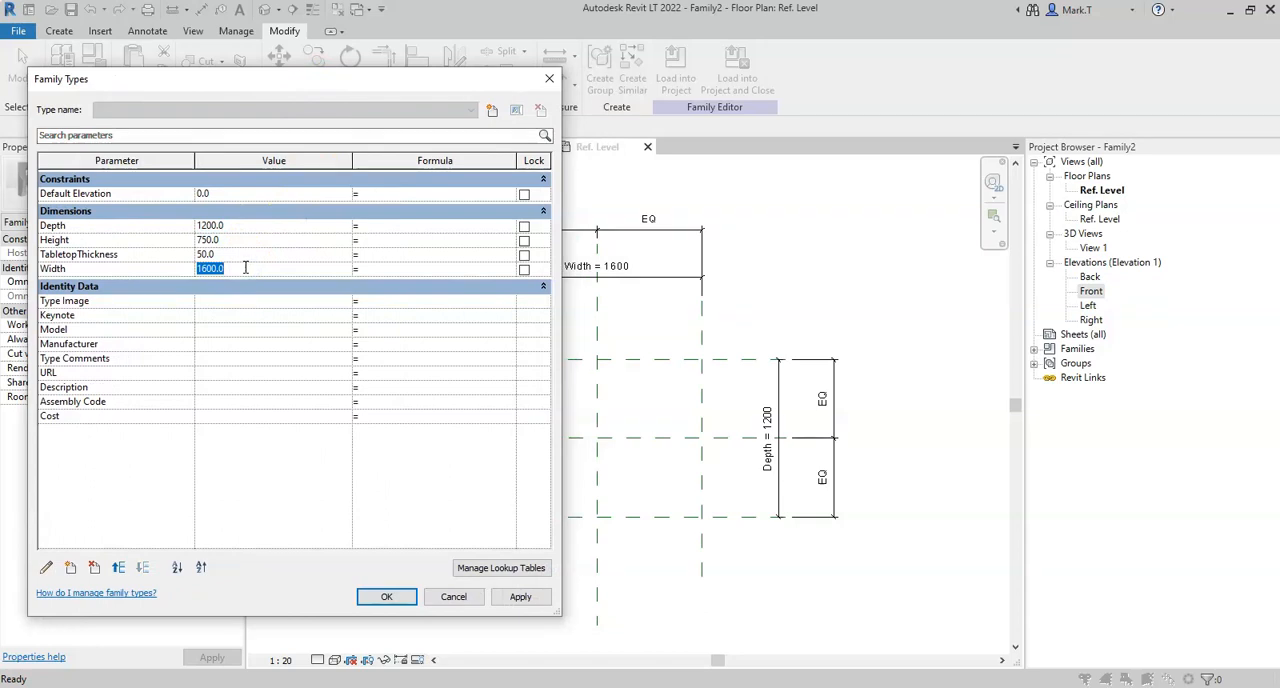
type("1500")
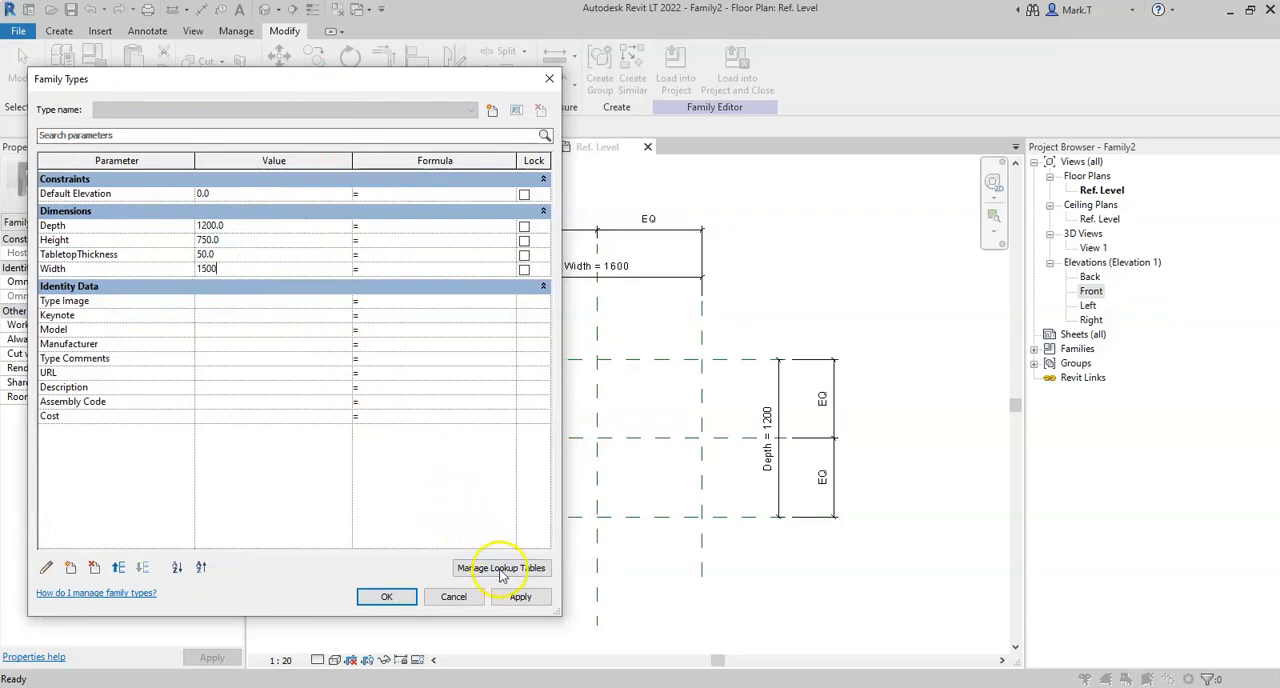
left_click(520, 596)
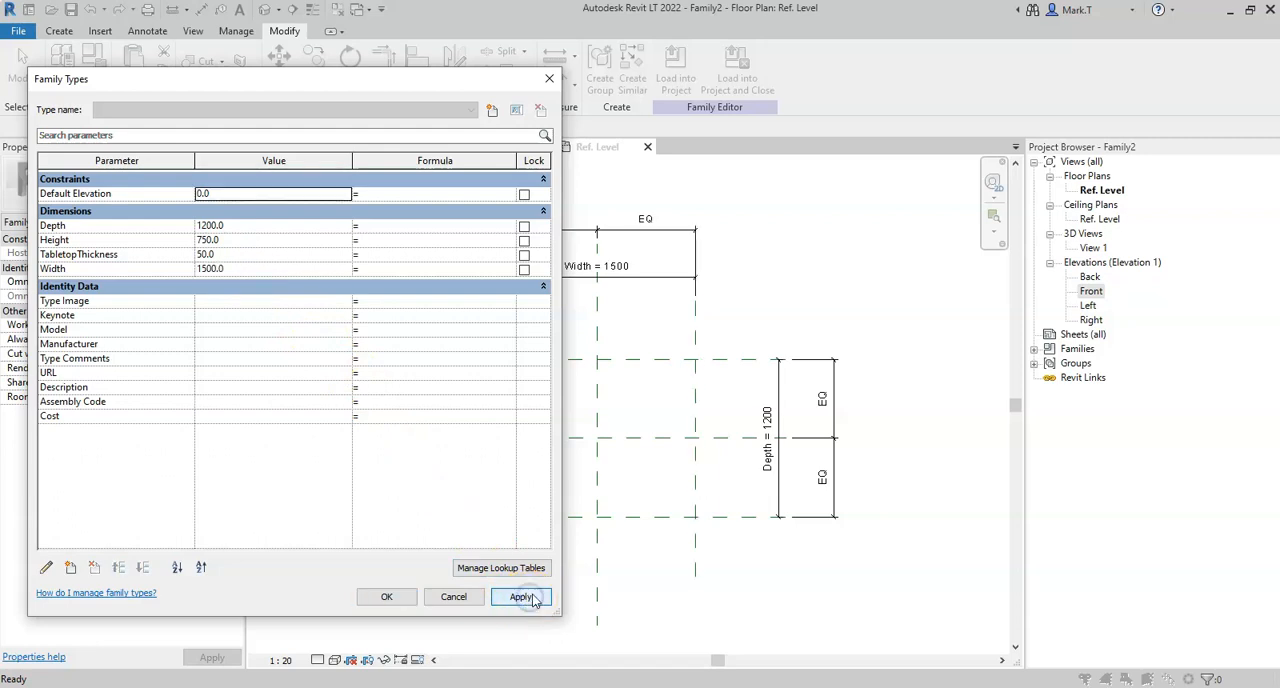
- Set Depth to 800 and apply it to the reference planes
left_click(520, 596)
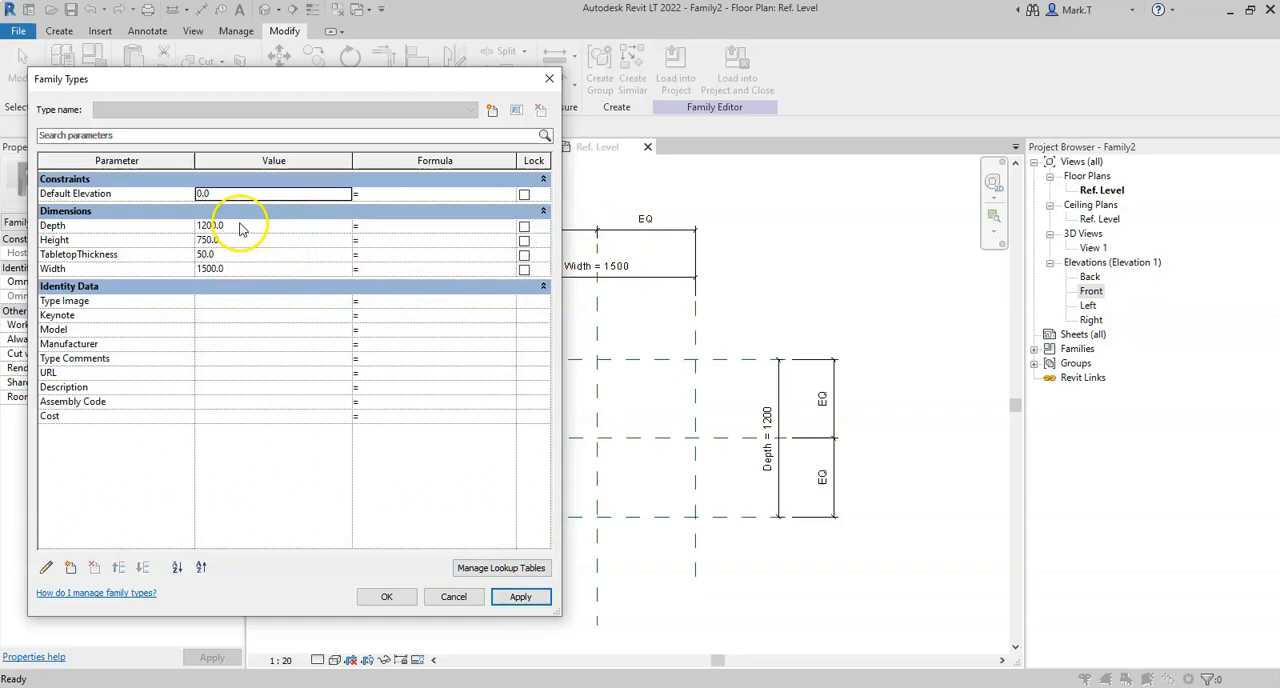
type("800")
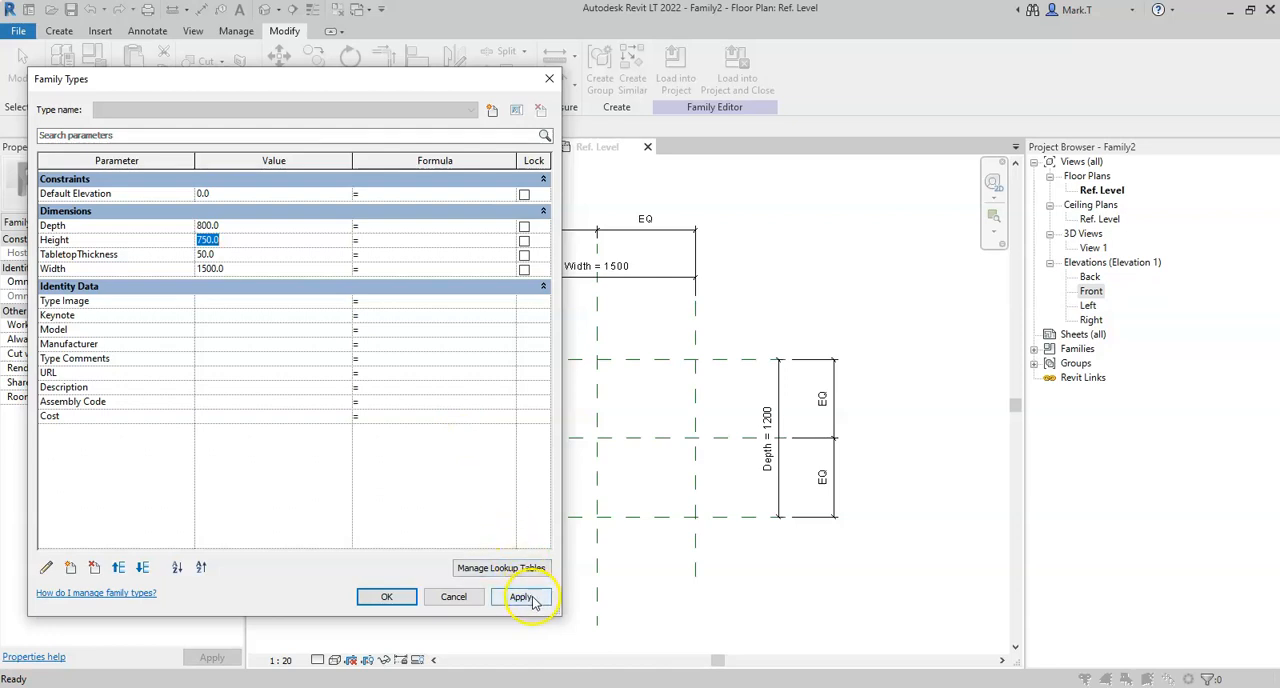
left_click(520, 596)
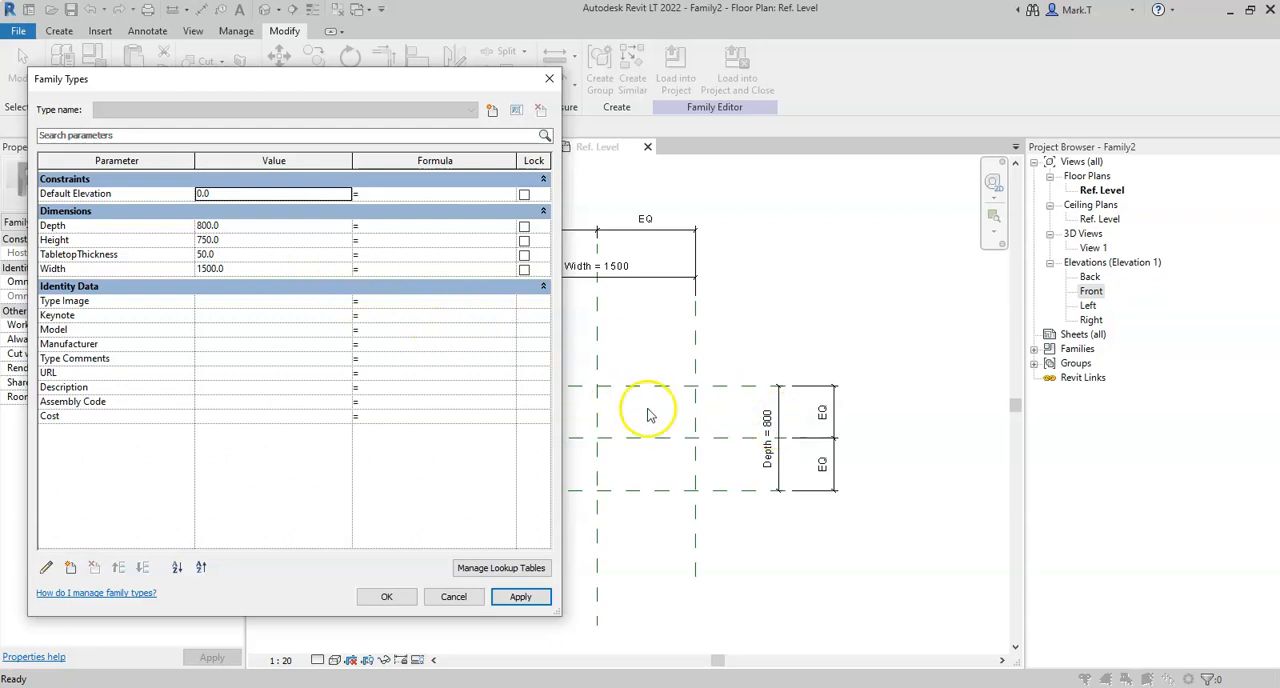
mouse_move(316, 320)
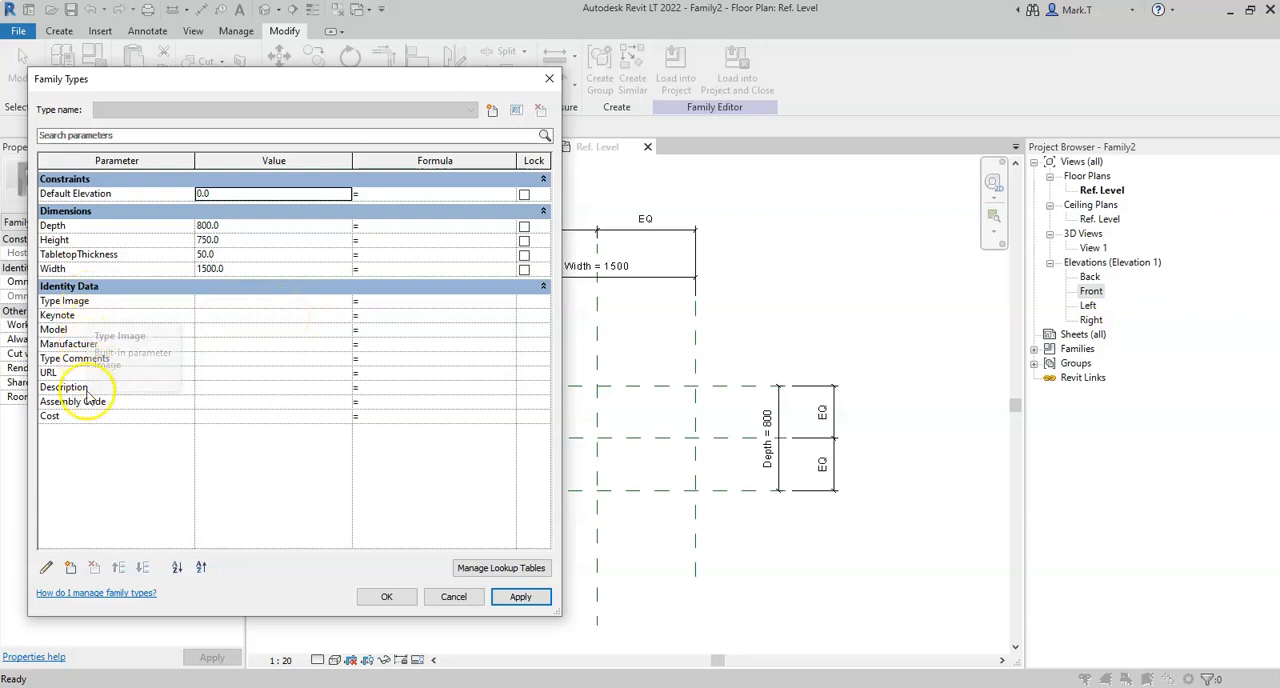
mouse_move(50, 416)
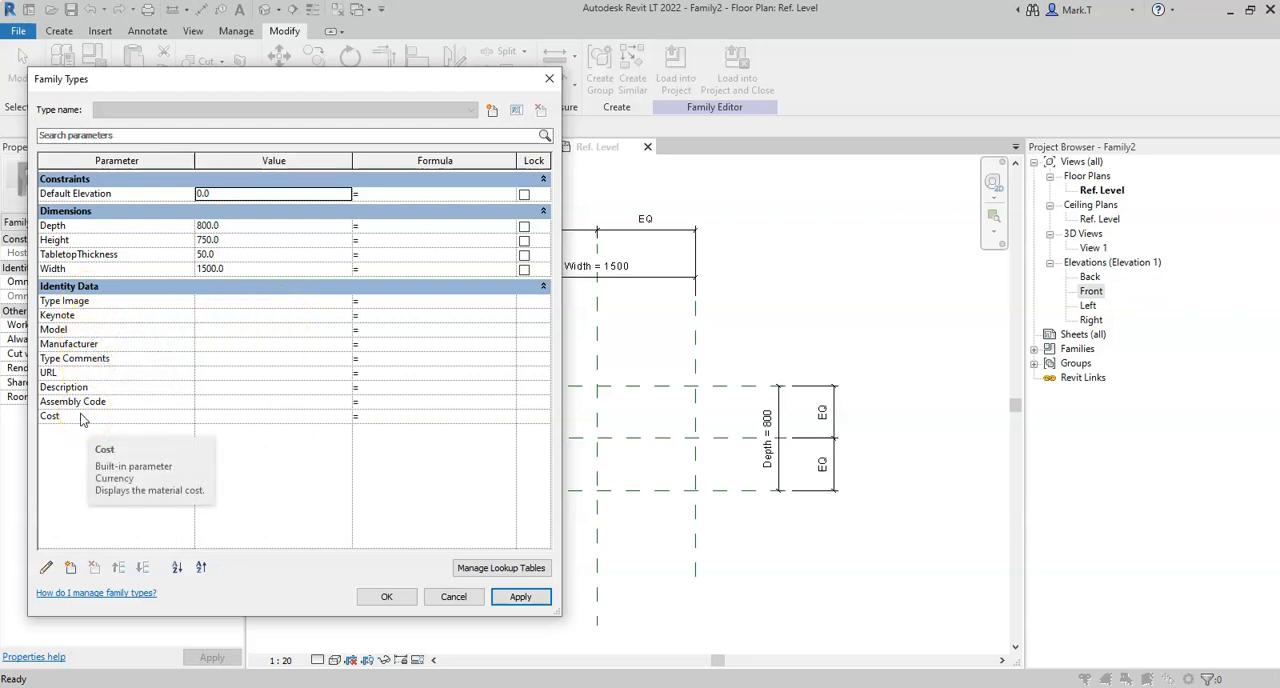
mouse_move(84, 364)
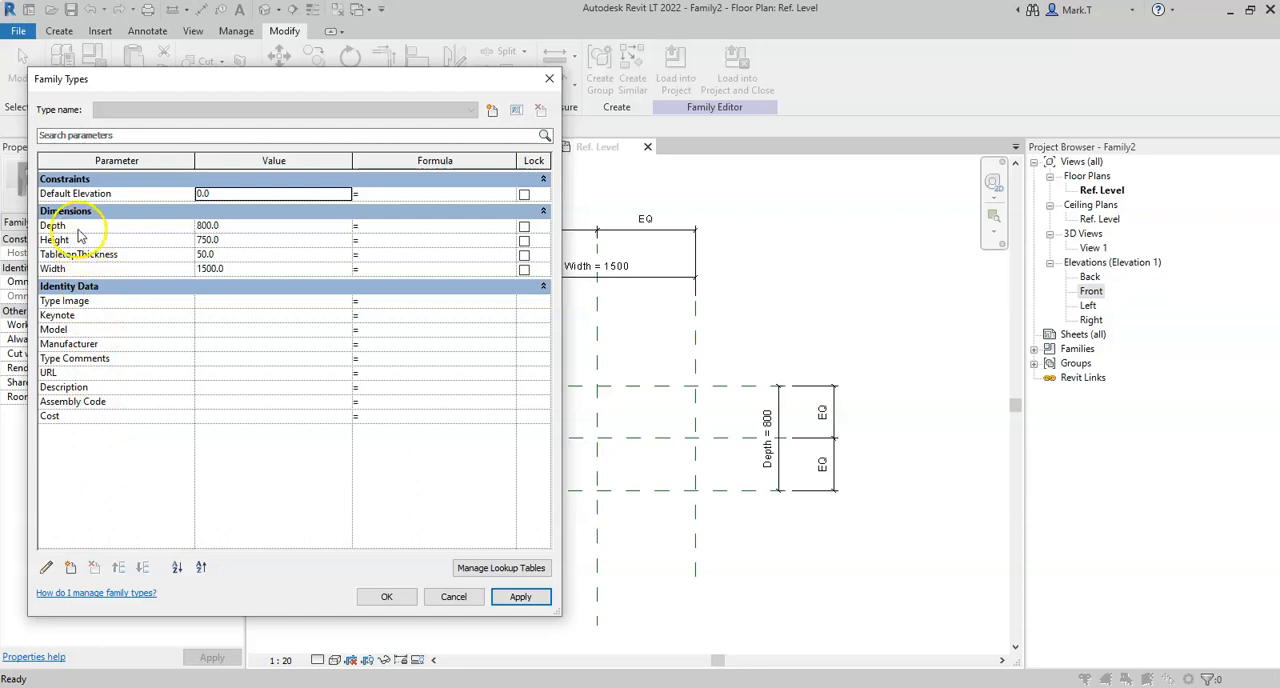
mouse_move(128, 258)
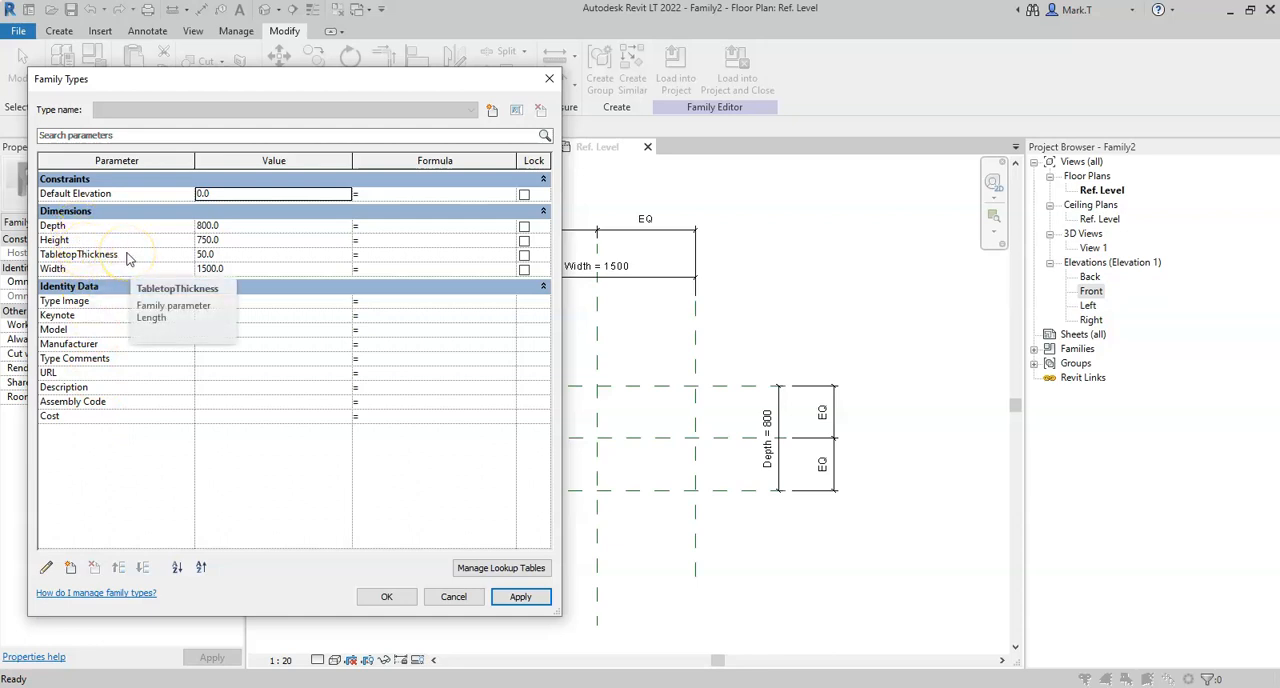
left_click(78, 252)
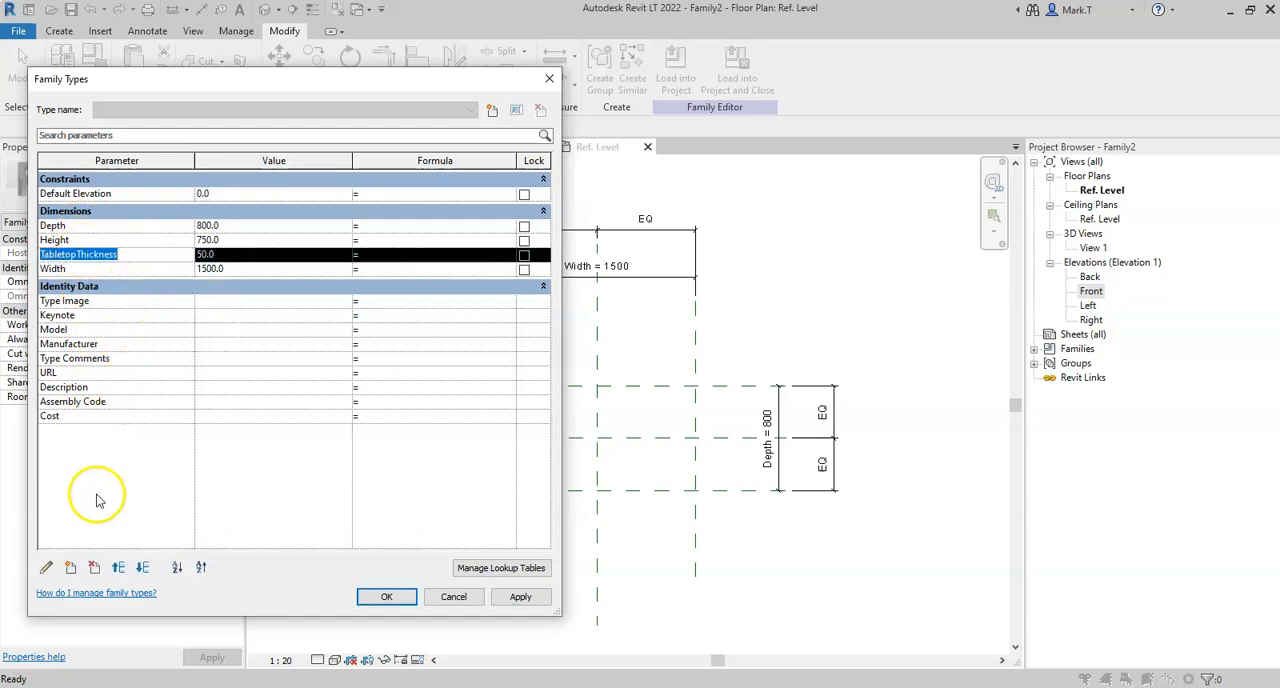
mouse_move(46, 568)
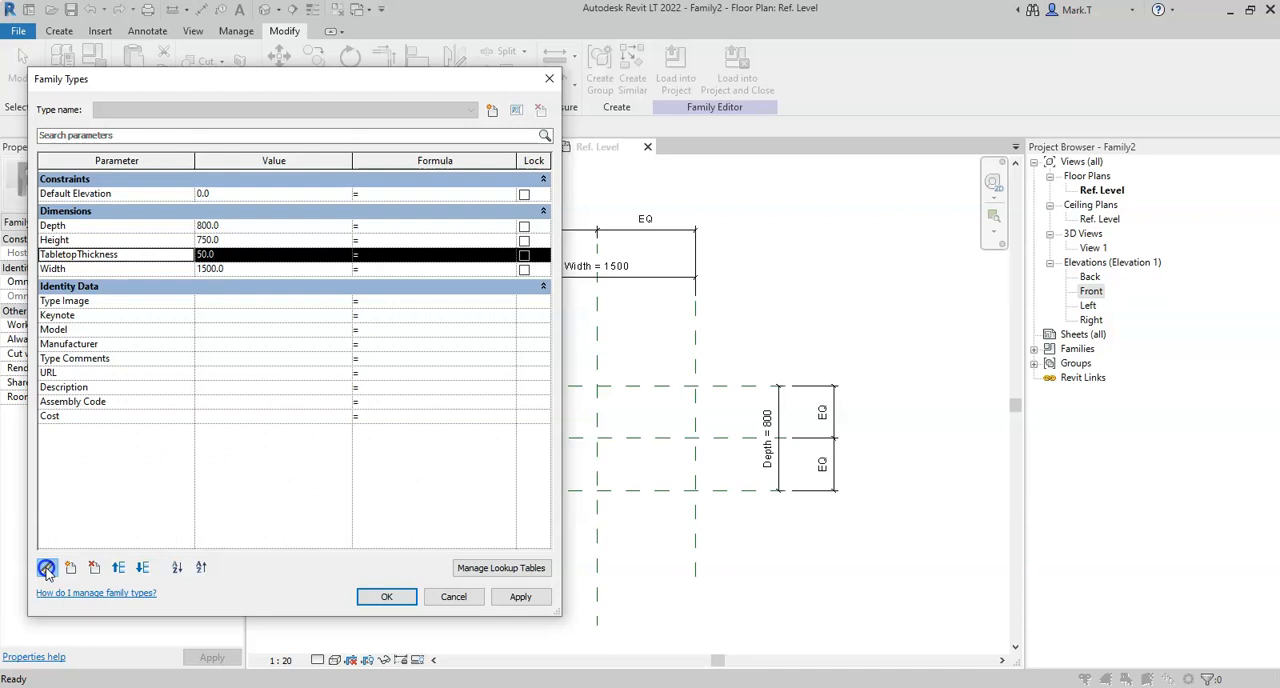
left_click(46, 568)
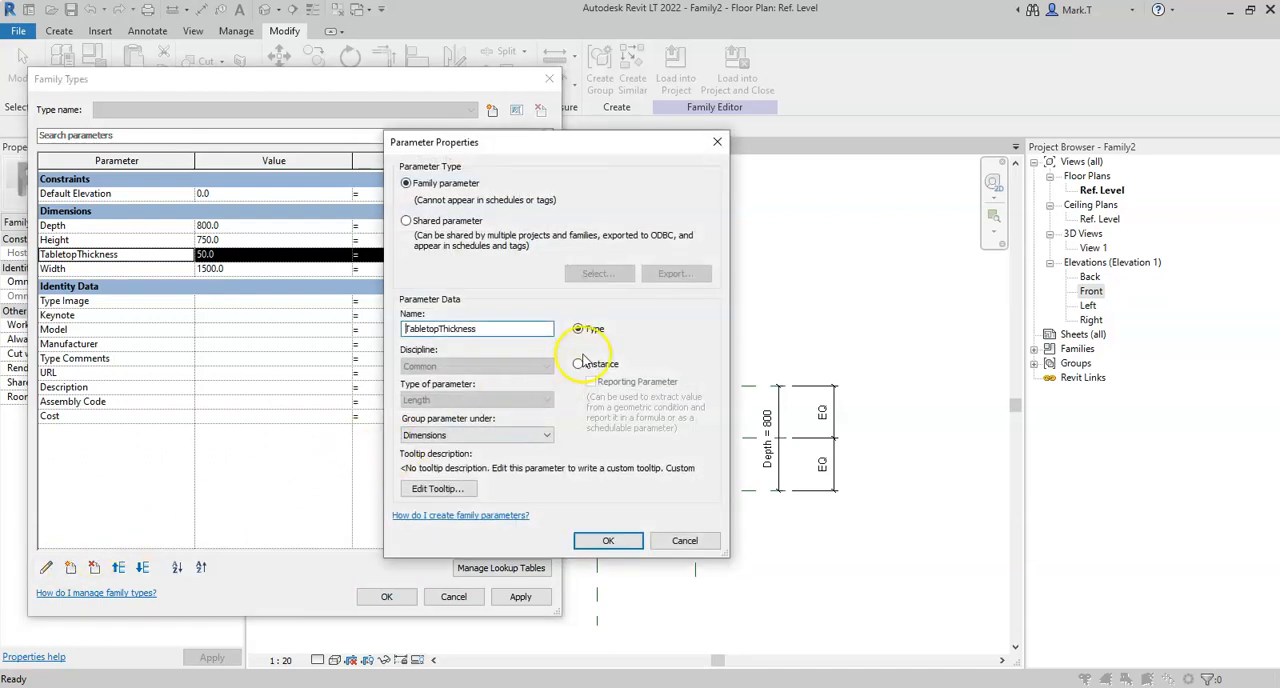
left_click(576, 328)
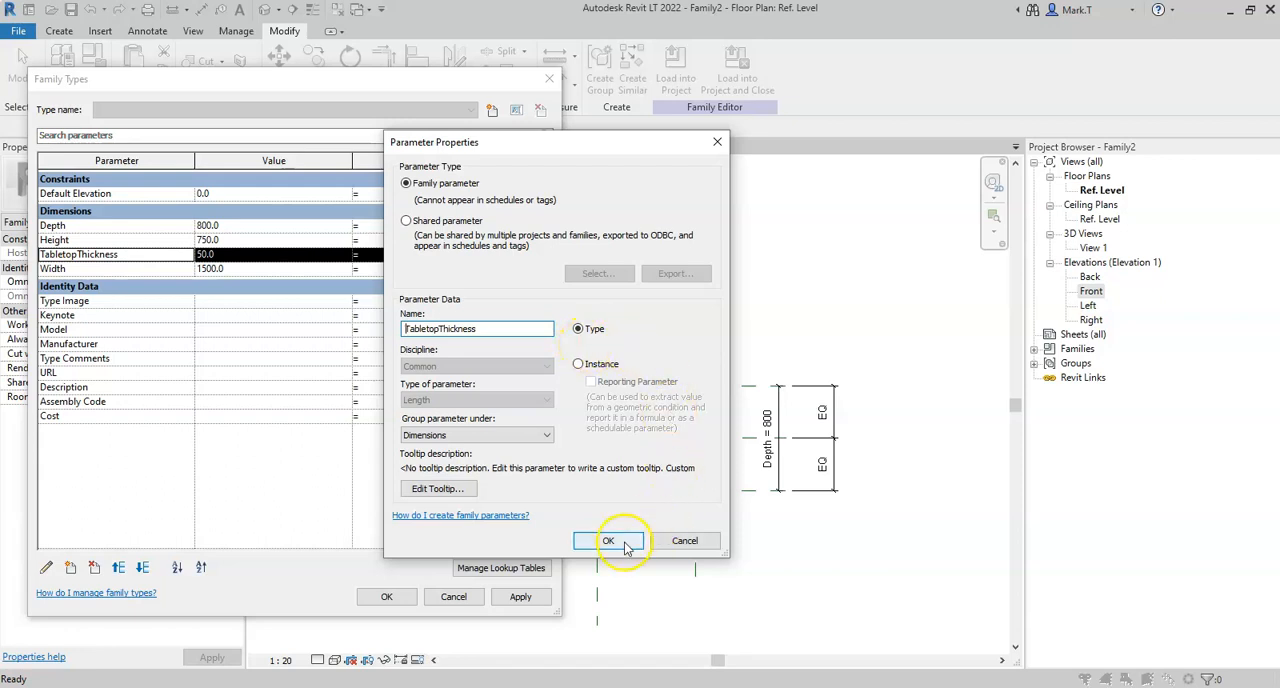
left_click(608, 540)
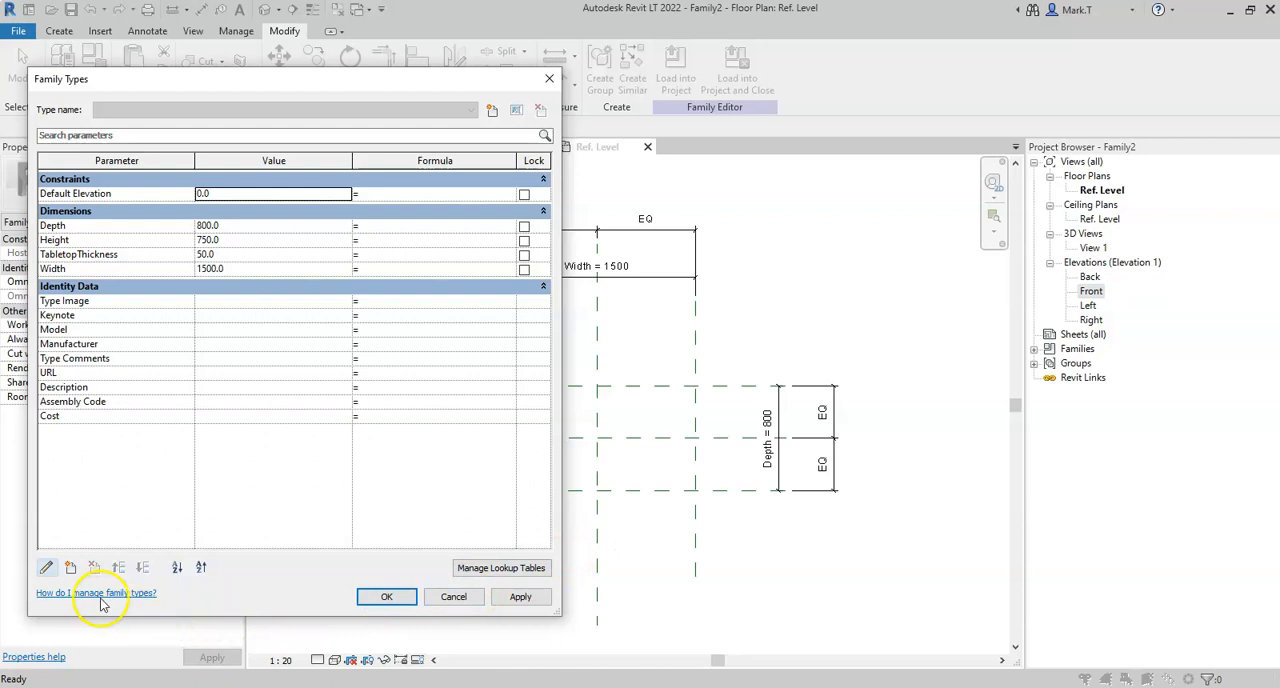
mouse_move(70, 568)
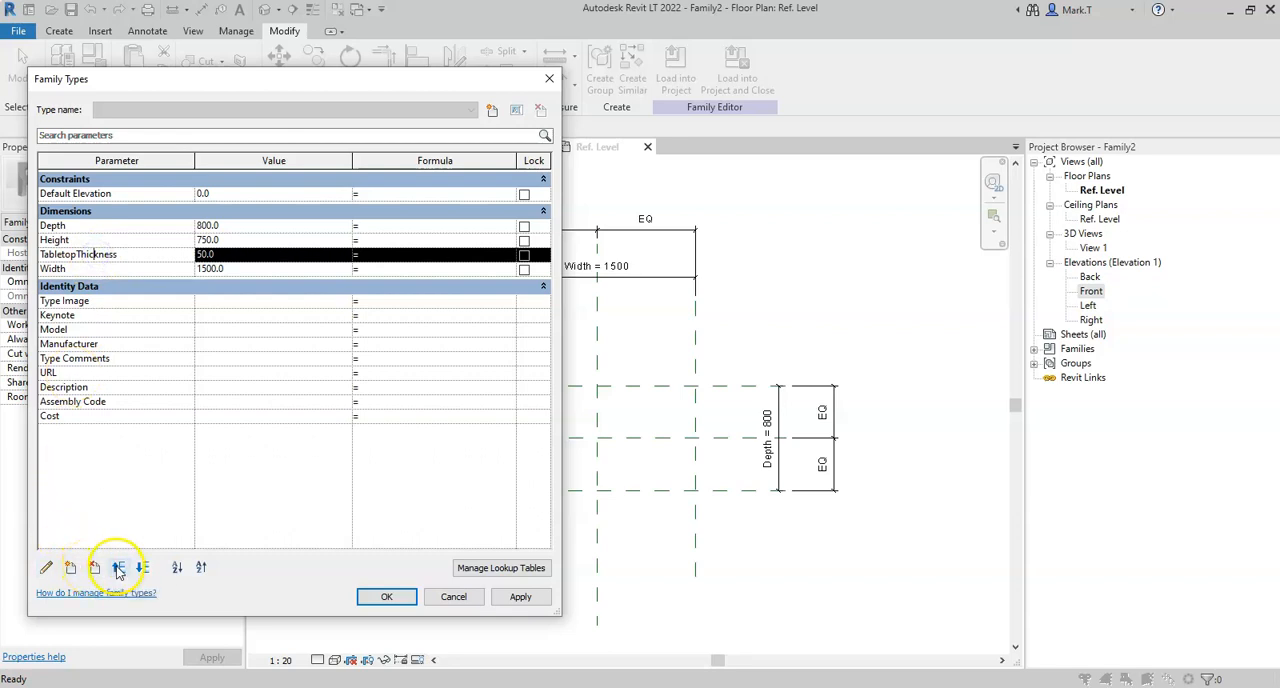
- Reorder parameters with Move Up/Down and sorting, leave them ascending, and accept Family Types
left_click(118, 568)
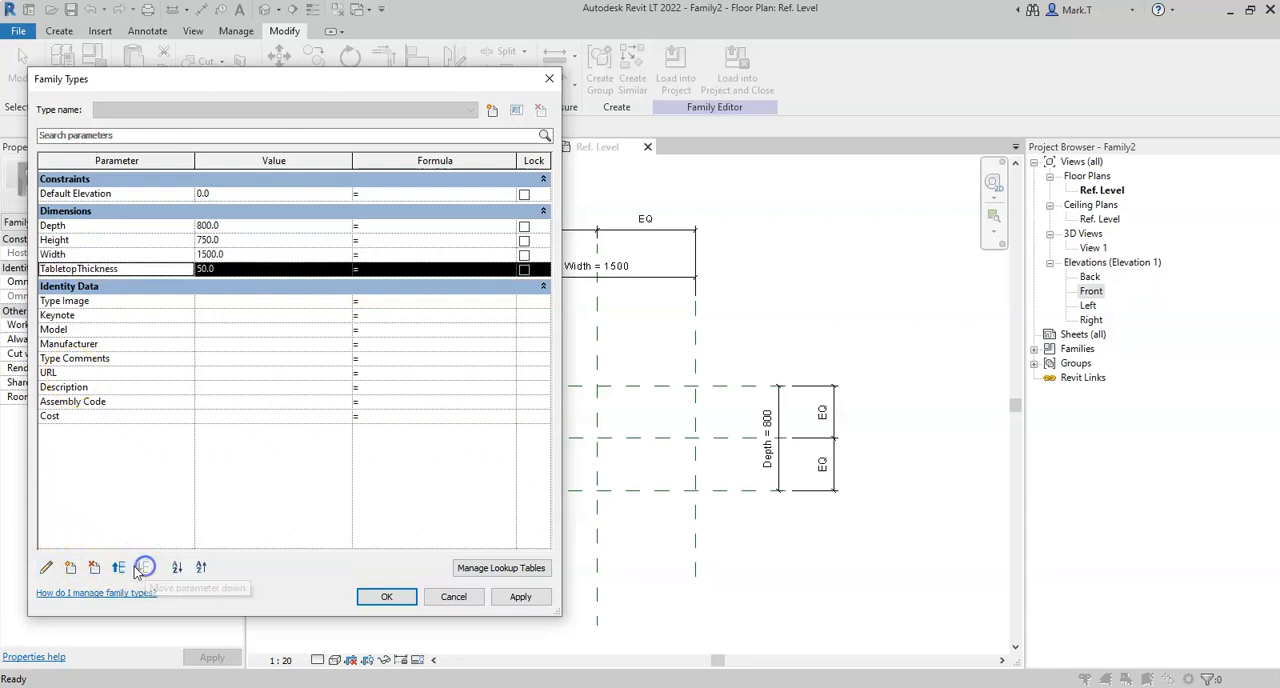
left_click(118, 568)
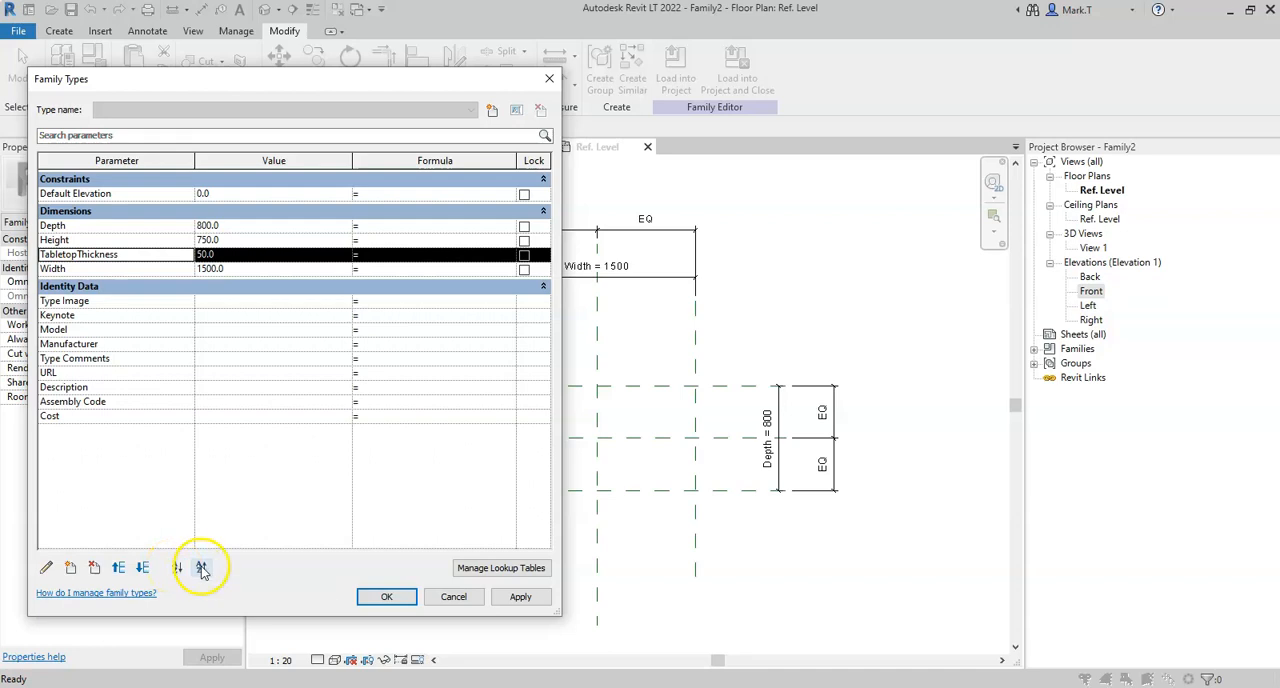
left_click(176, 568)
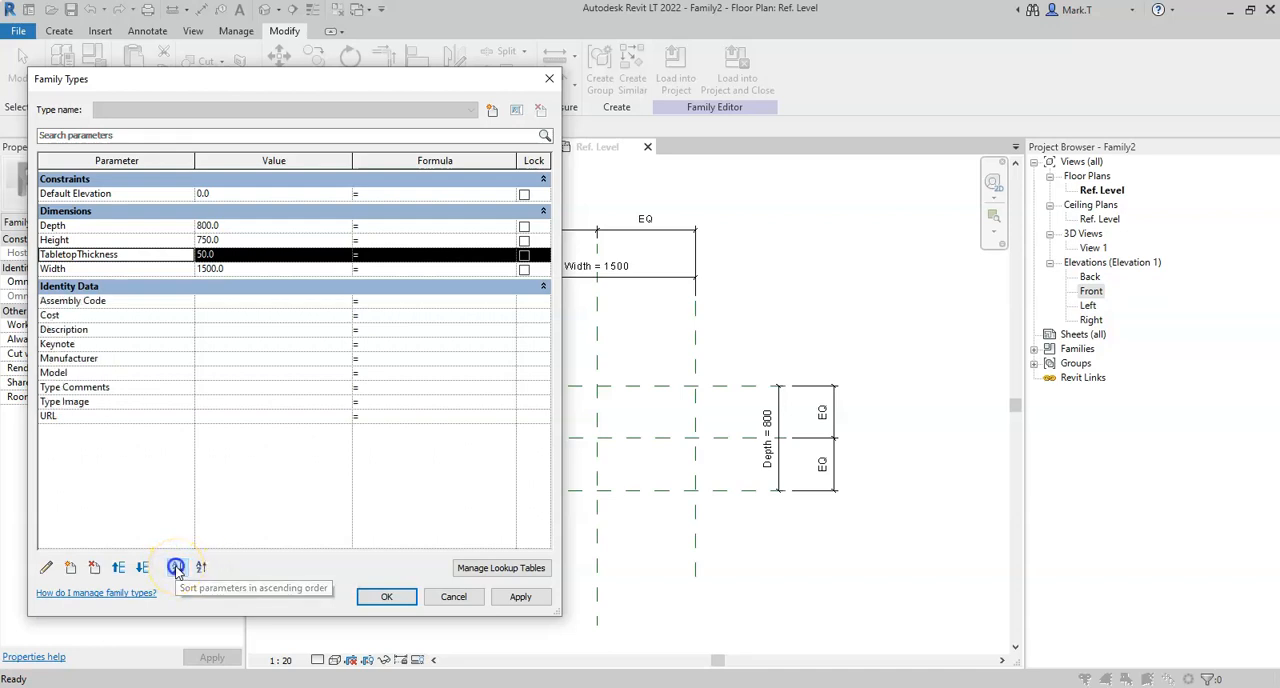
left_click(200, 568)
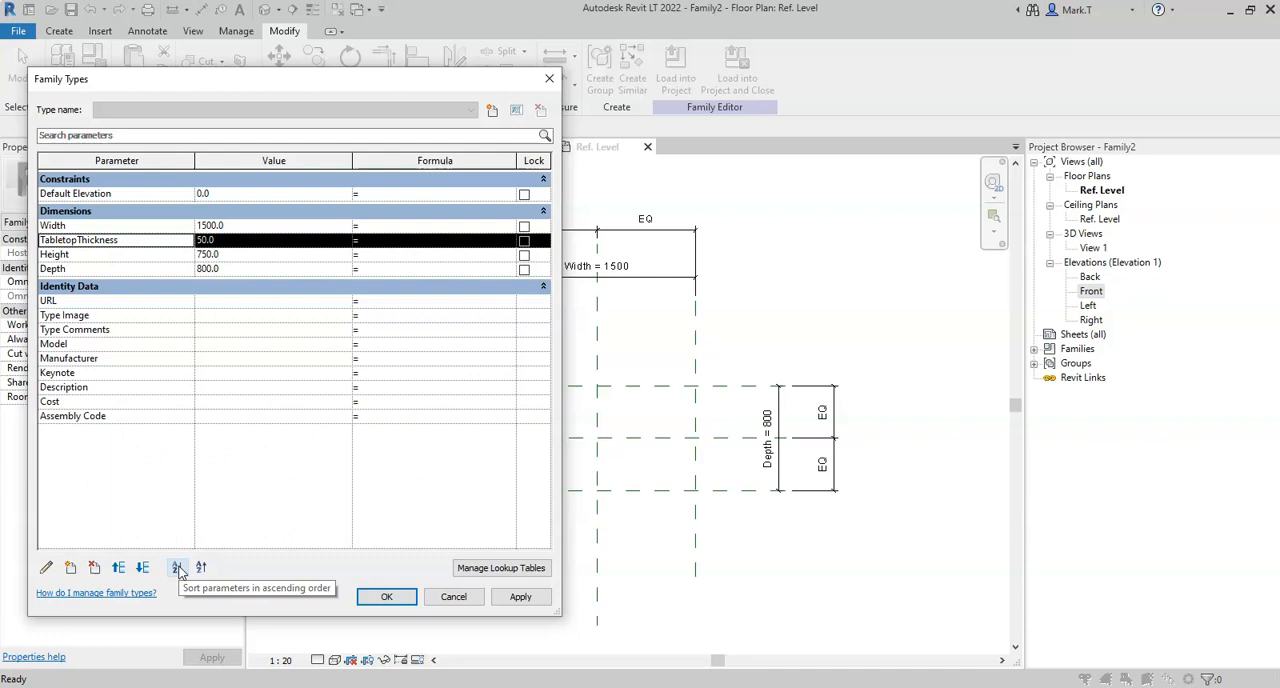
left_click(176, 568)
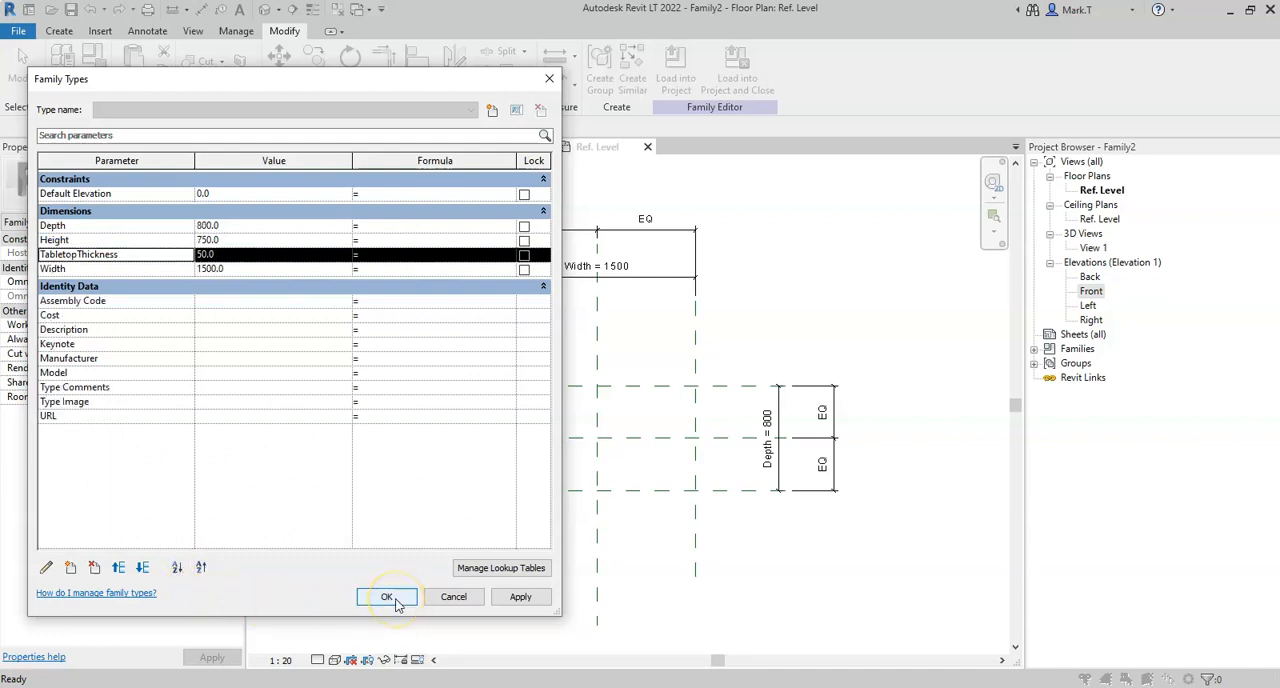
left_click(388, 596)
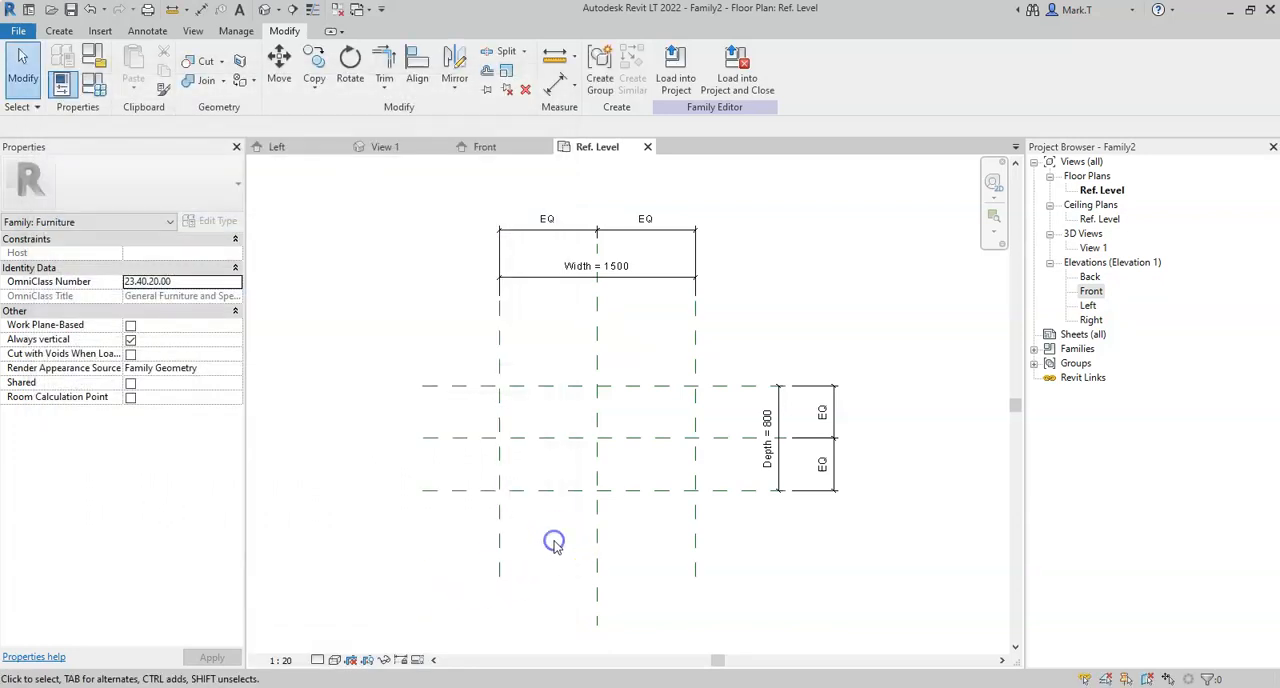
mouse_move(492, 538)
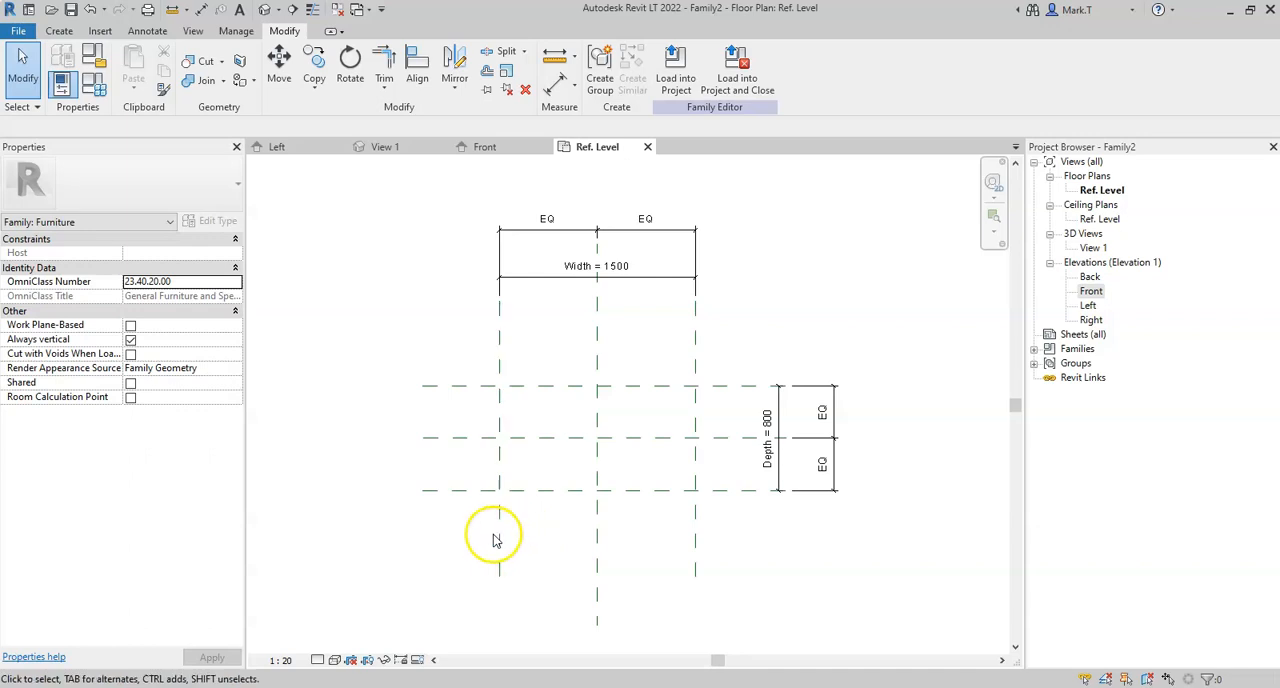
mouse_move(448, 536)
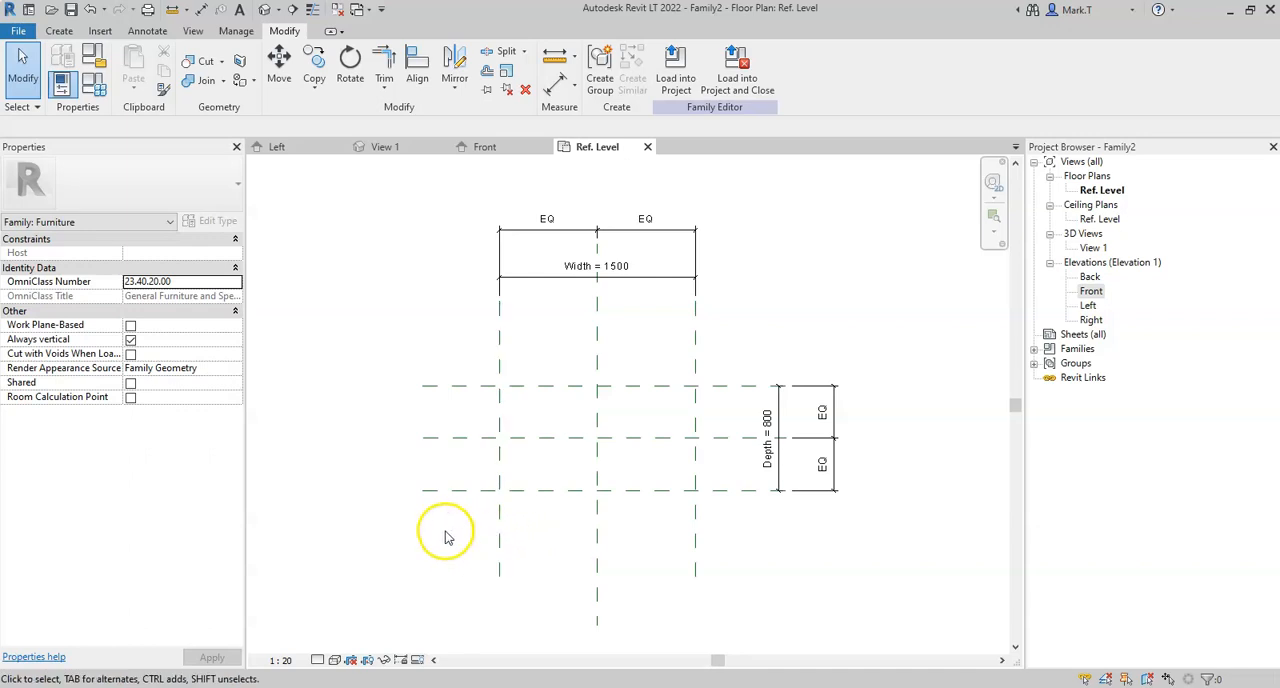